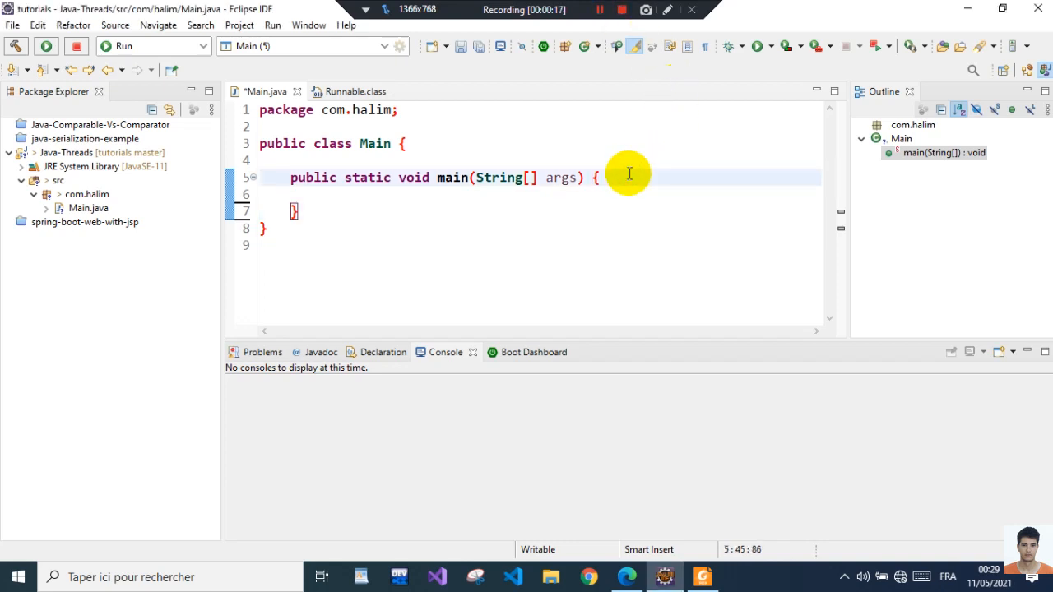
On a new line in main, write the declaration 'Thread i = new Thread()'
key("Enter")
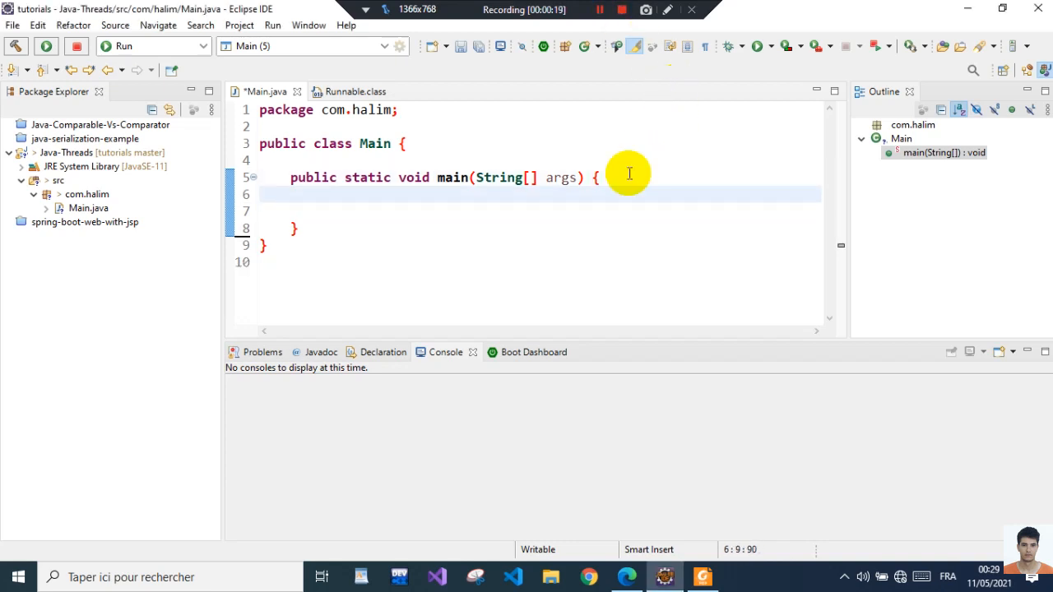
type("Thread")
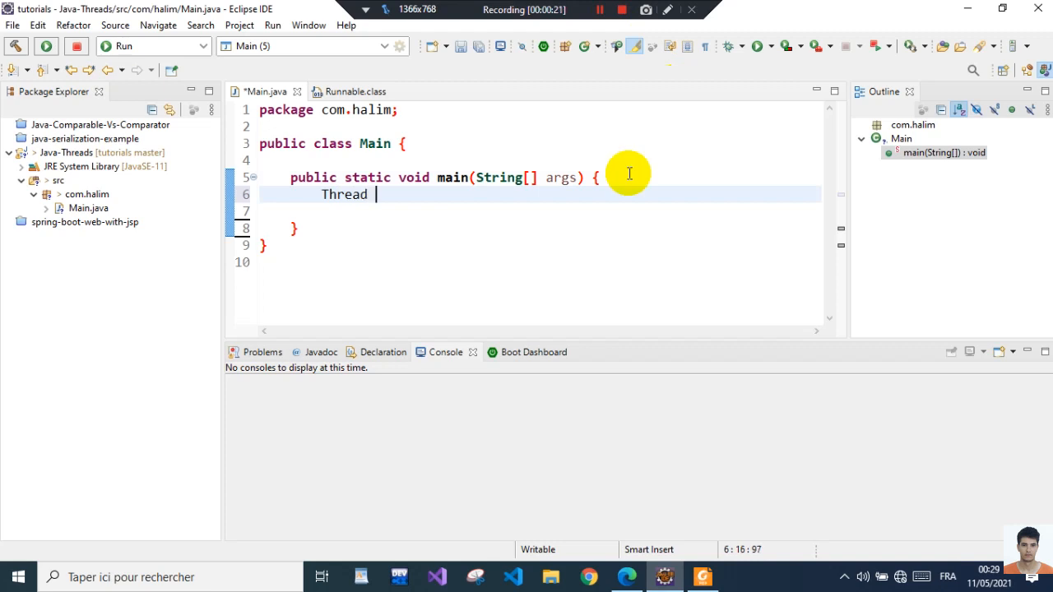
type("i = n")
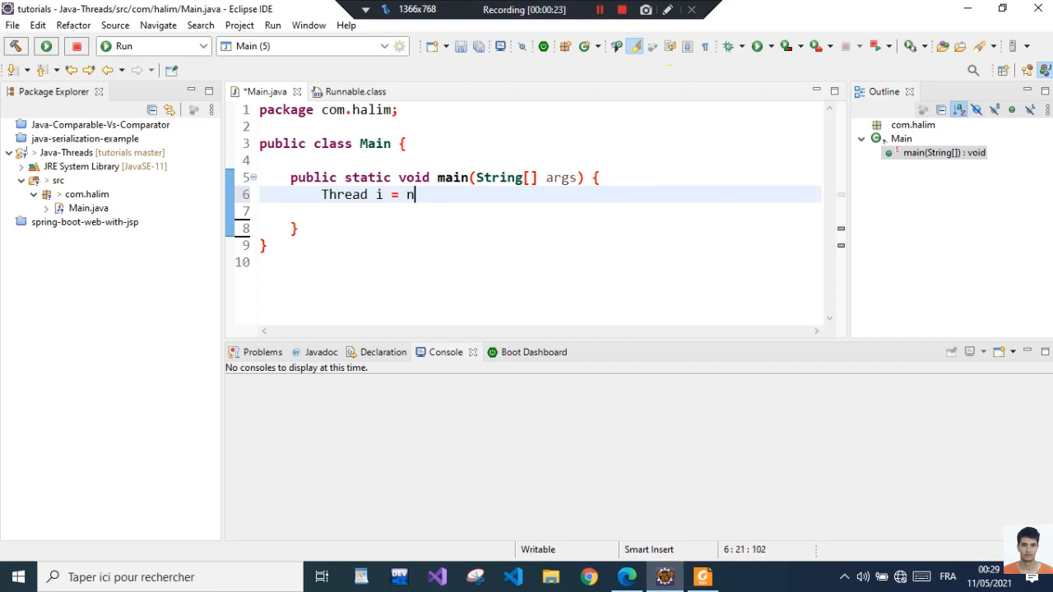
type("ew")
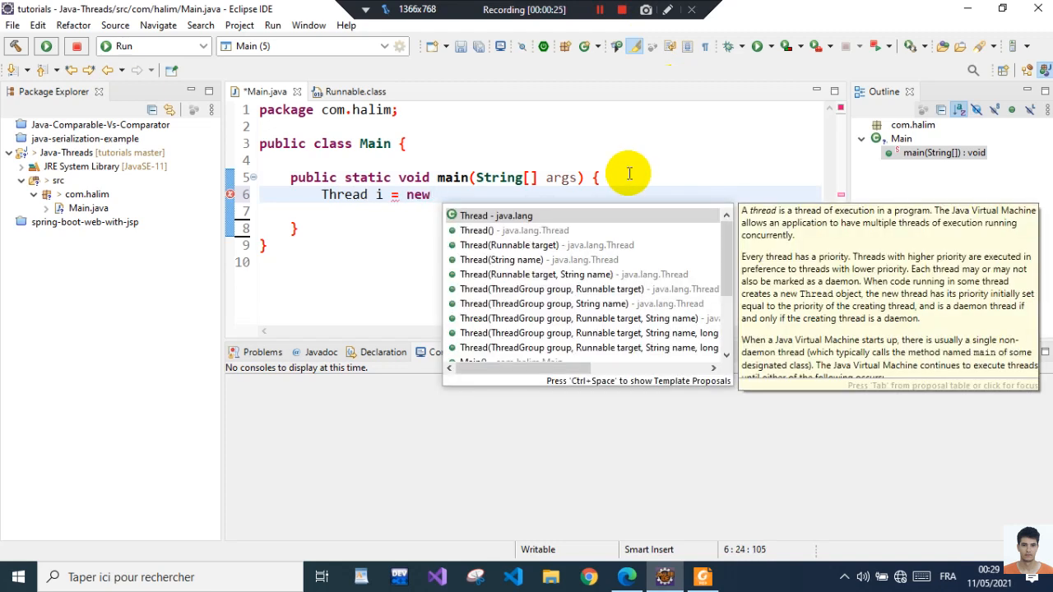
key("Escape")
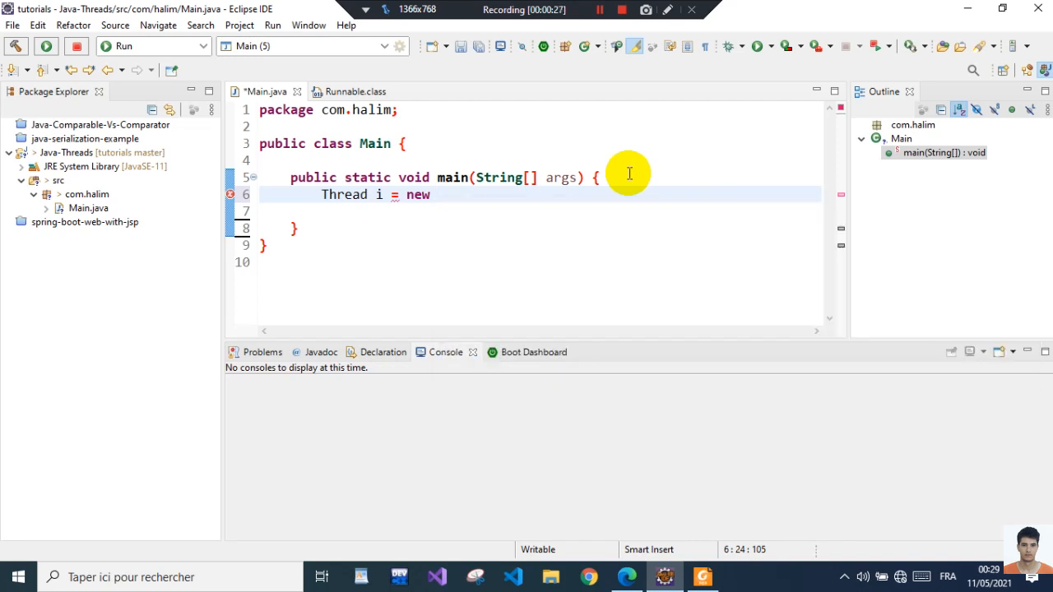
type("Thread(")
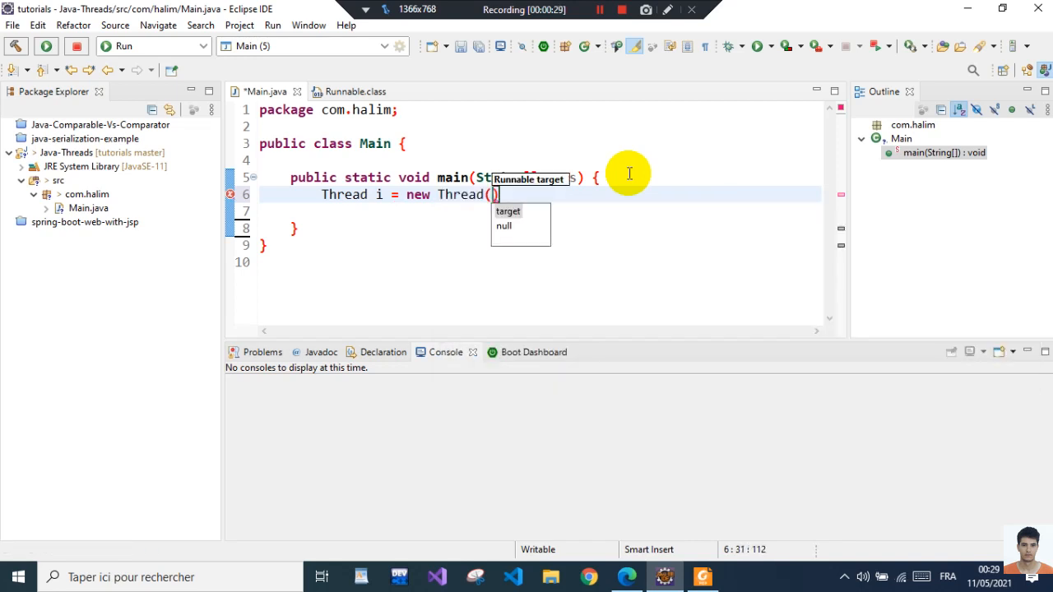
type("r")
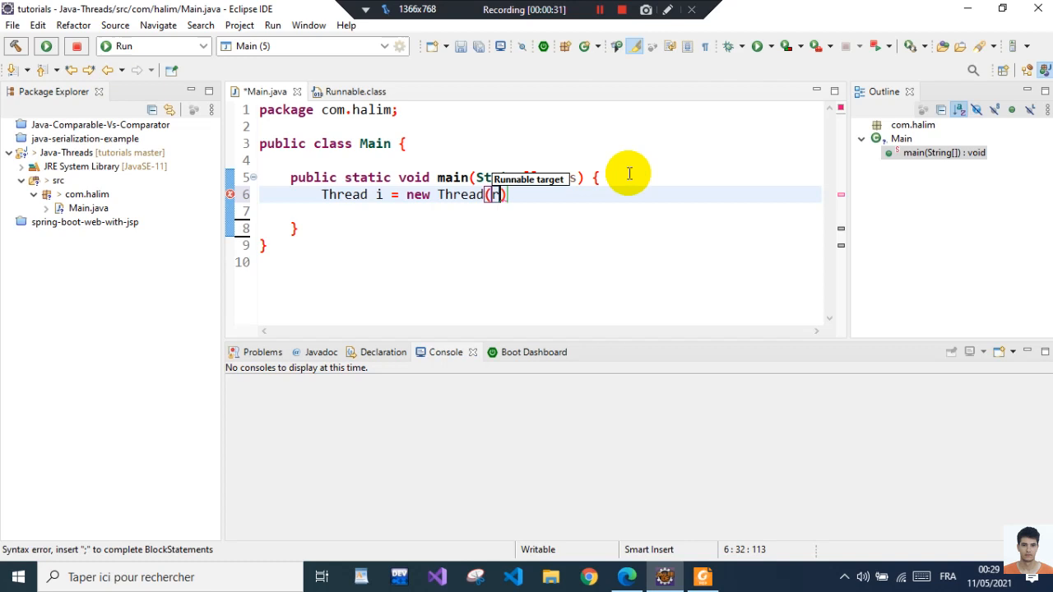
key("Backspace")
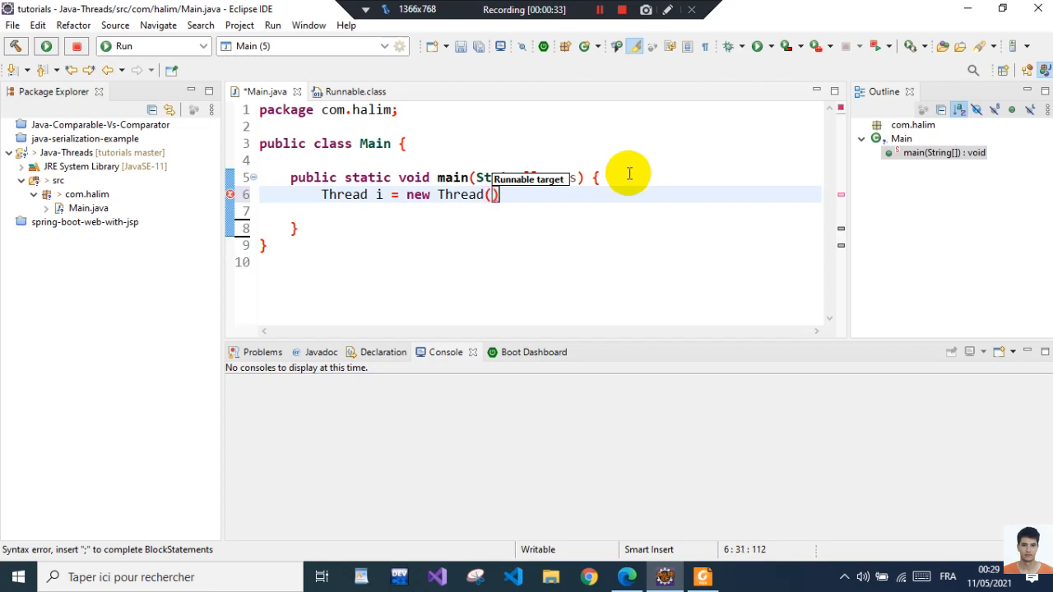
mouse_move(386, 86)
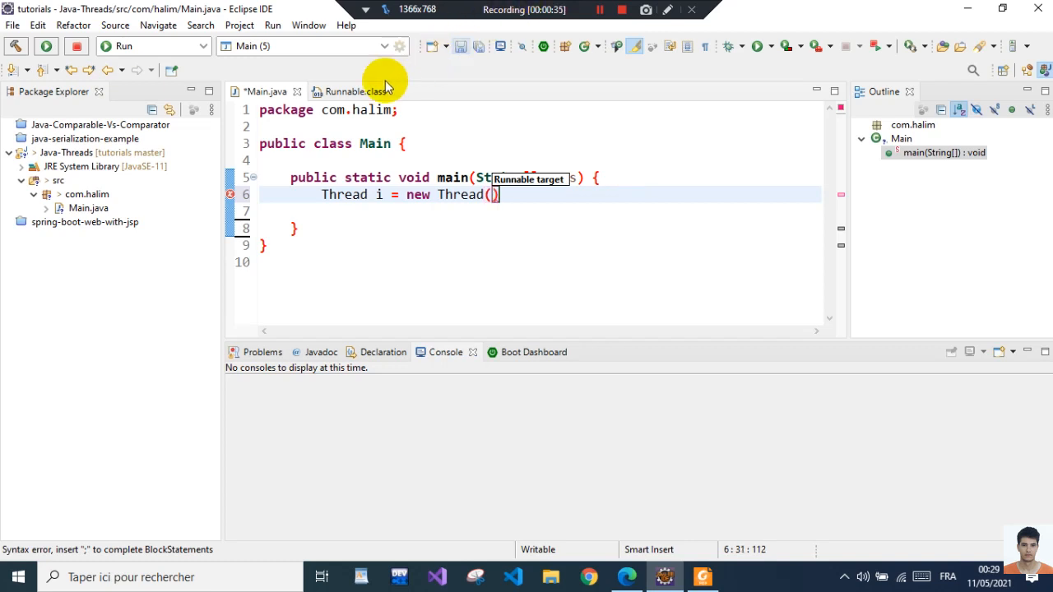
Switch to the Runnable.class source to see its abstract run() method
left_click(354, 92)
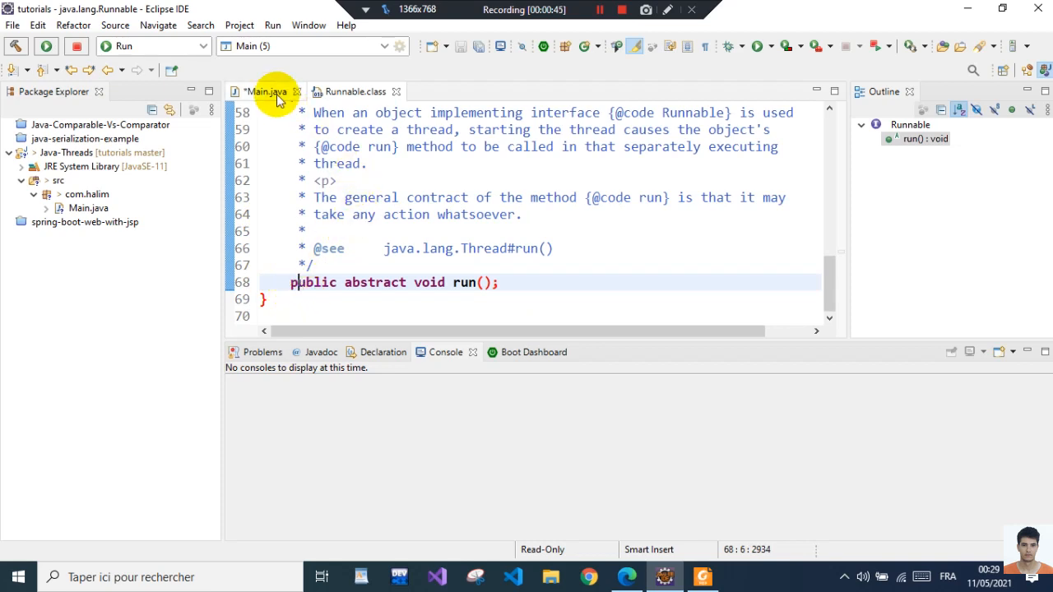
Back in Main.java, pass 'new Runnable' to the Thread constructor via content assist
left_click(263, 92)
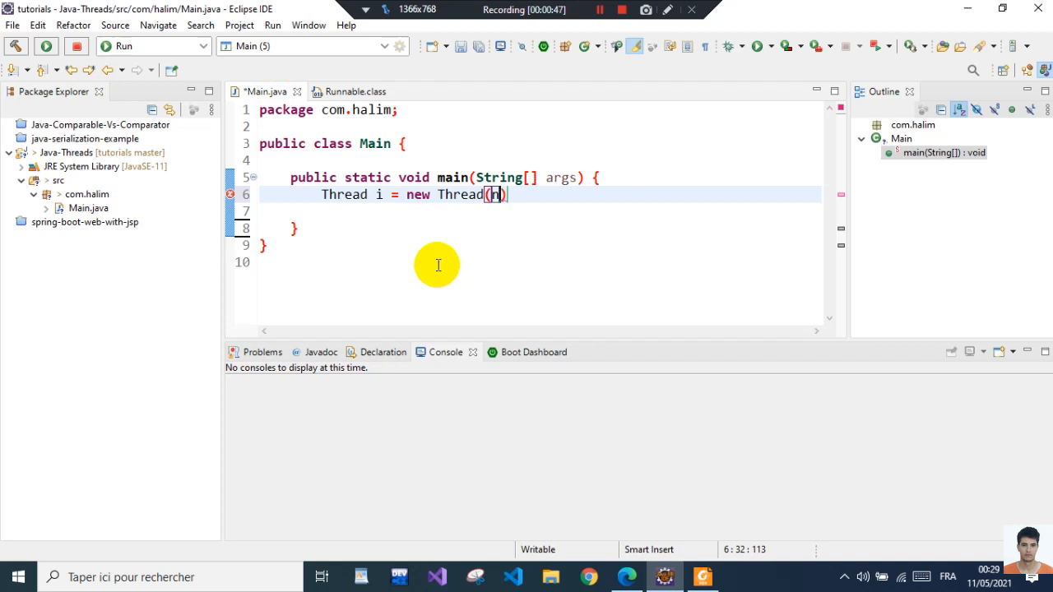
type("ew")
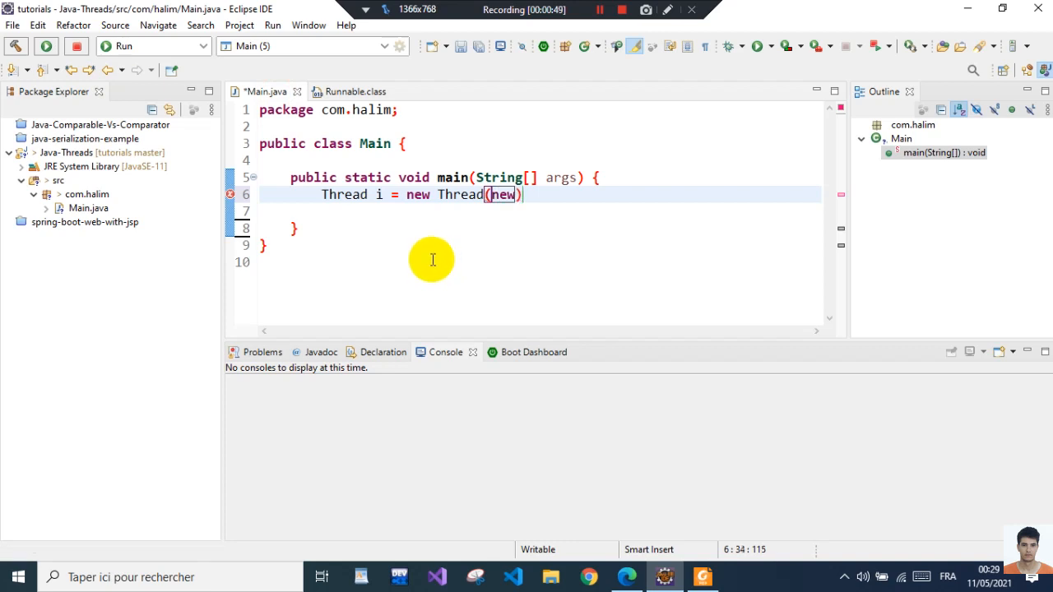
type("Ru")
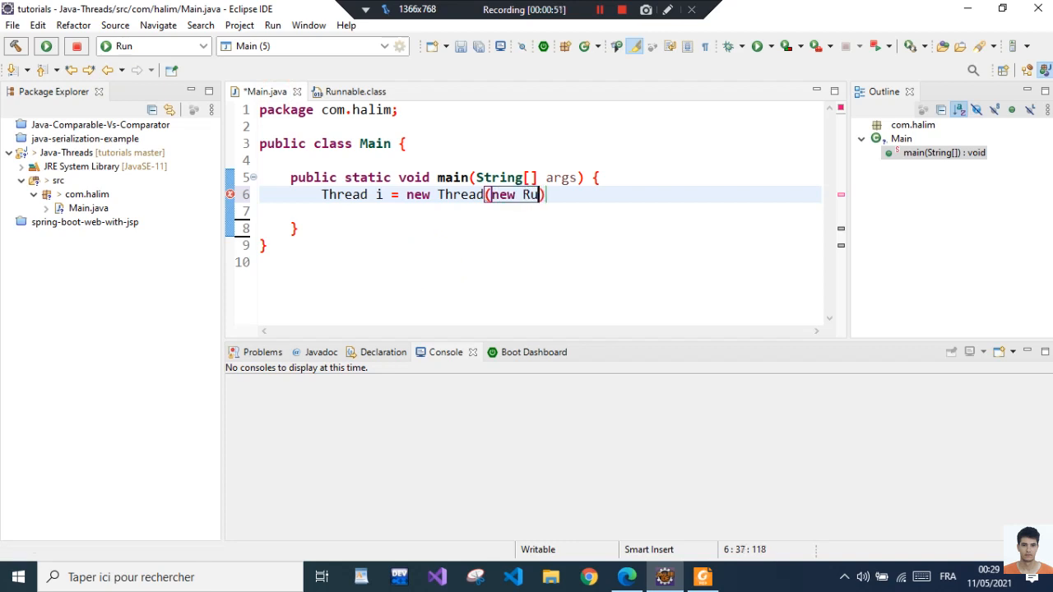
type("nnable(")
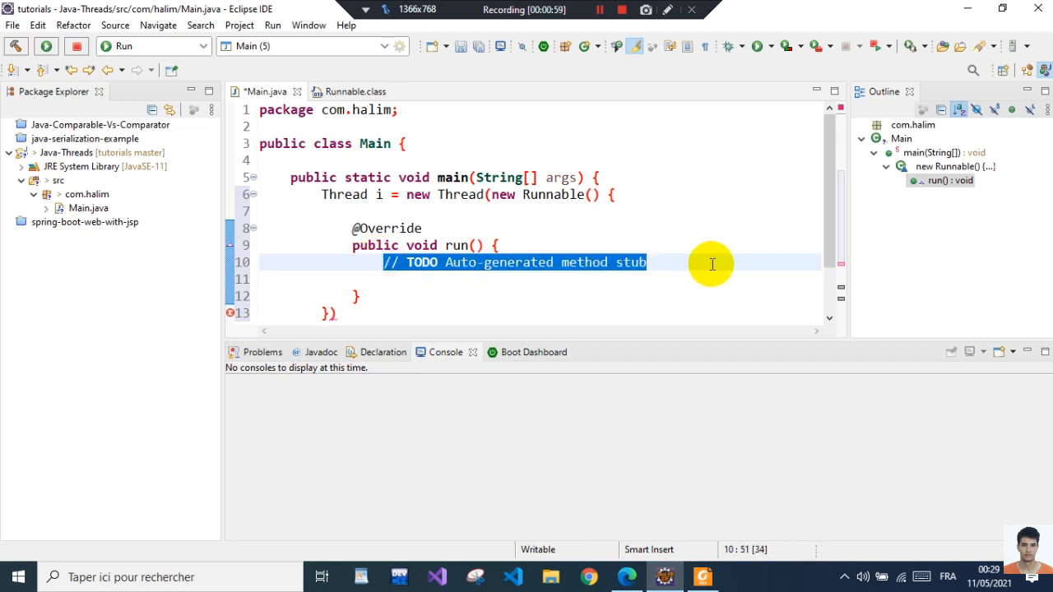
Inside run(), add System.out.println("hello from the thread")
type("Syso")
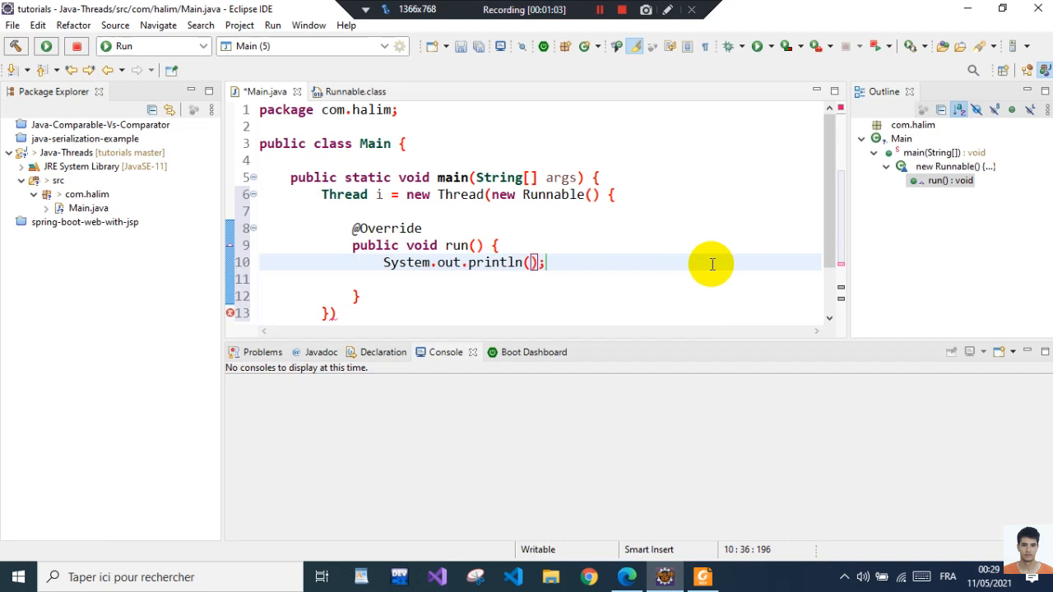
type("\"\"")
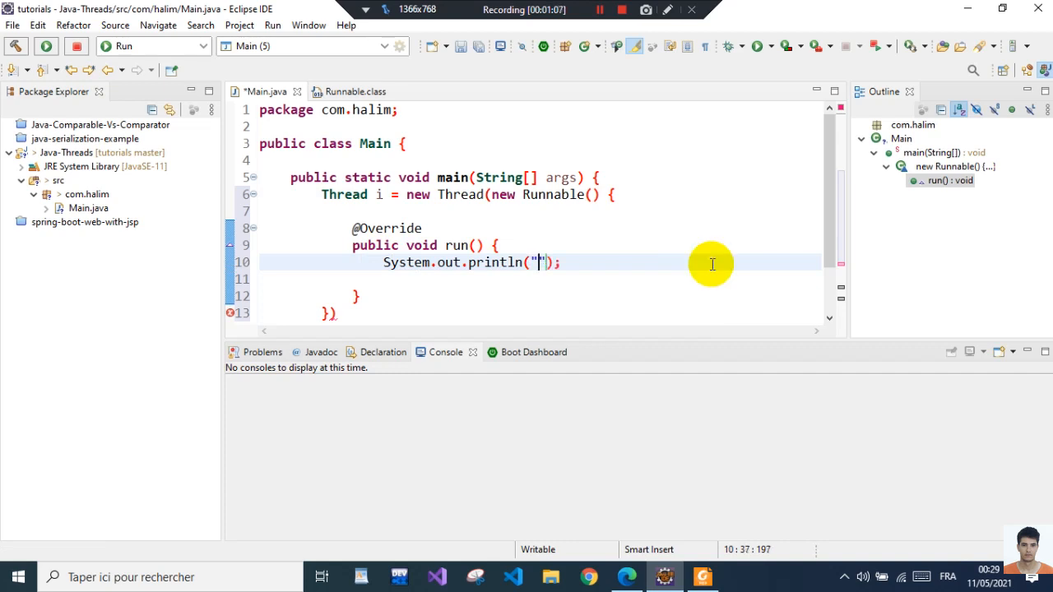
type("ke")
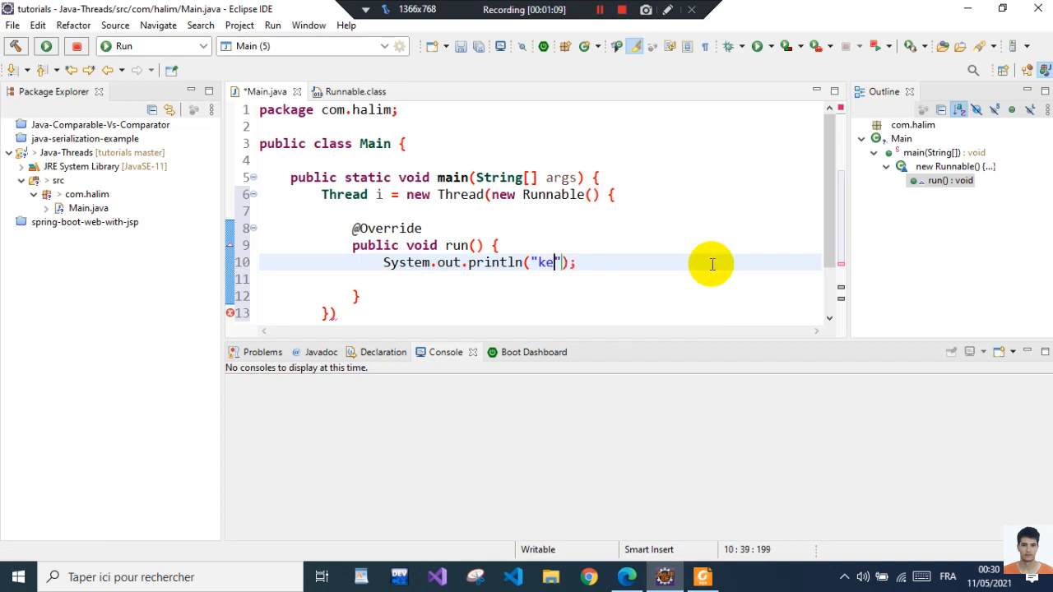
type("hello from th")
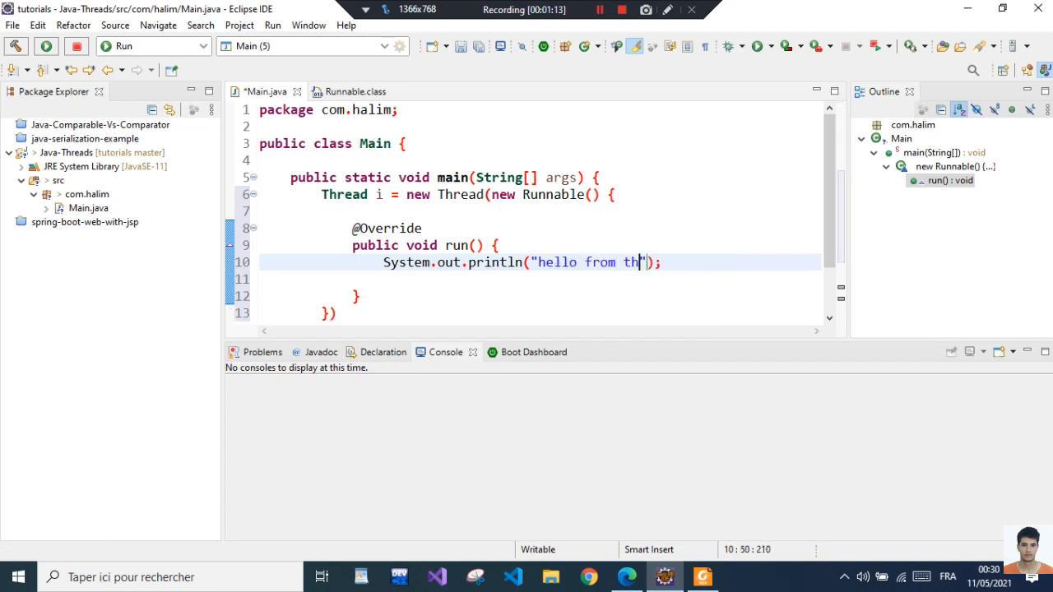
type("e thread")
left_click(539, 313)
type(";")
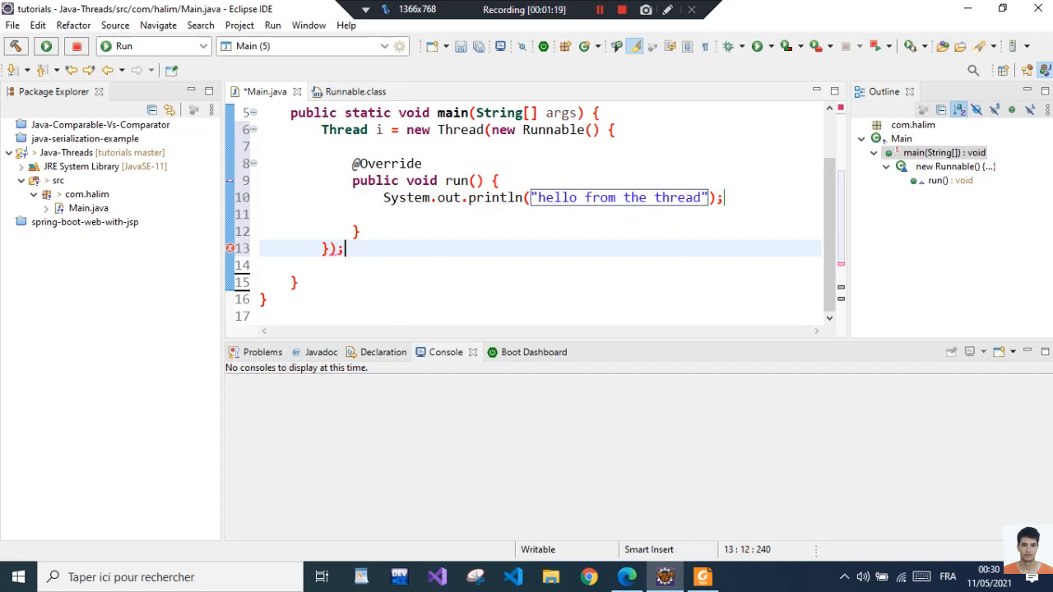
Call t.start() in main after the thread declaration
type("t")
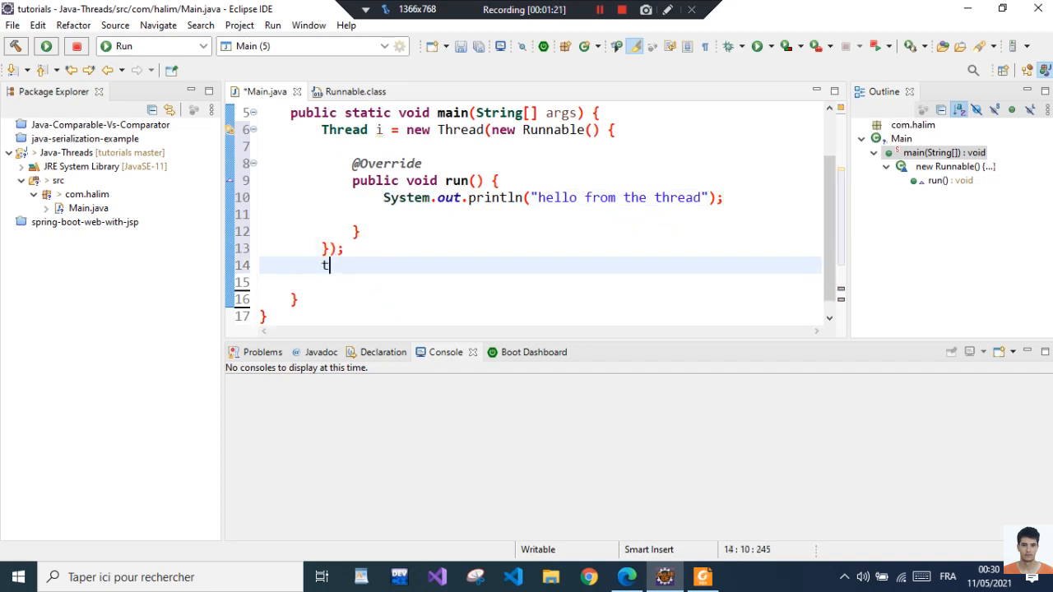
type(".st")
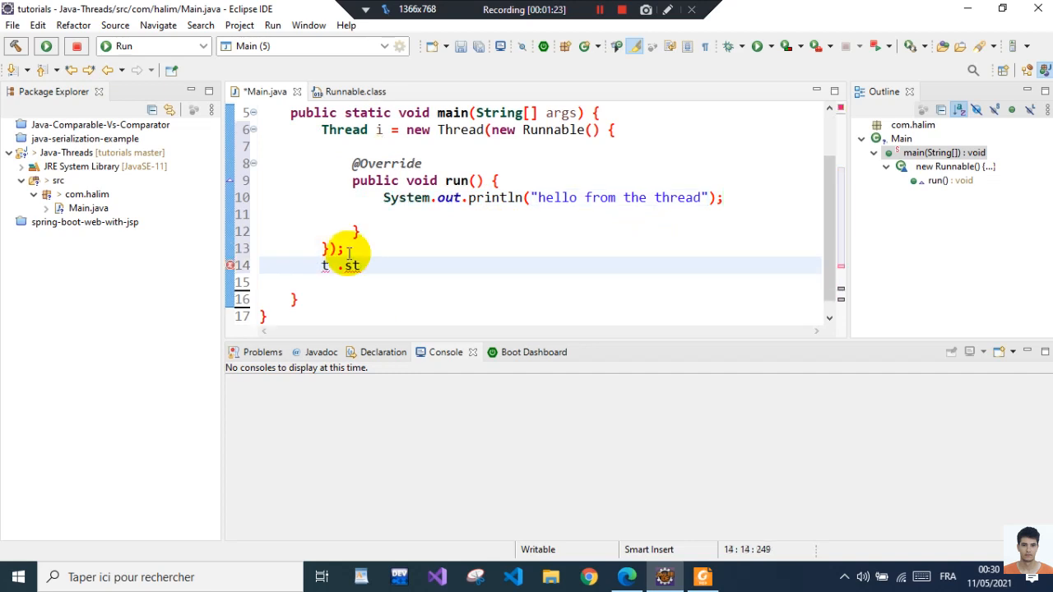
key("BackSpace")
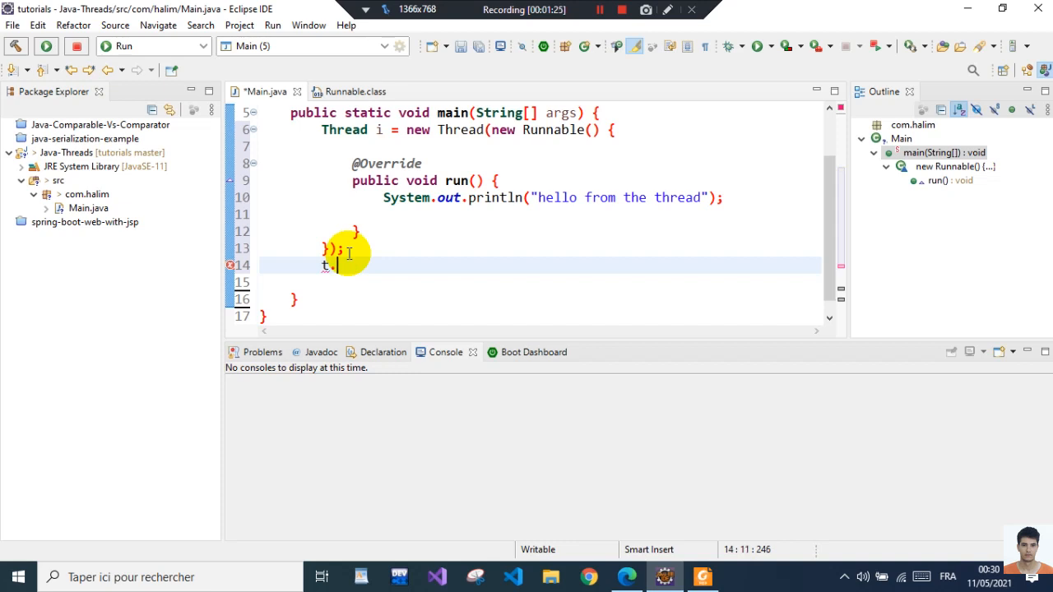
type("s")
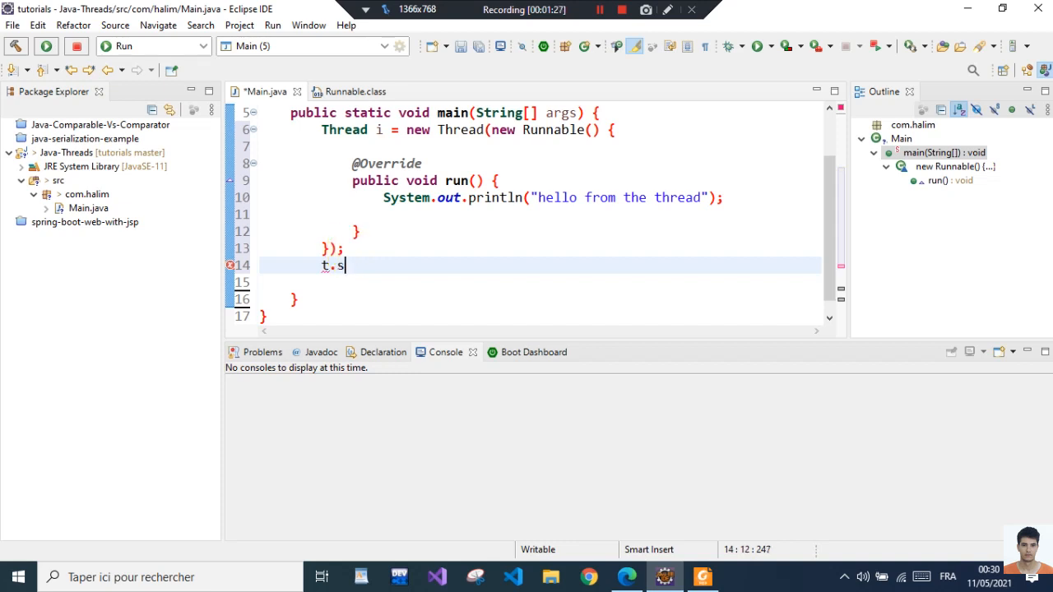
type("t")
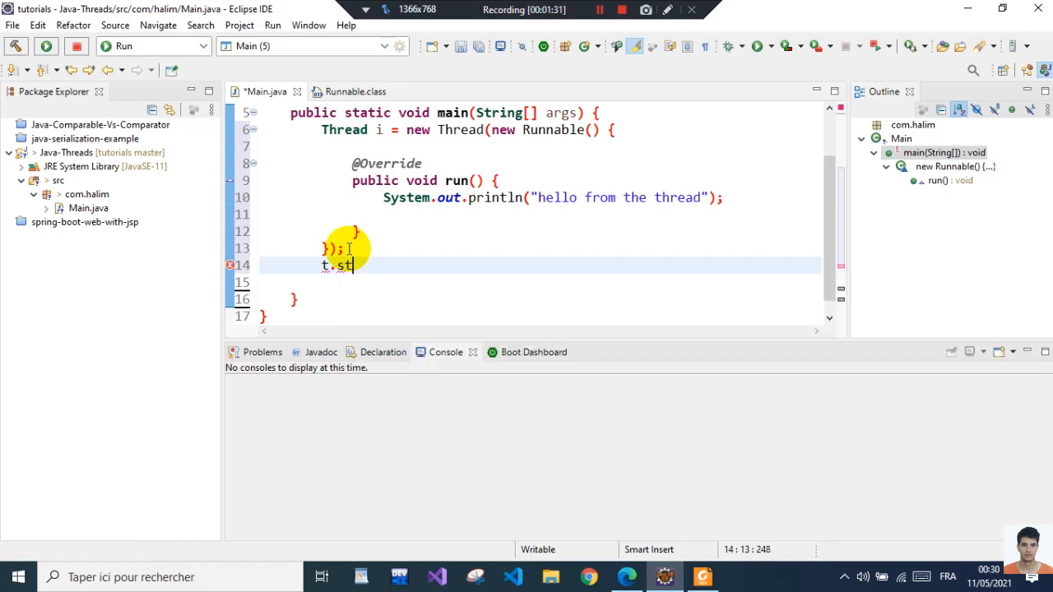
type("ar")
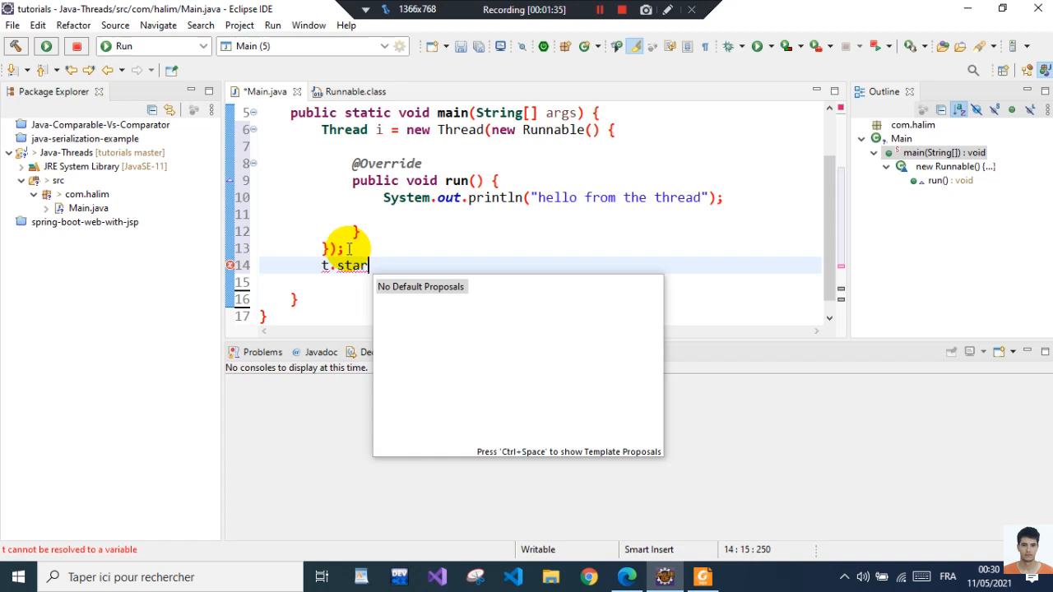
type("t();")
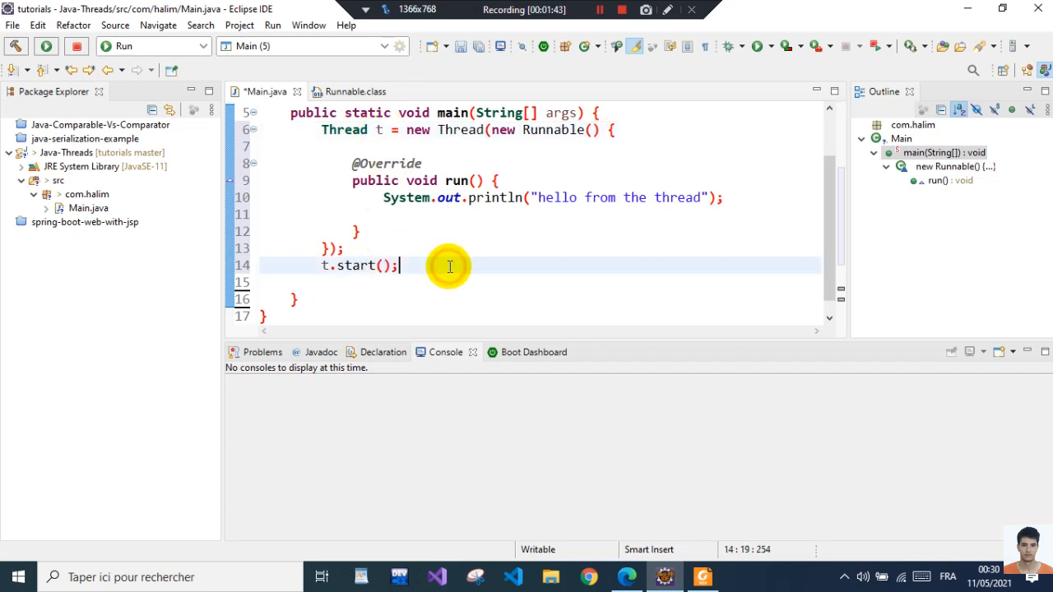
Add System.out.println("done in the main") after t.start()
type("Sy")
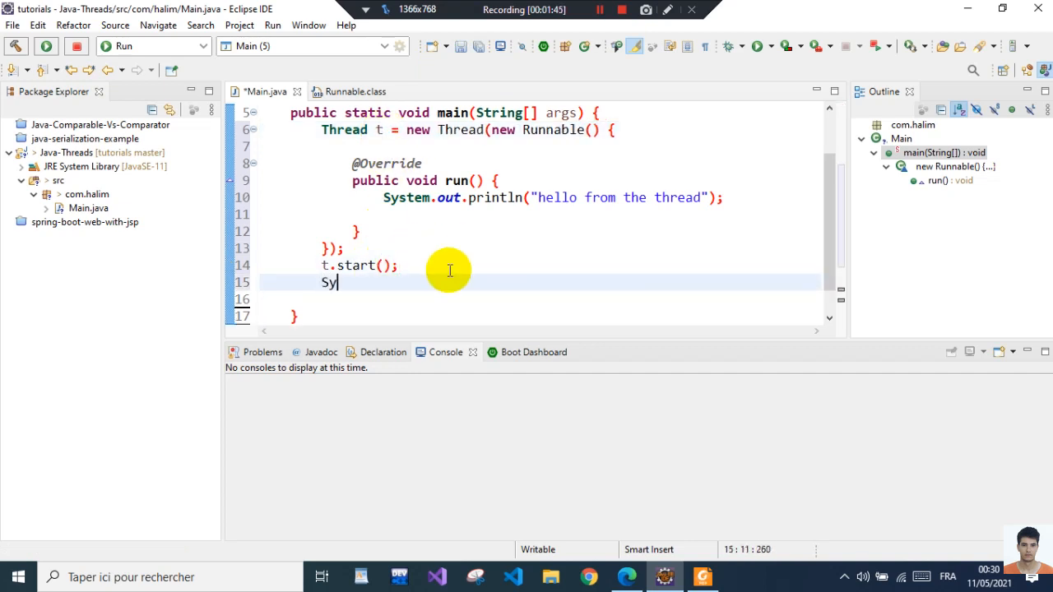
type("Sy")
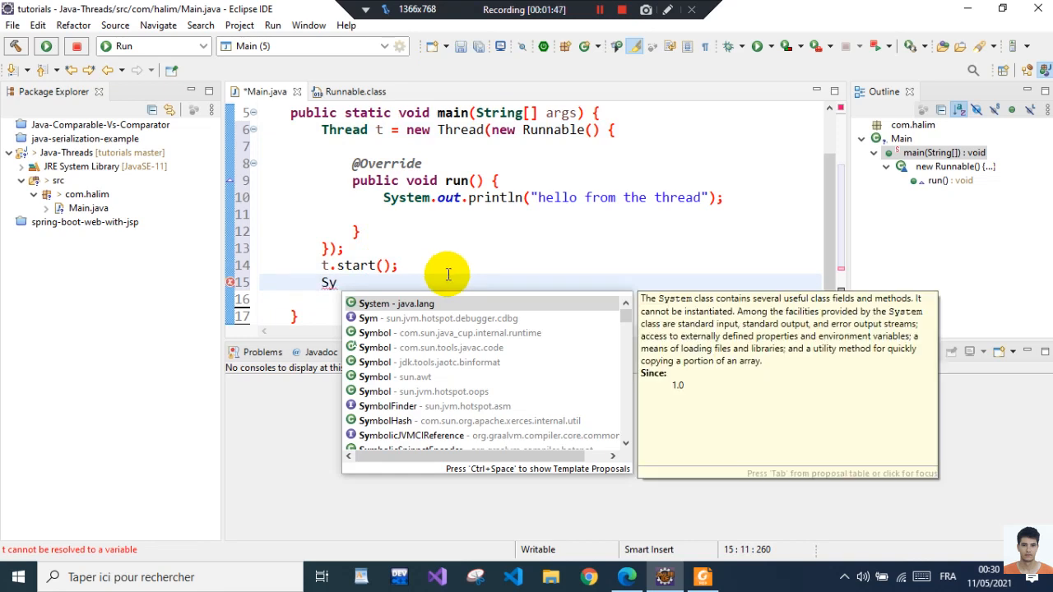
type("so")
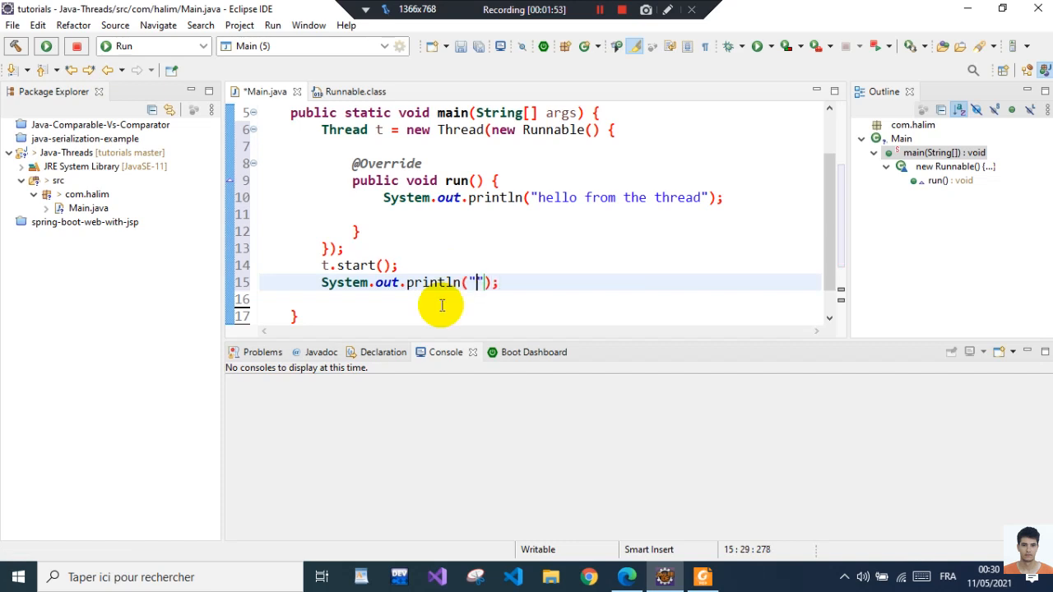
type("done in")
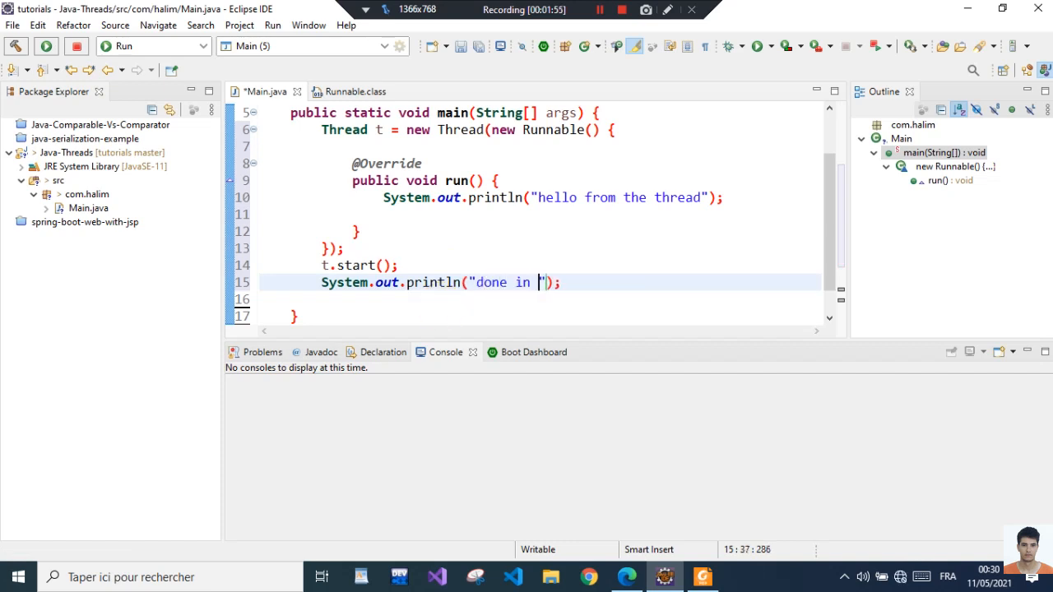
type("the main")
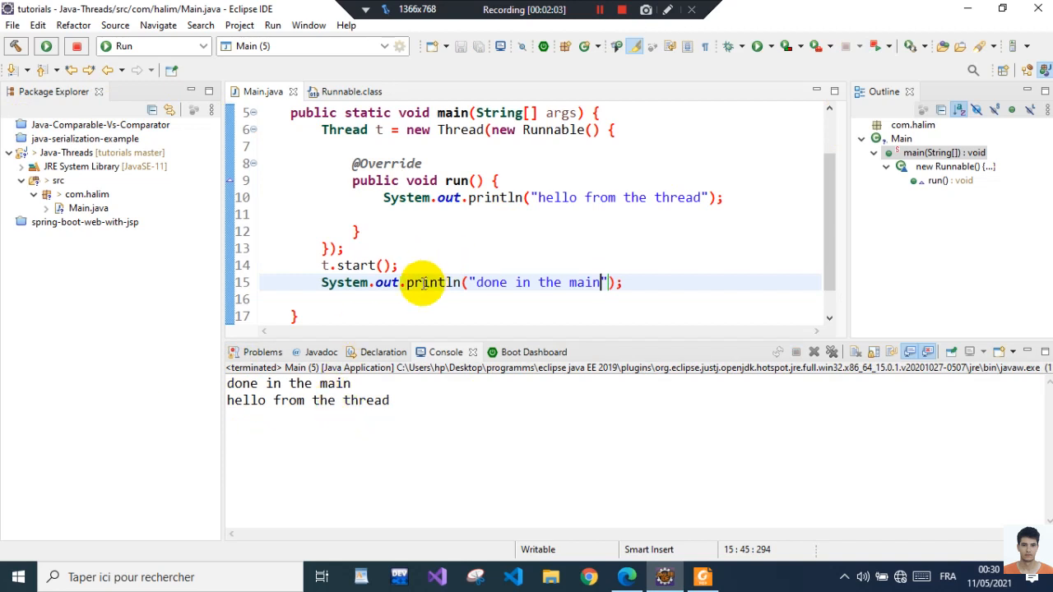
mouse_move(283, 253)
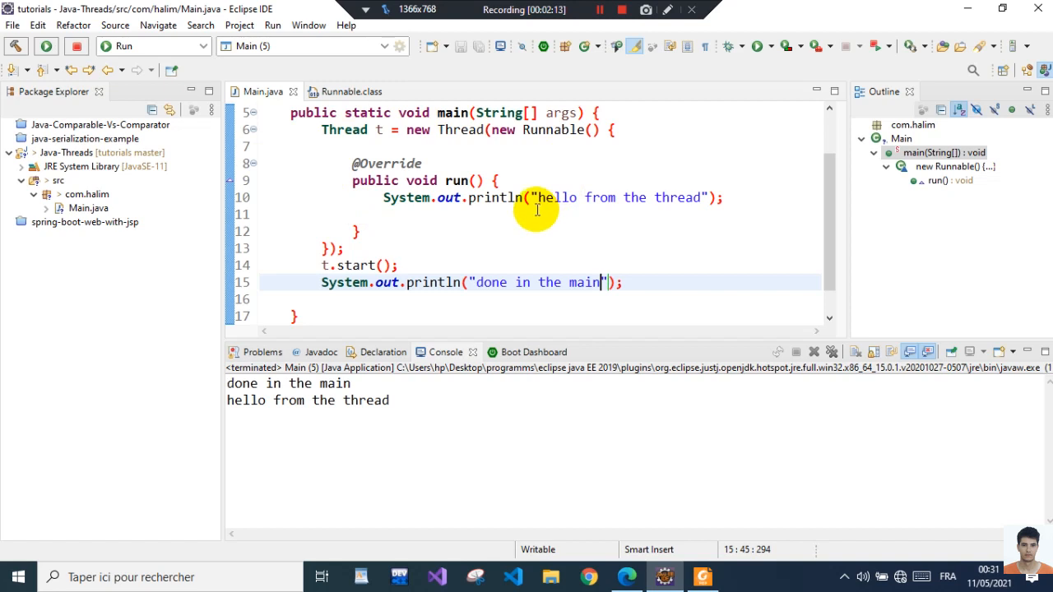
mouse_move(330, 283)
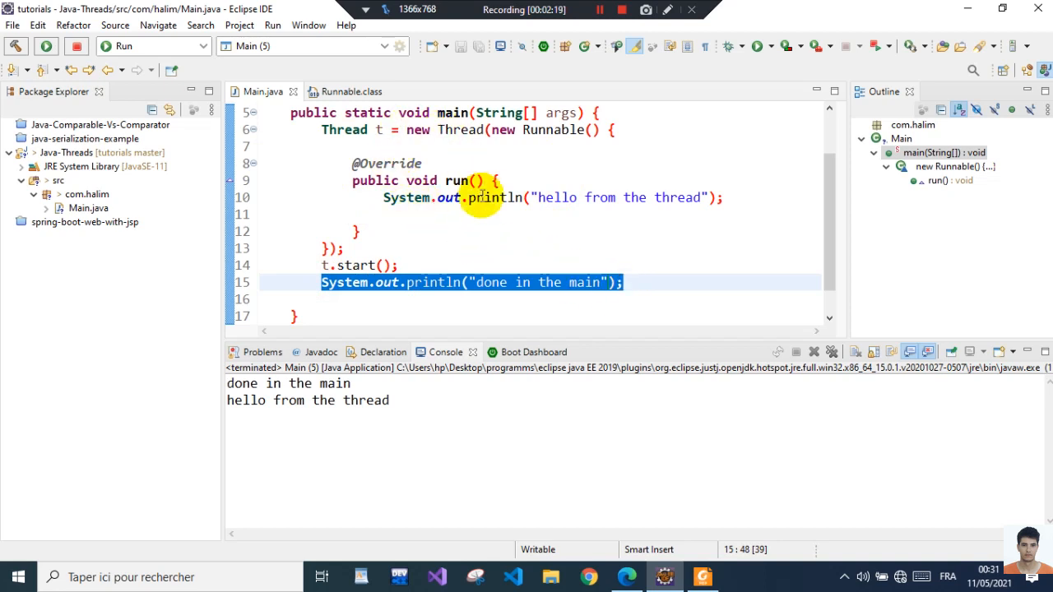
mouse_move(436, 283)
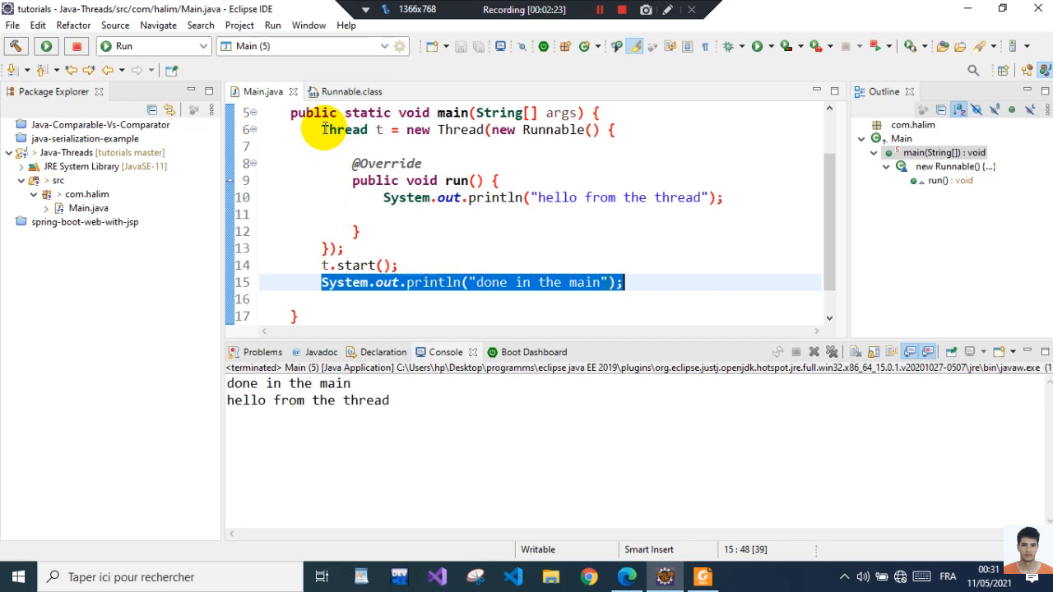
Highlight the Thread declaration in main while explaining the console output order
double_click(344, 130)
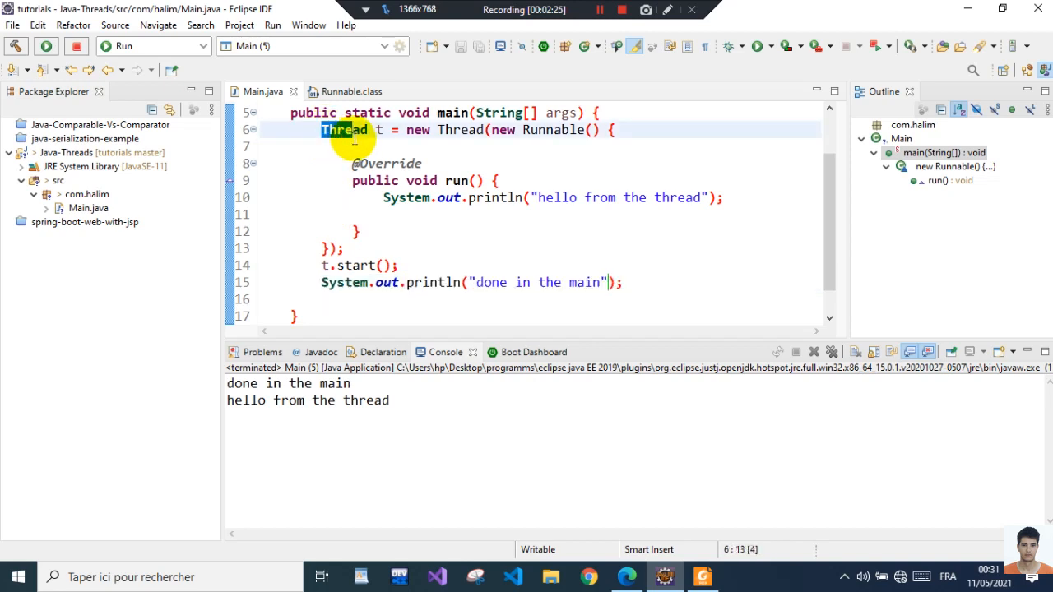
left_click_drag(322, 128, 398, 265)
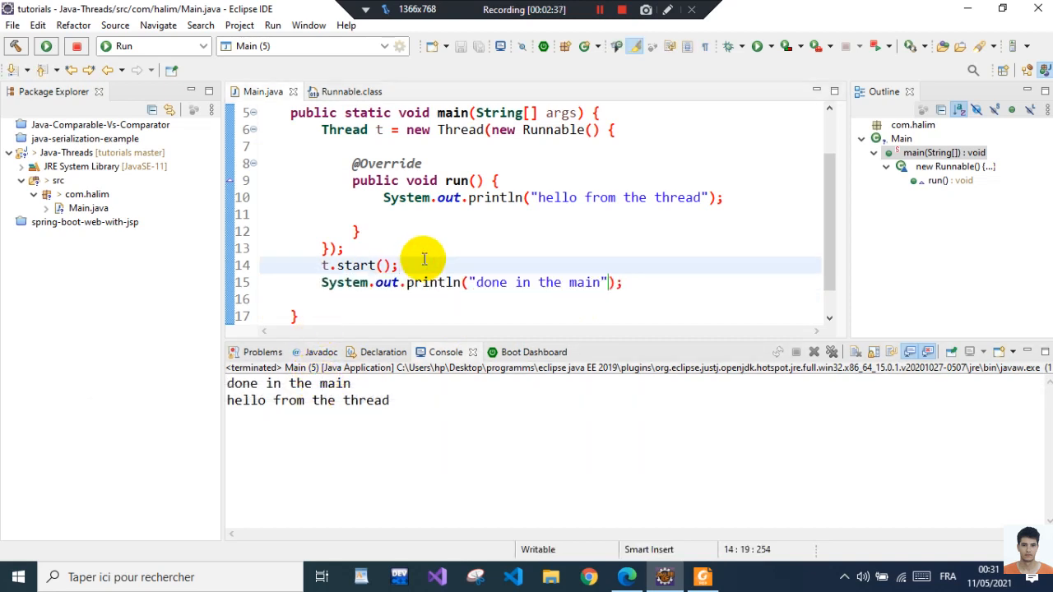
Add t.join() in a try/catch after t.start() and rerun, so the thread's hello prints first
type("t.join();")
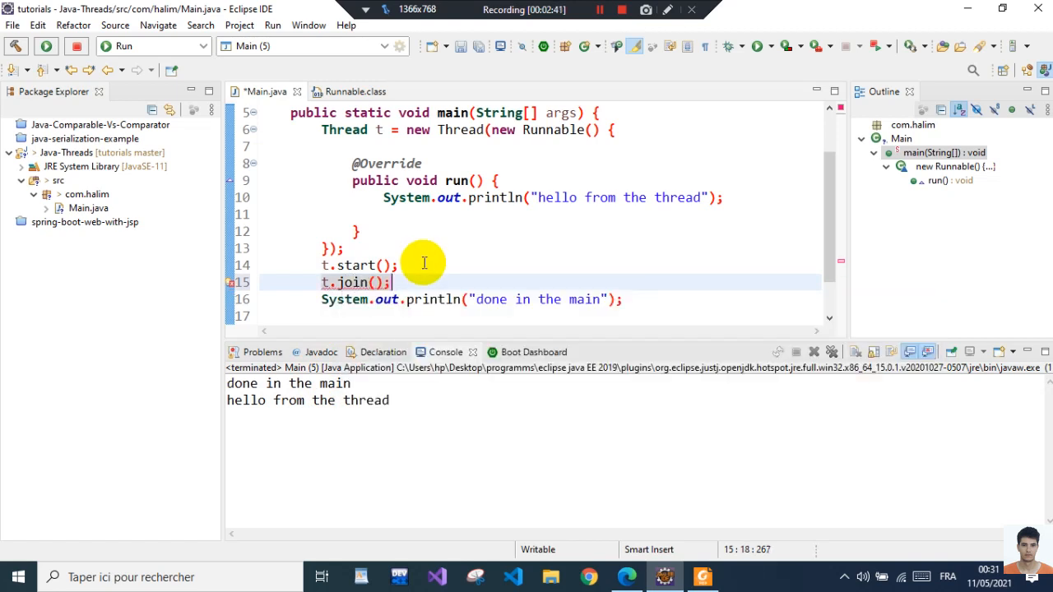
mouse_move(353, 282)
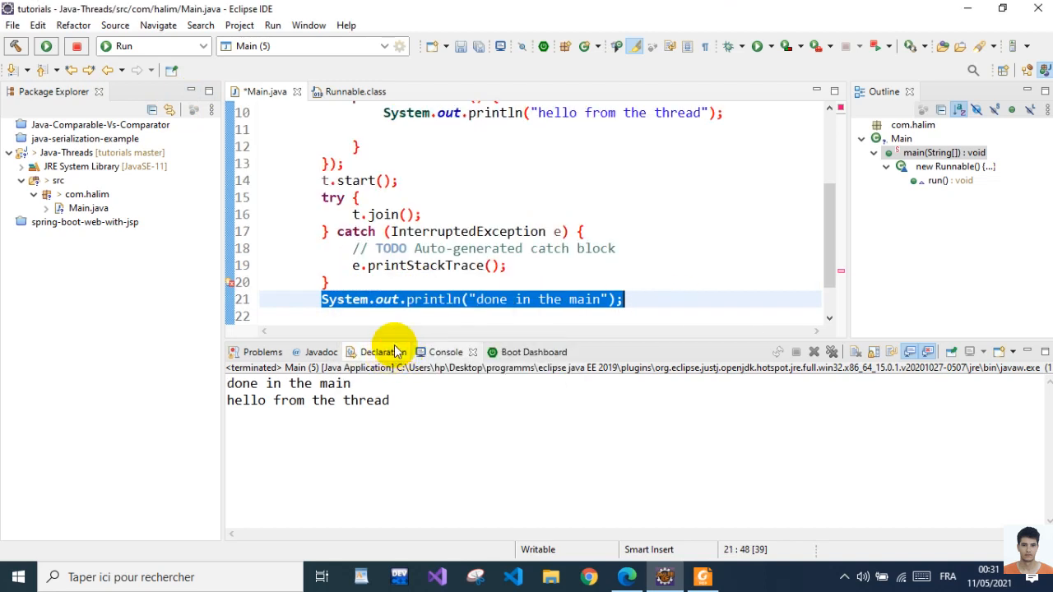
left_click(46, 46)
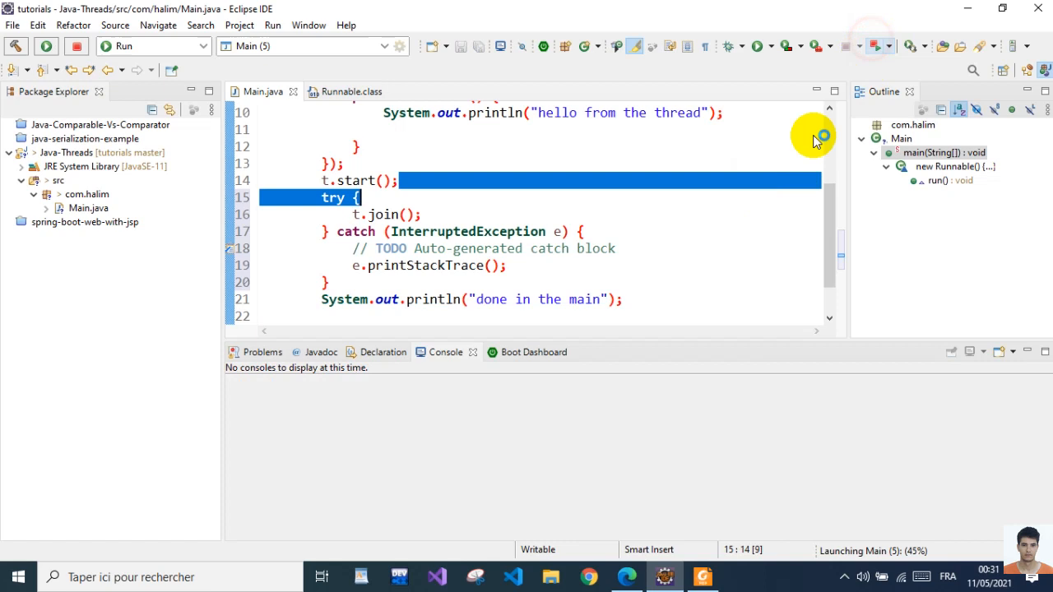
left_click(46, 46)
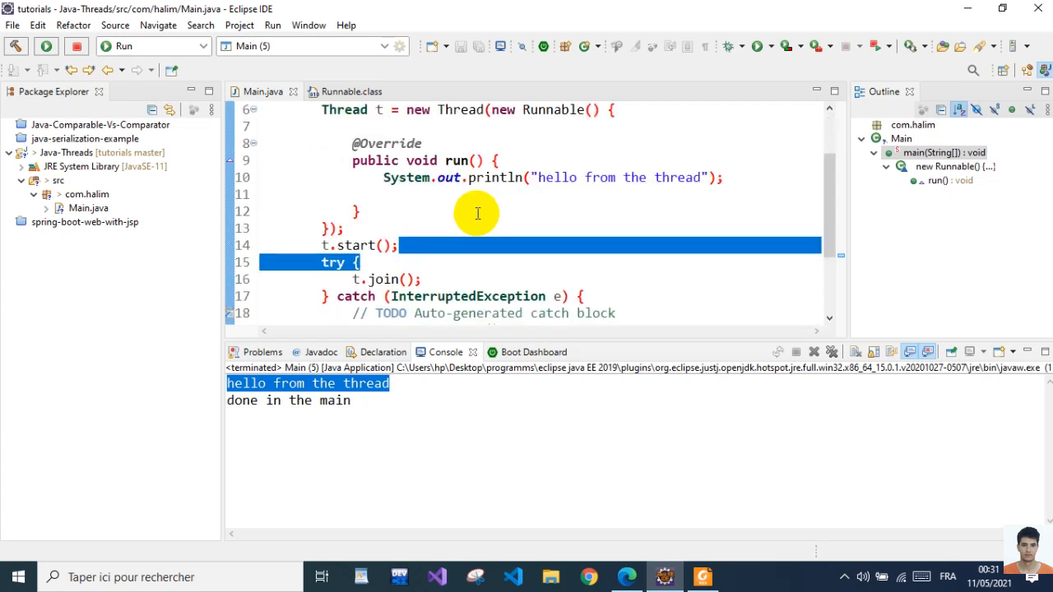
scroll("down", 3)
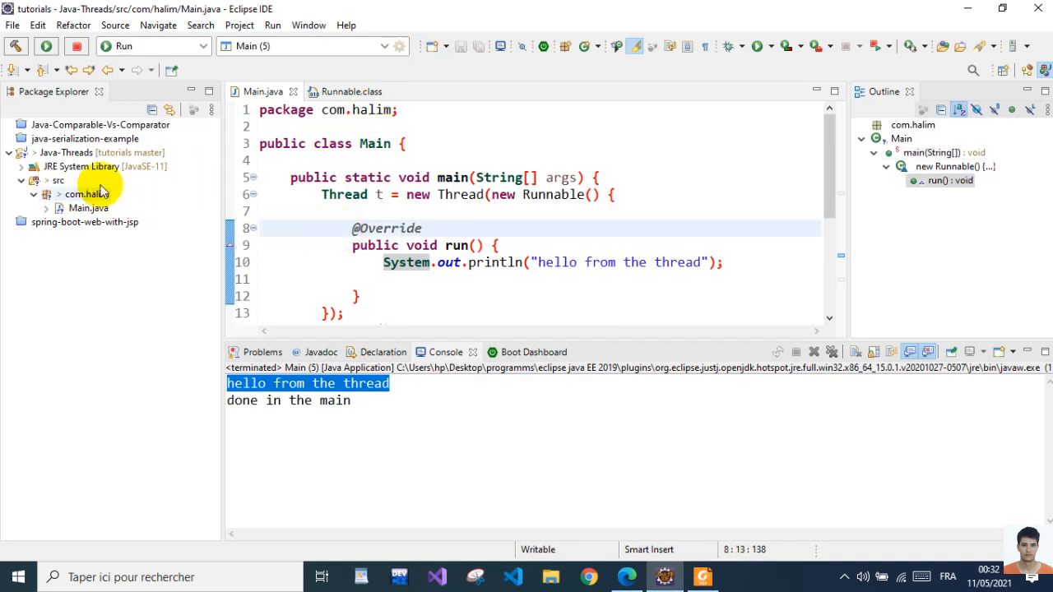
Create class Task in com.halim implementing the Runnable interface
right_click(82, 194)
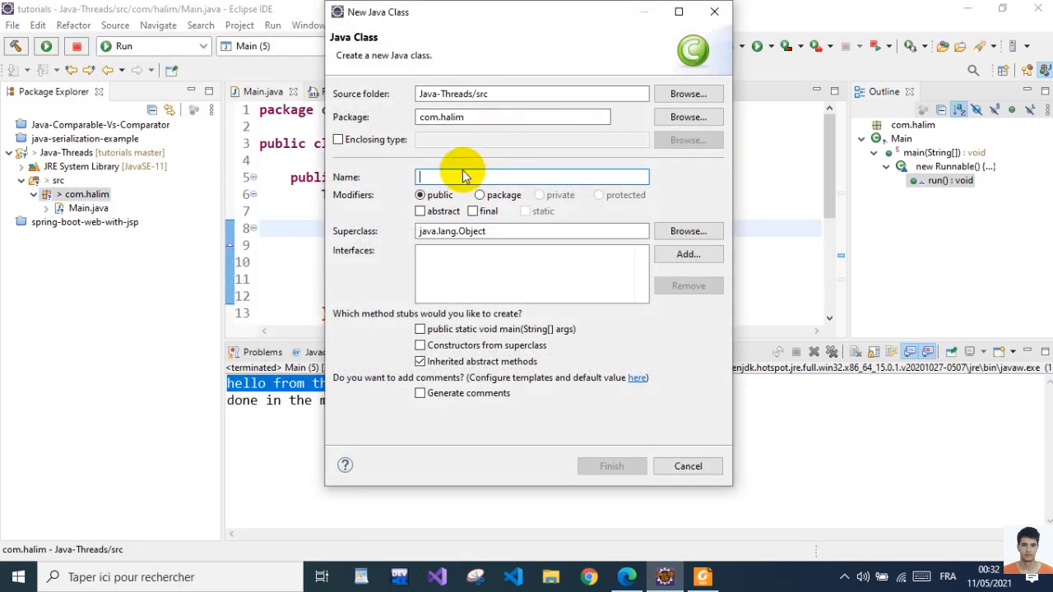
type("Task")
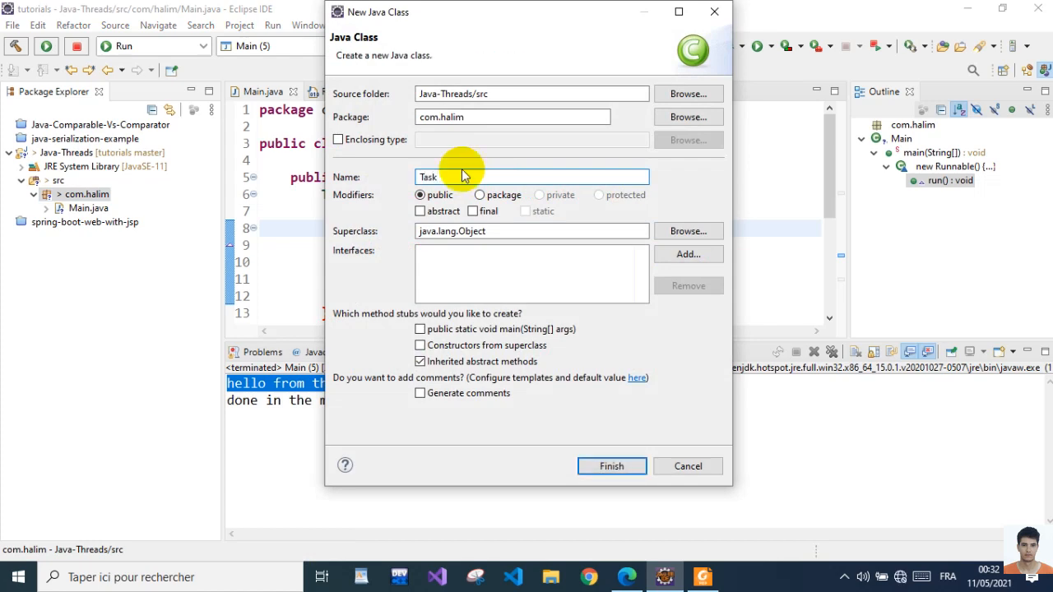
left_click(688, 254)
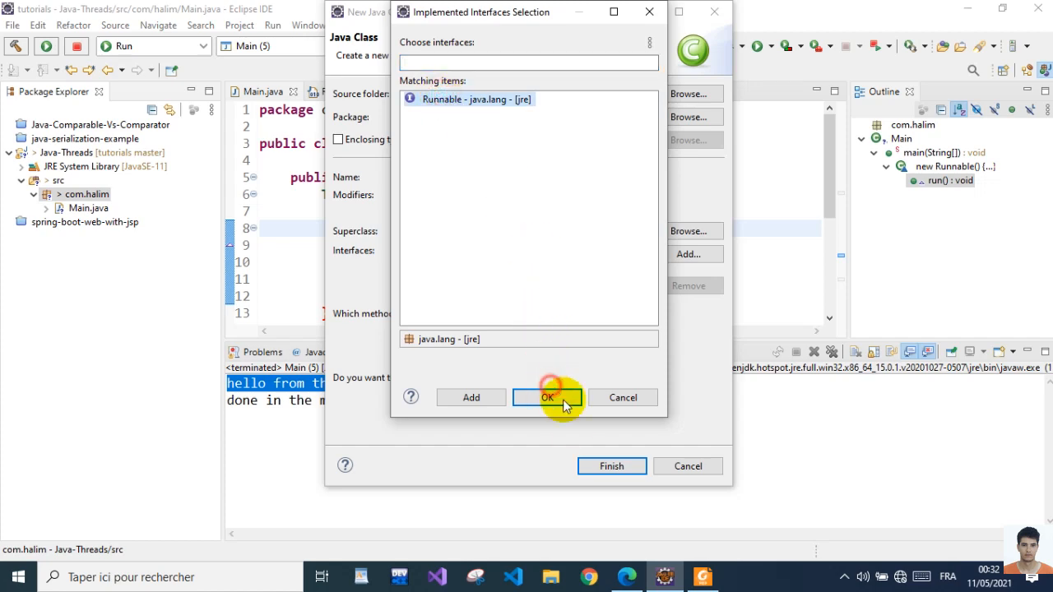
left_click(547, 397)
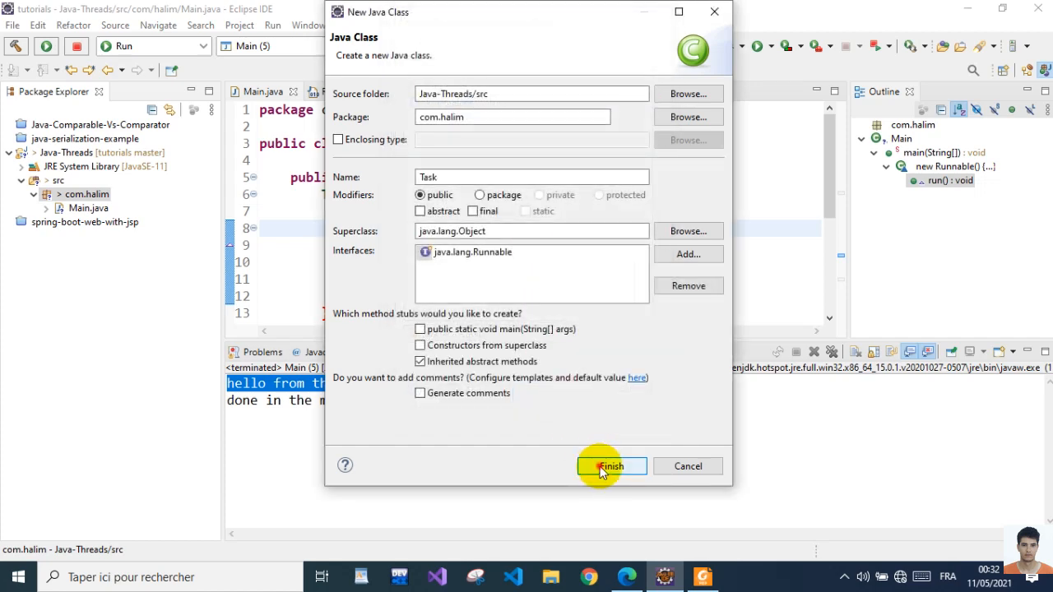
left_click(612, 466)
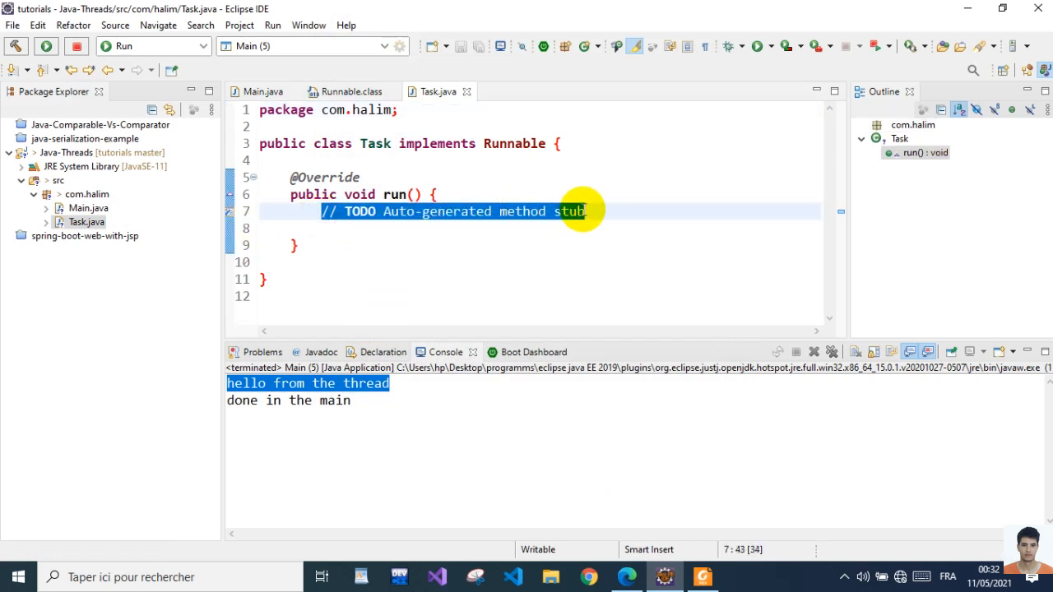
Copy the "hello from the thread" println from Main.java into Task's run() method
left_click(263, 92)
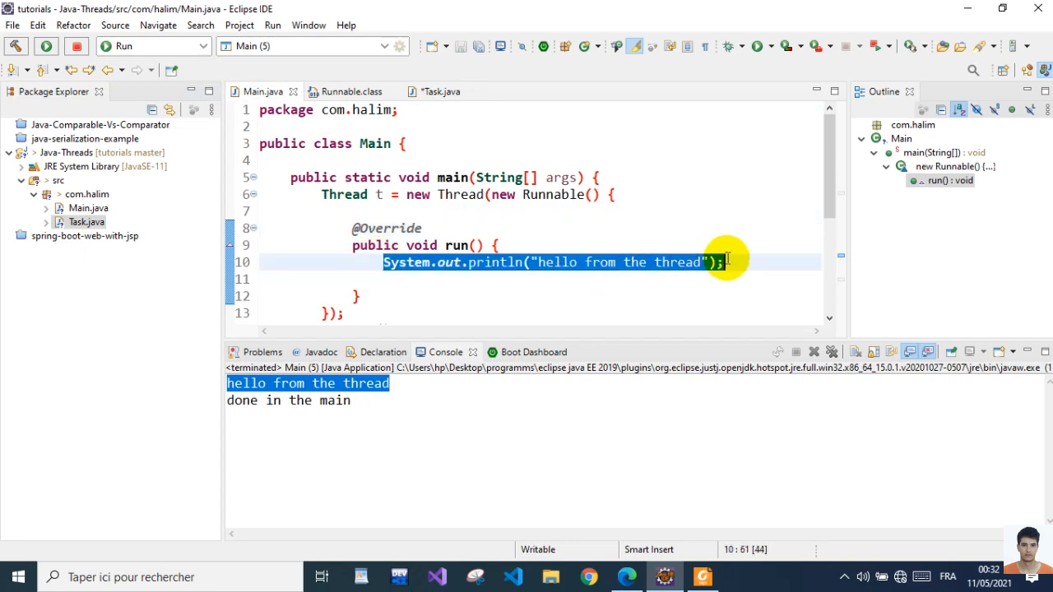
right_click(716, 262)
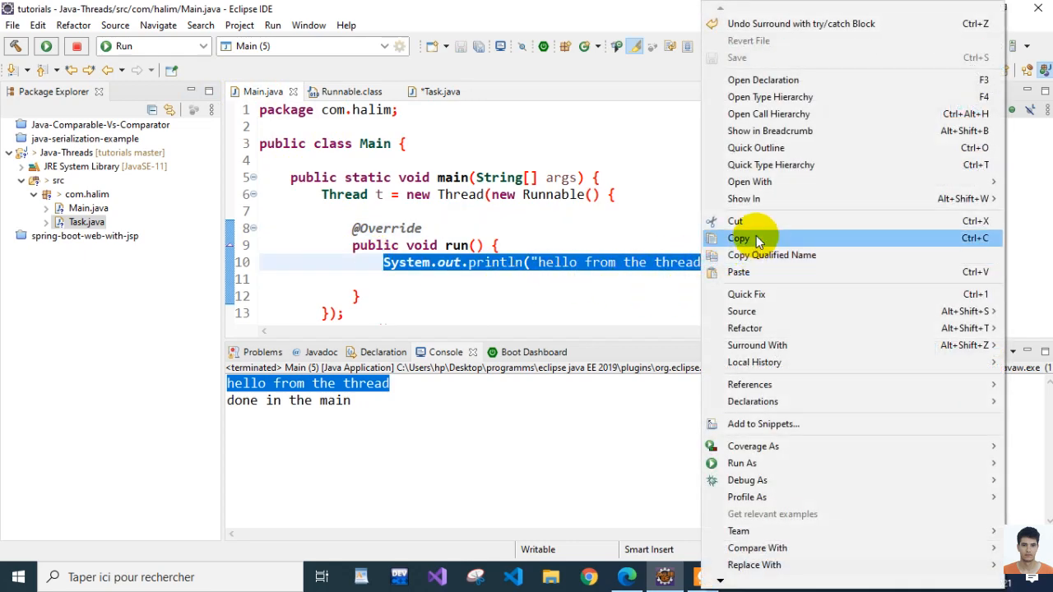
left_click(738, 237)
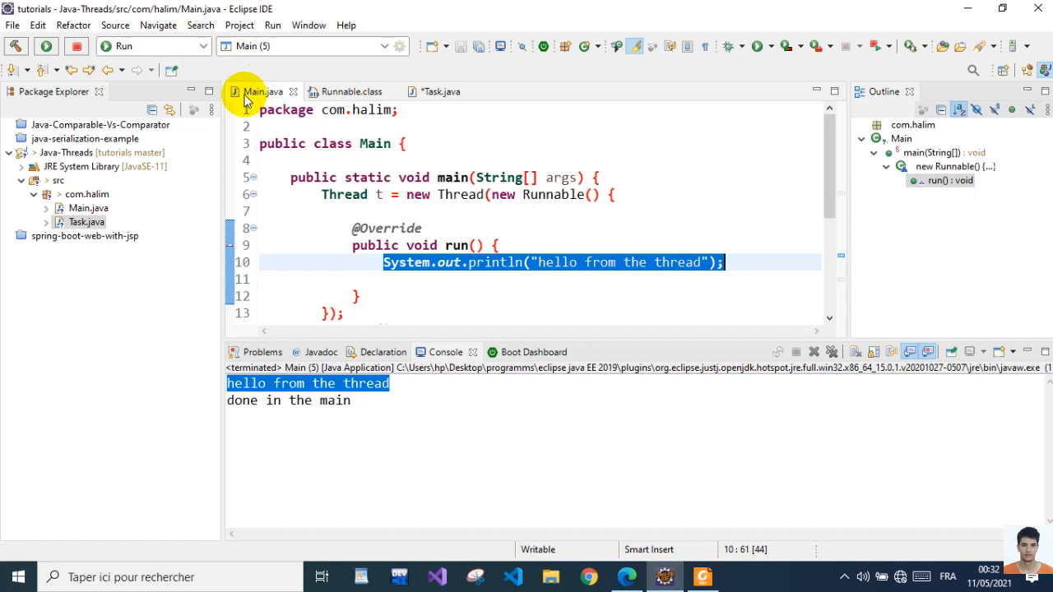
left_click(440, 92)
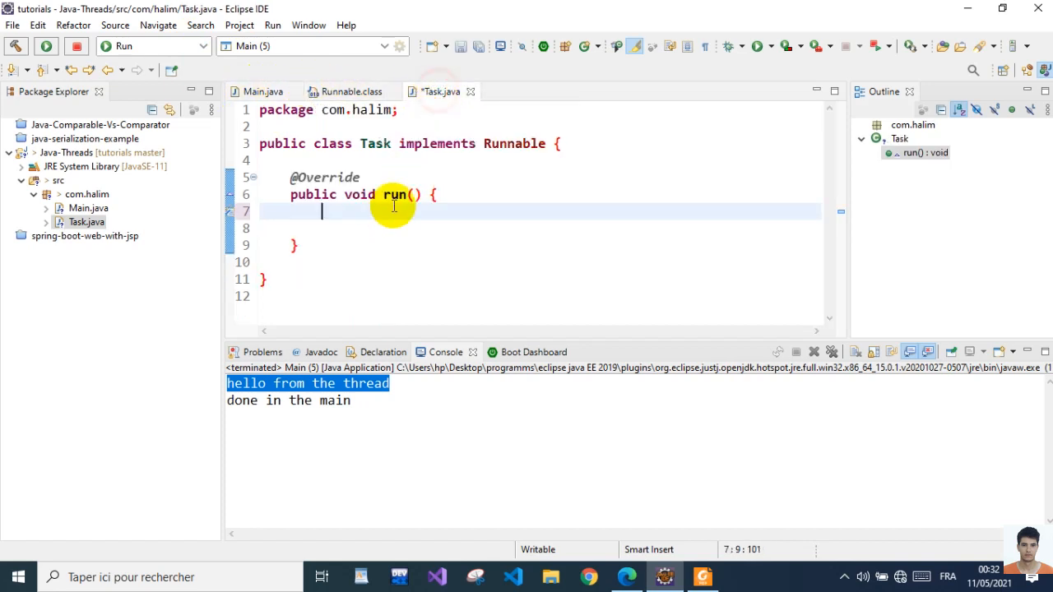
type("System.out.println(\"hello from the thread\");")
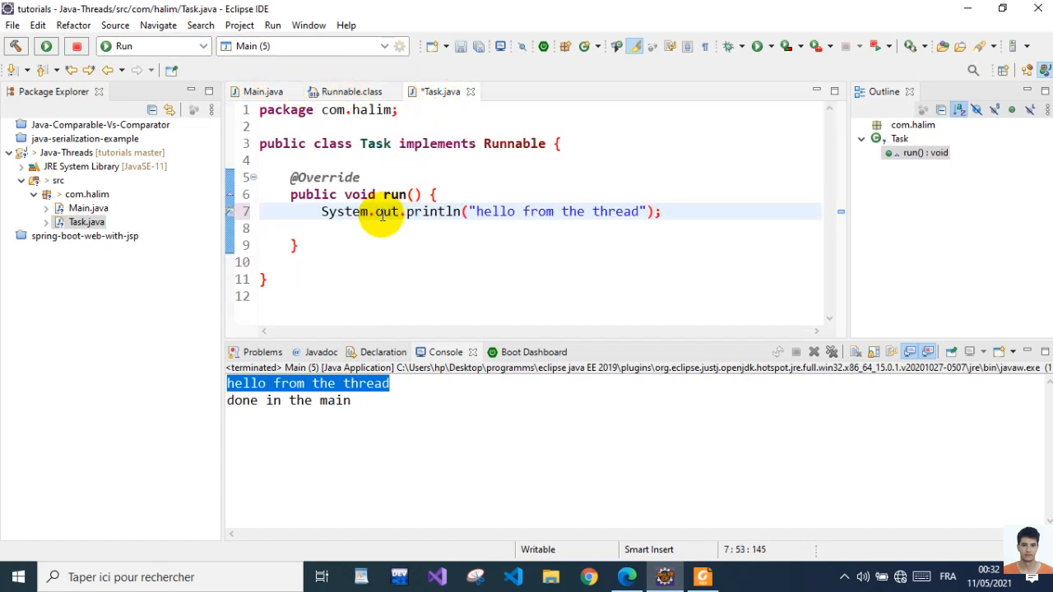
left_click(263, 92)
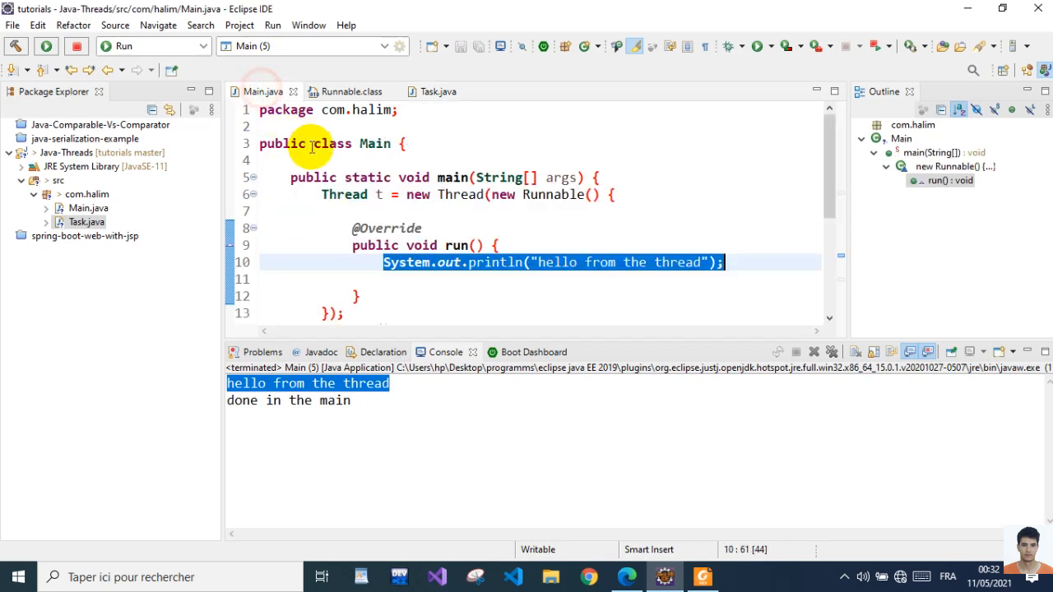
scroll("down", 3)
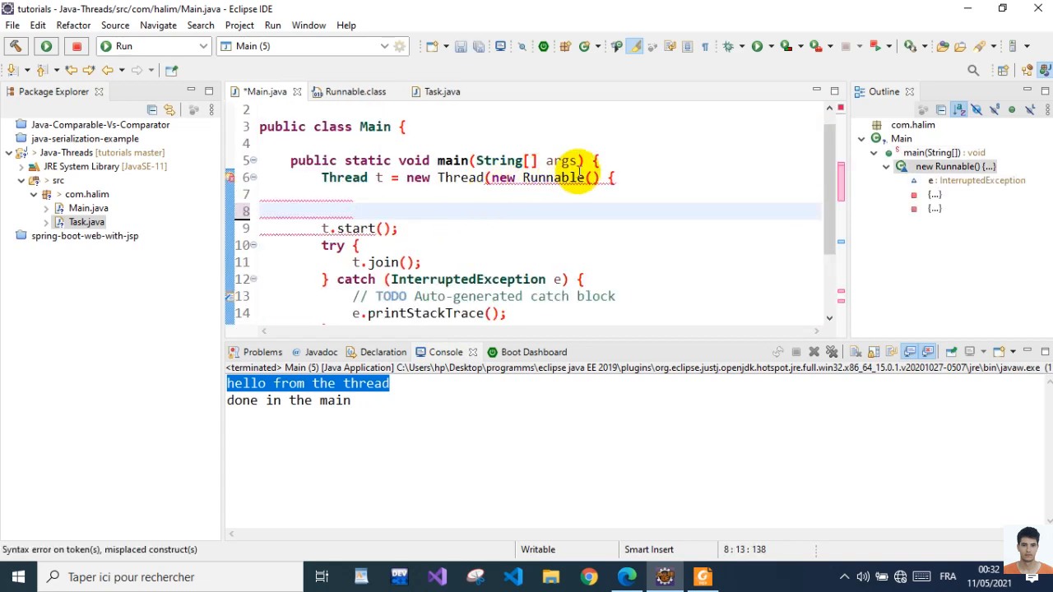
Replace the anonymous Runnable with new Task() in the Thread constructor and rerun Main
left_click(595, 159)
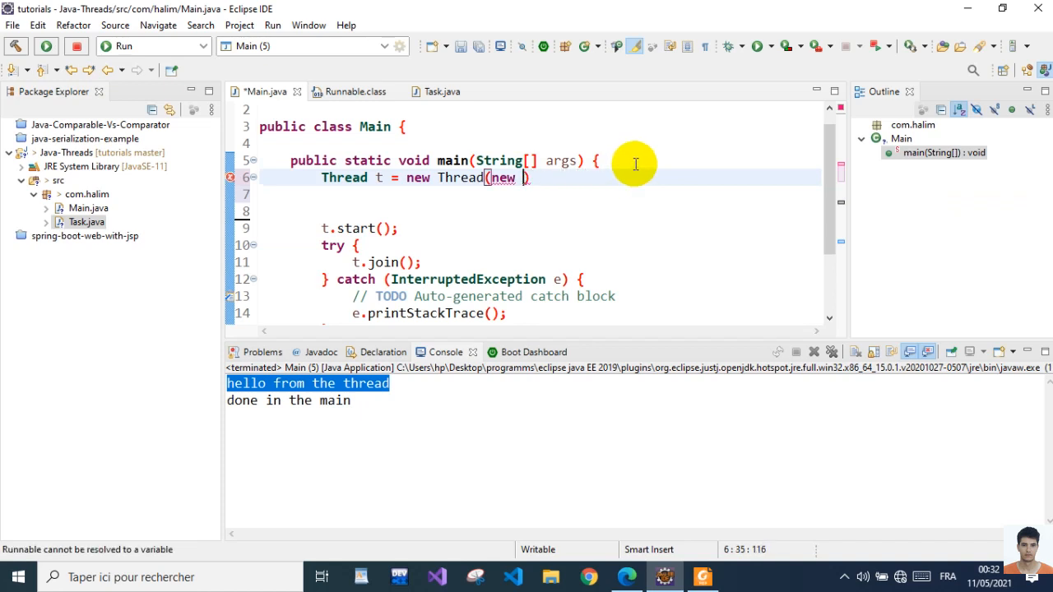
type("Task(")
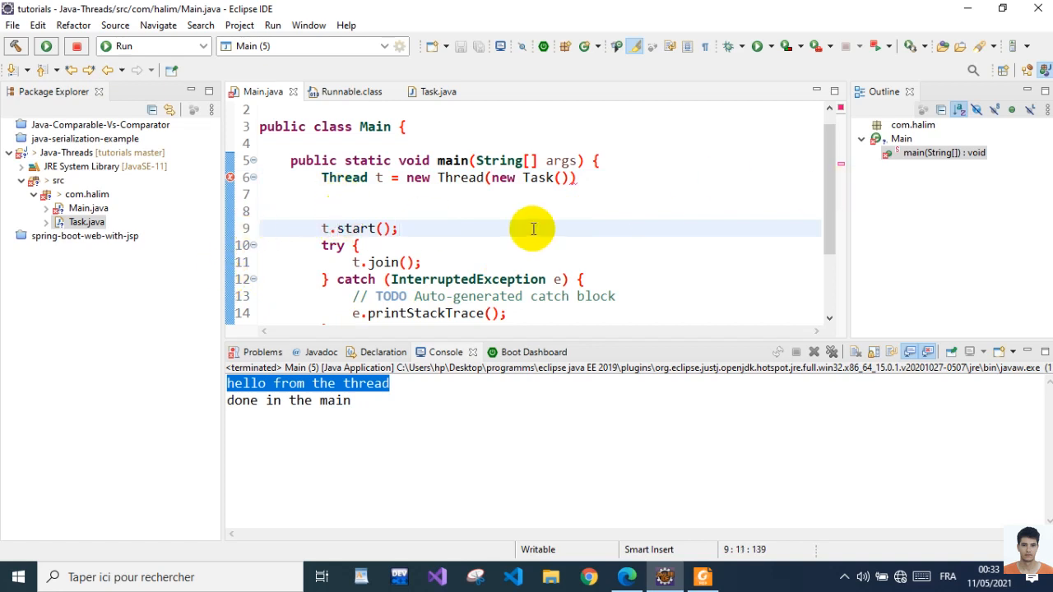
left_click(579, 178)
type(";")
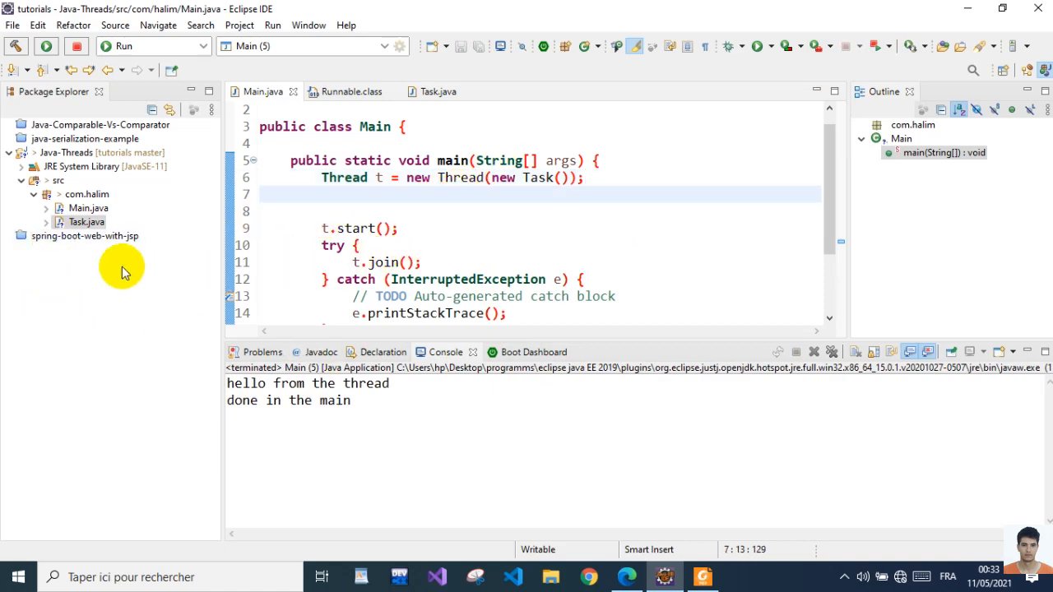
Create a new empty class MyThread in package com.halim via New > Class
right_click(86, 220)
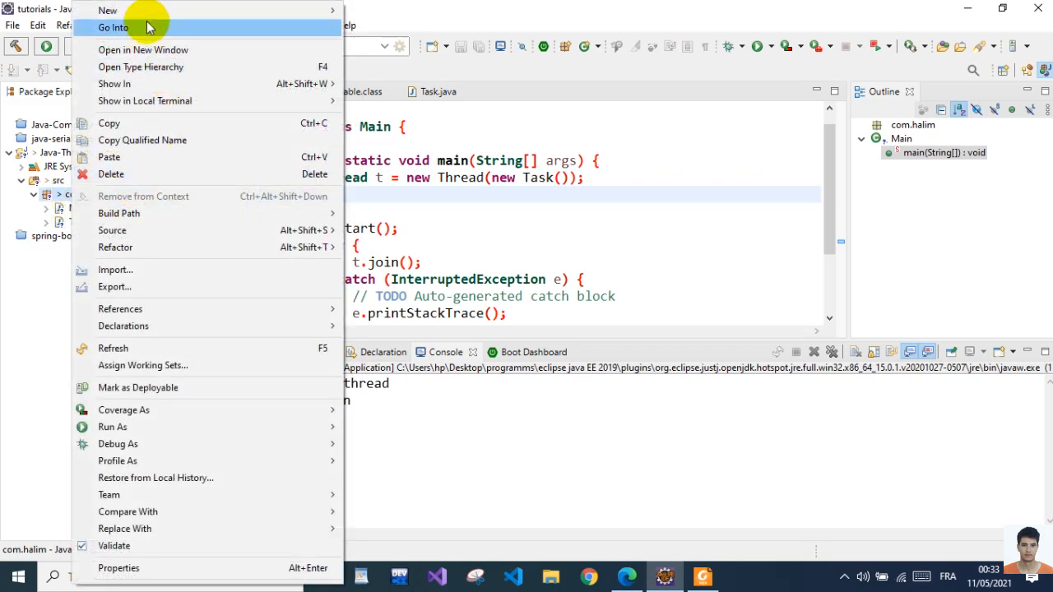
mouse_move(106, 9)
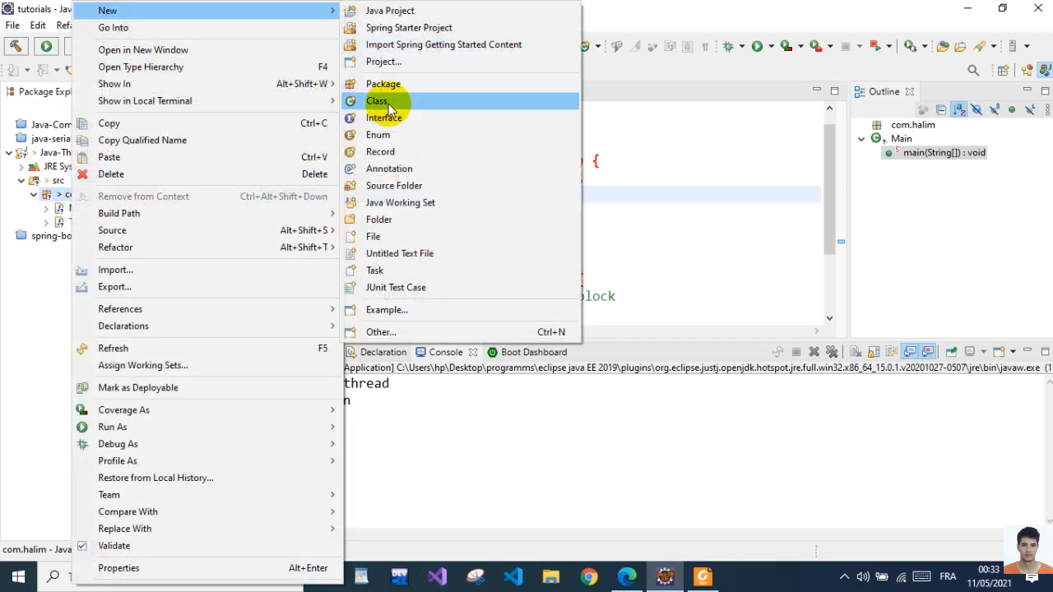
left_click(378, 100)
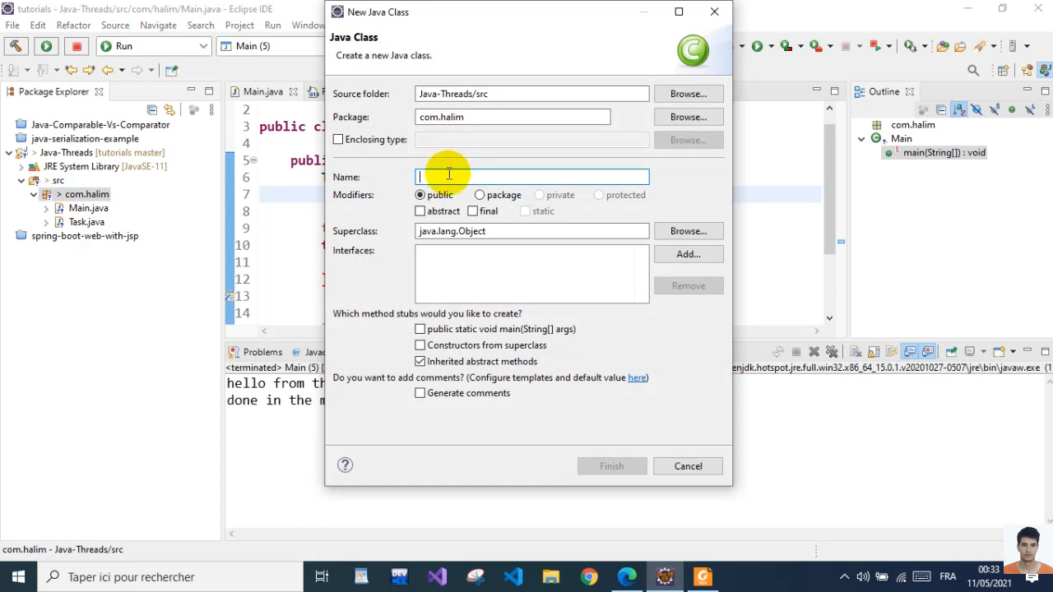
type("M")
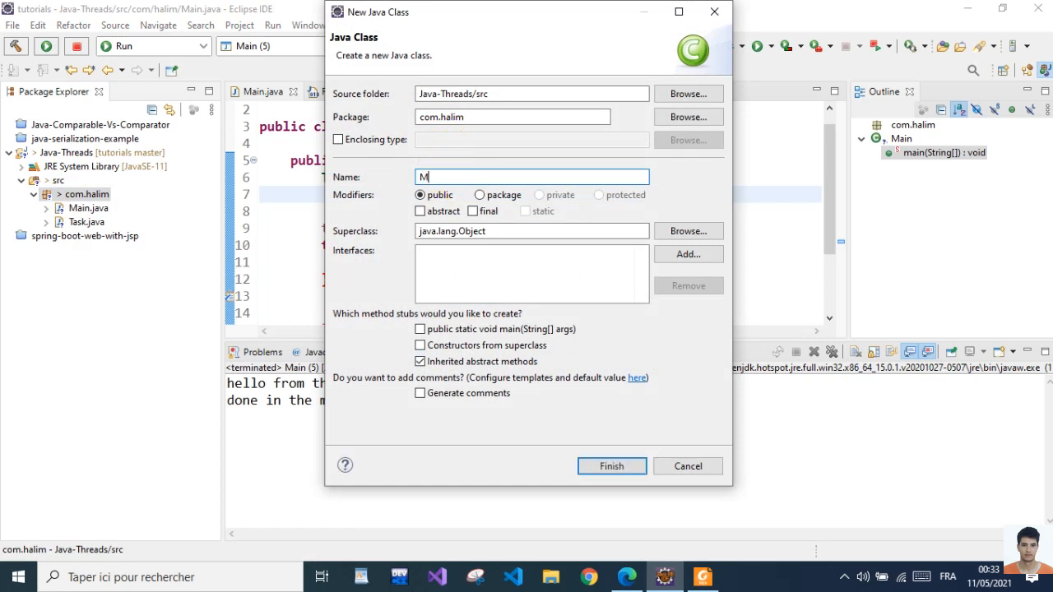
type("yt")
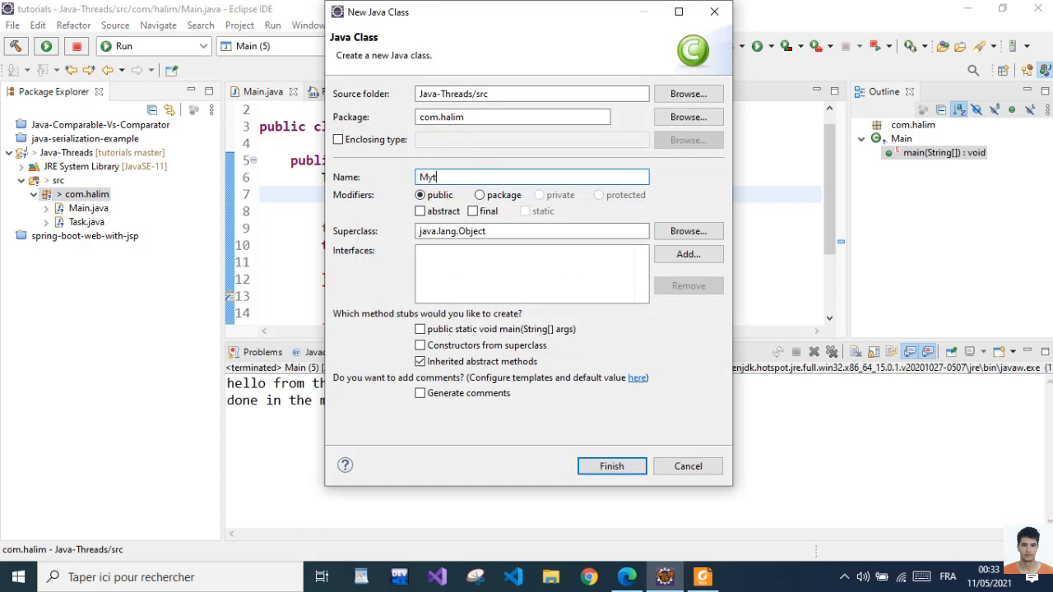
type("hread")
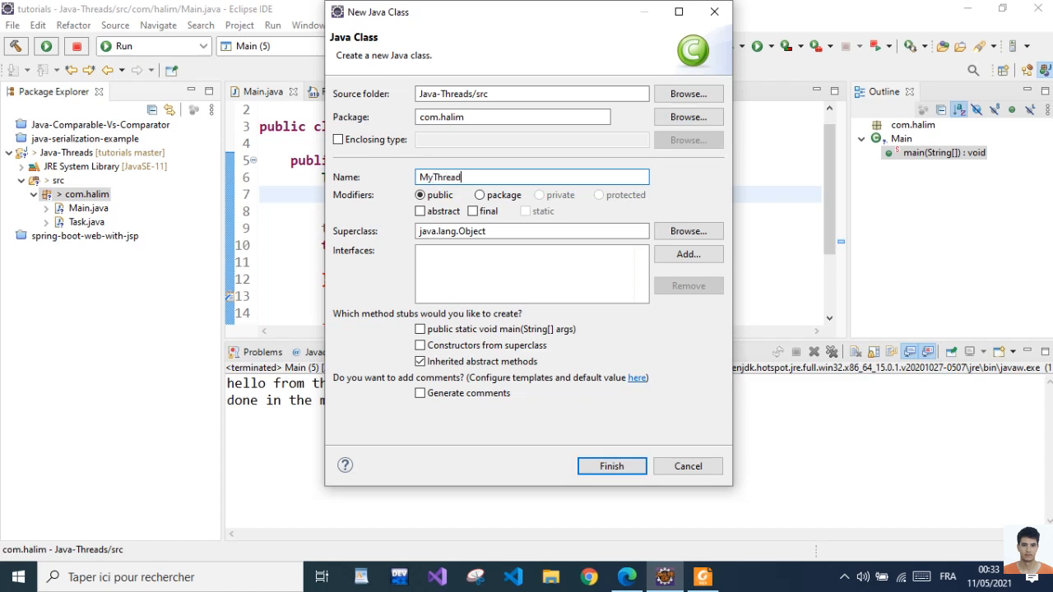
left_click(612, 465)
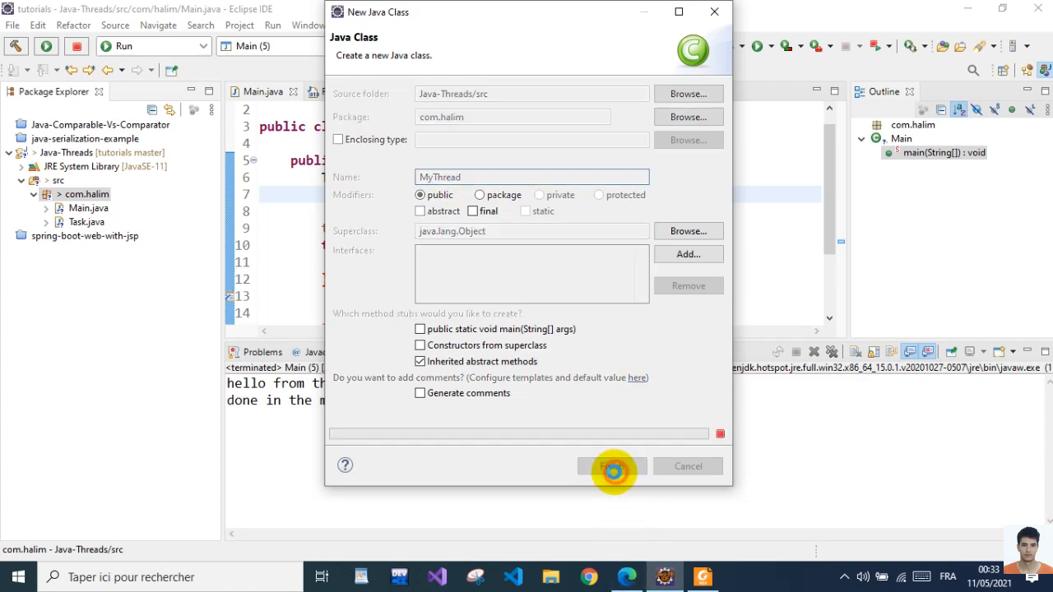
left_click(612, 466)
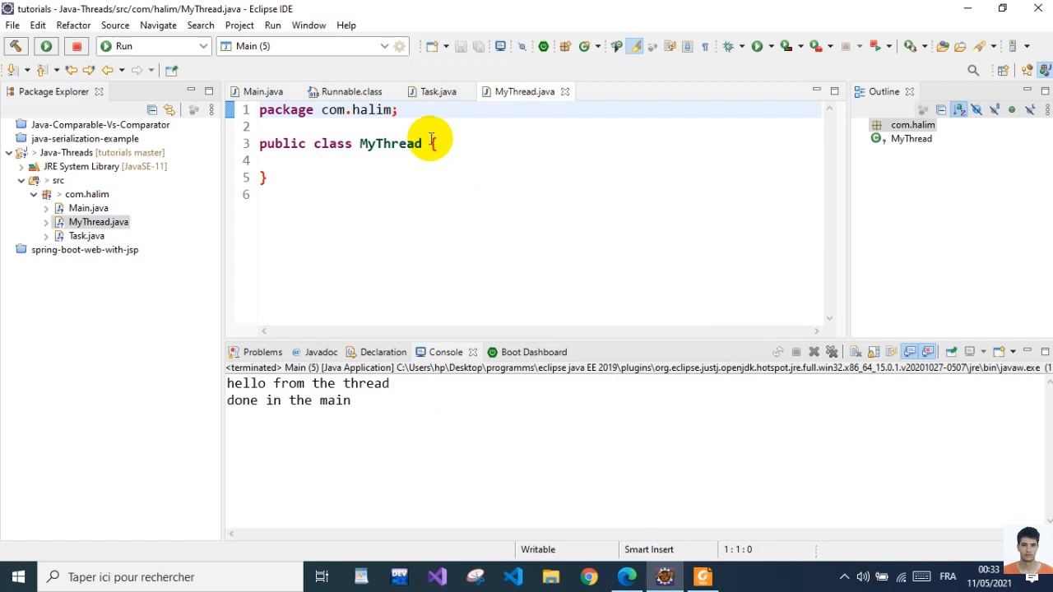
type("extends")
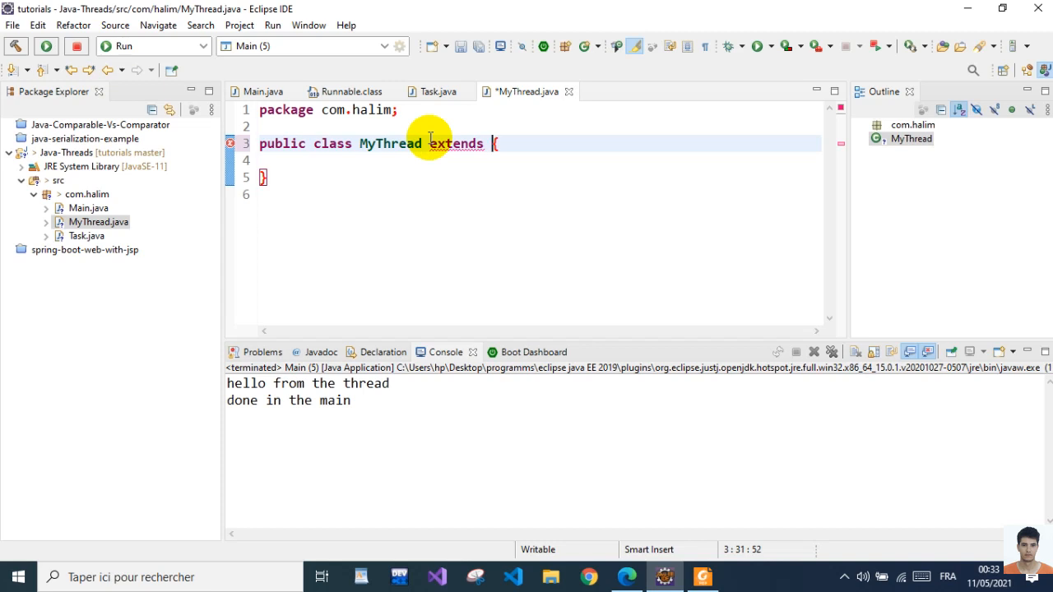
type("thread{")
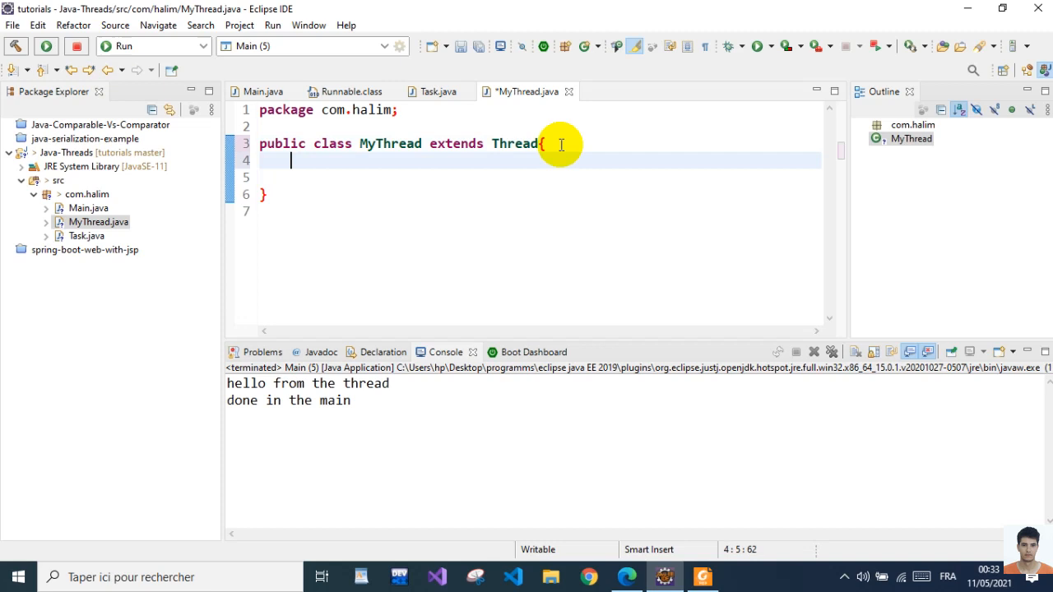
type("@")
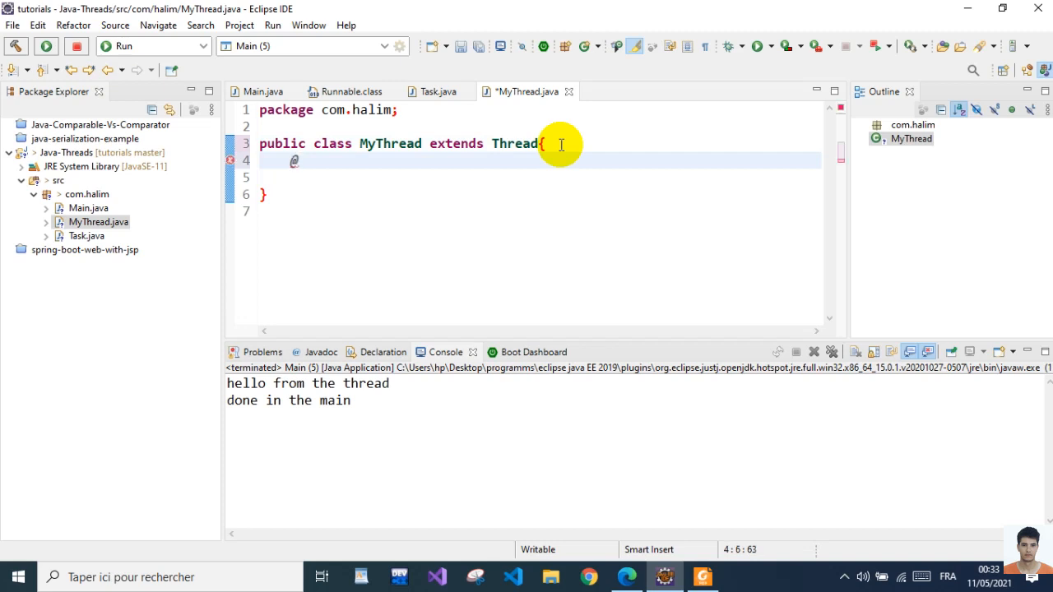
type("o")
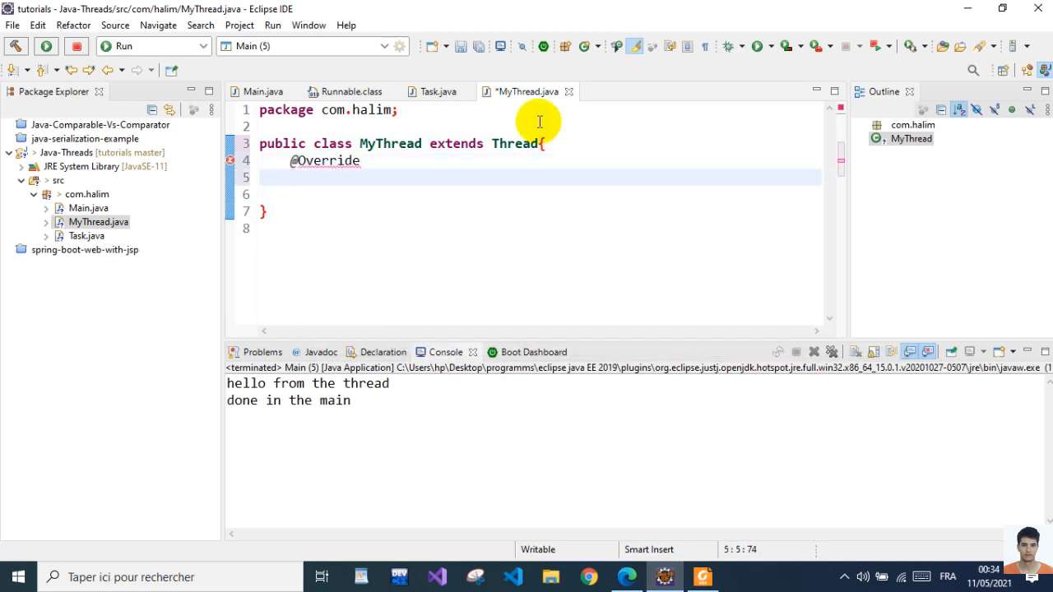
type("public")
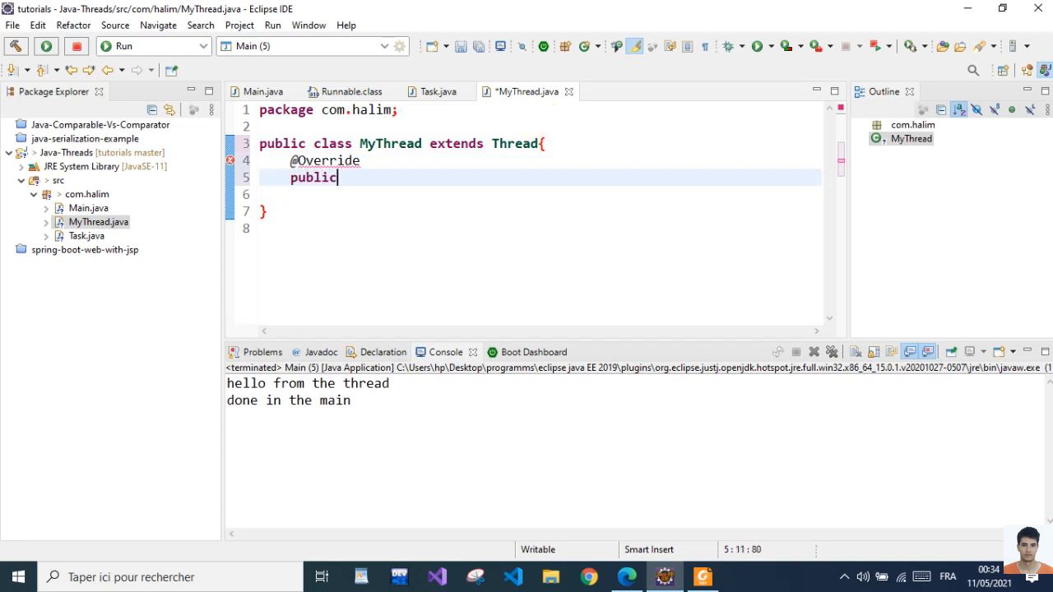
type("void r")
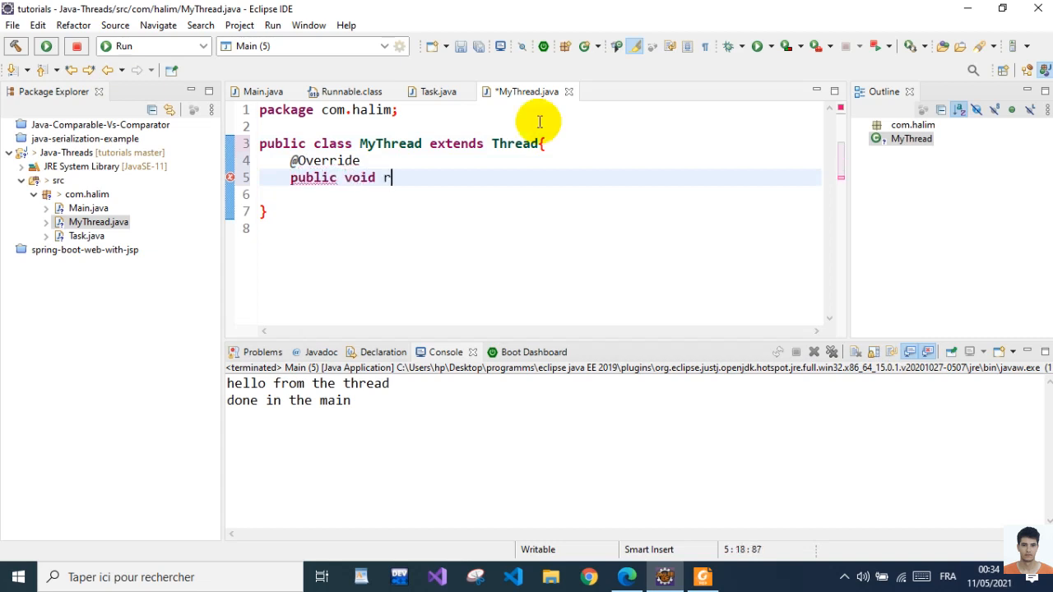
type("un() {")
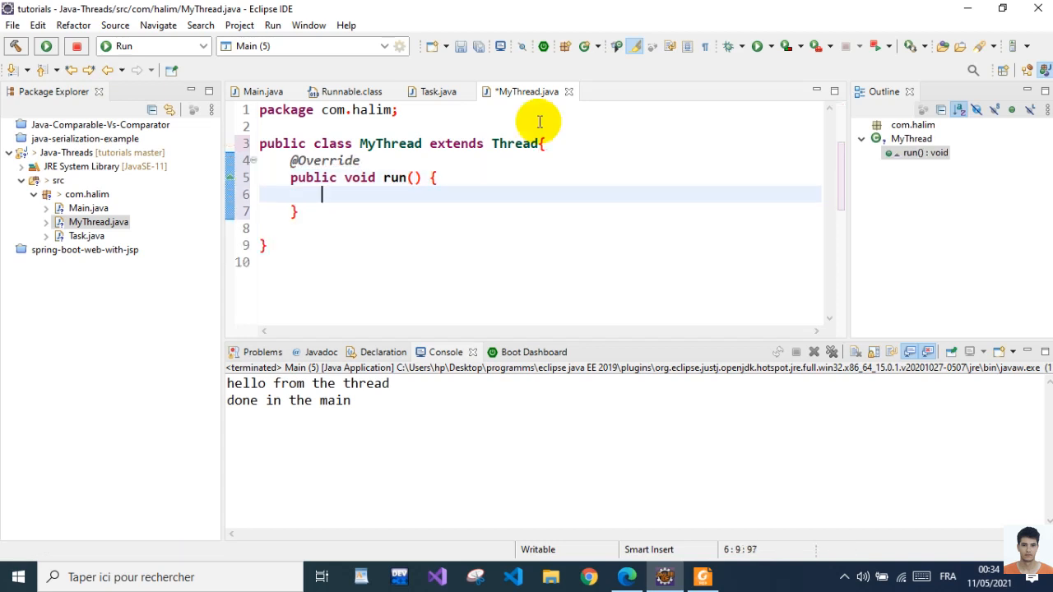
Have run() print "from the thread" using the syso template
type("Syso")
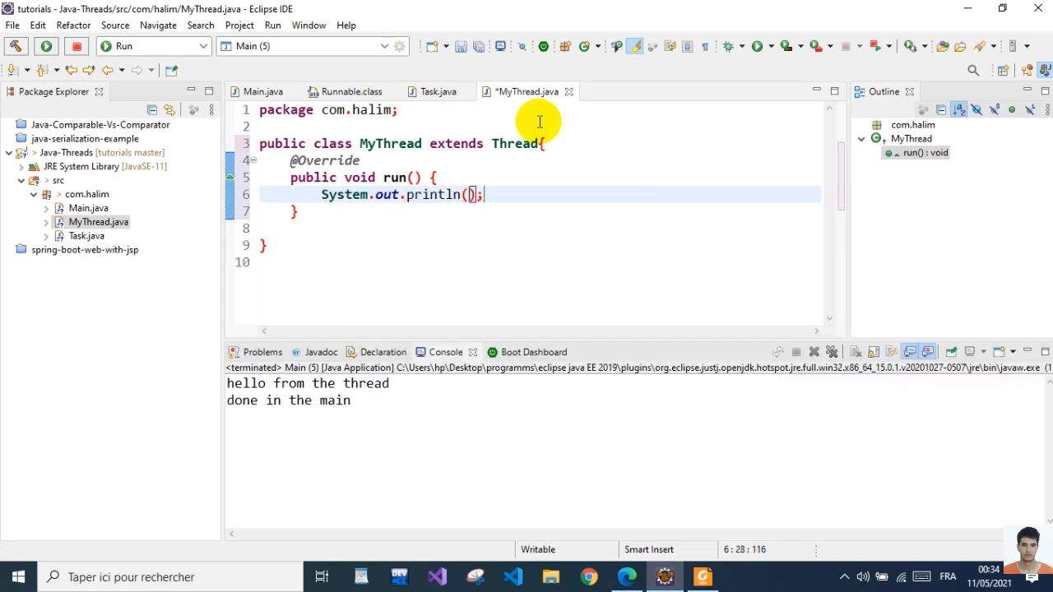
type("from the \"")
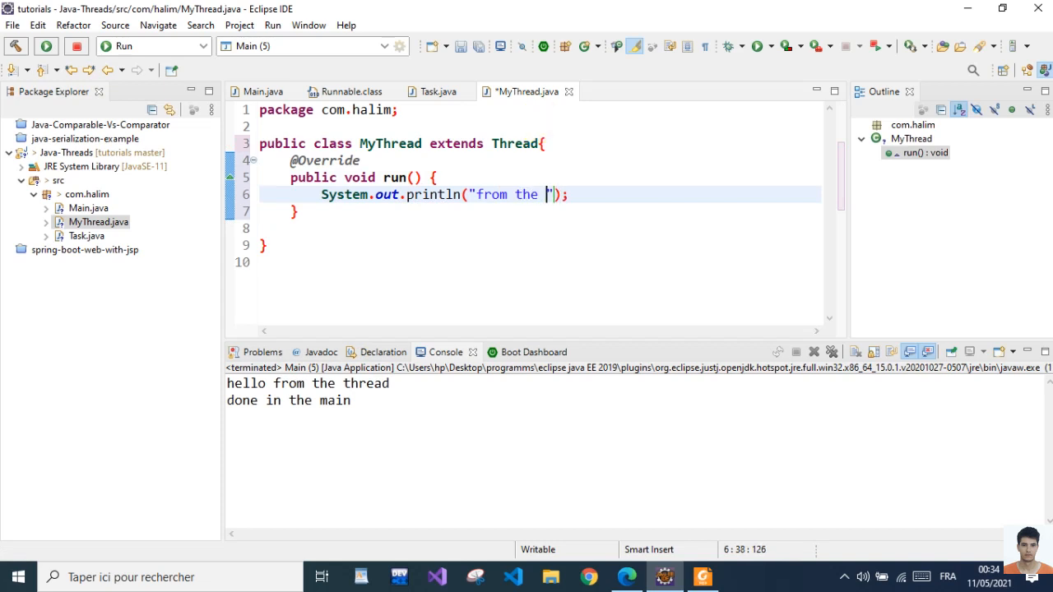
type("thread")
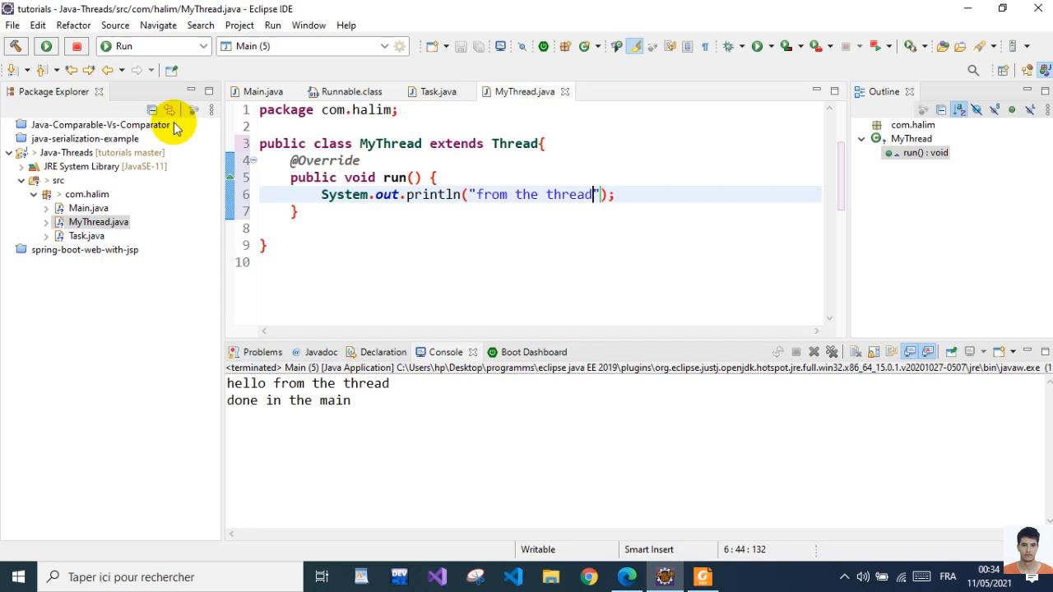
mouse_move(516, 148)
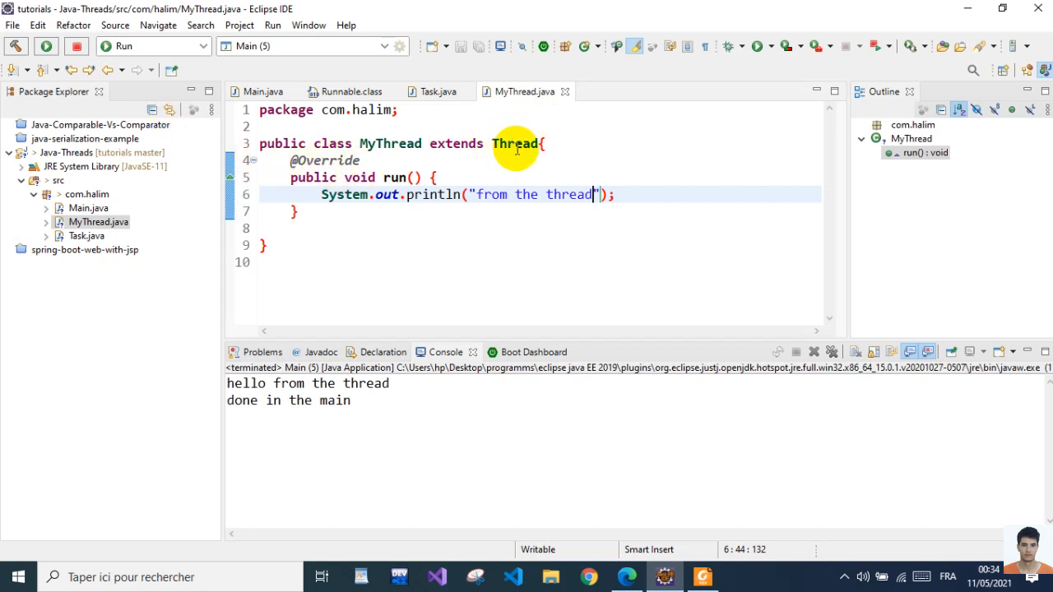
mouse_move(513, 143)
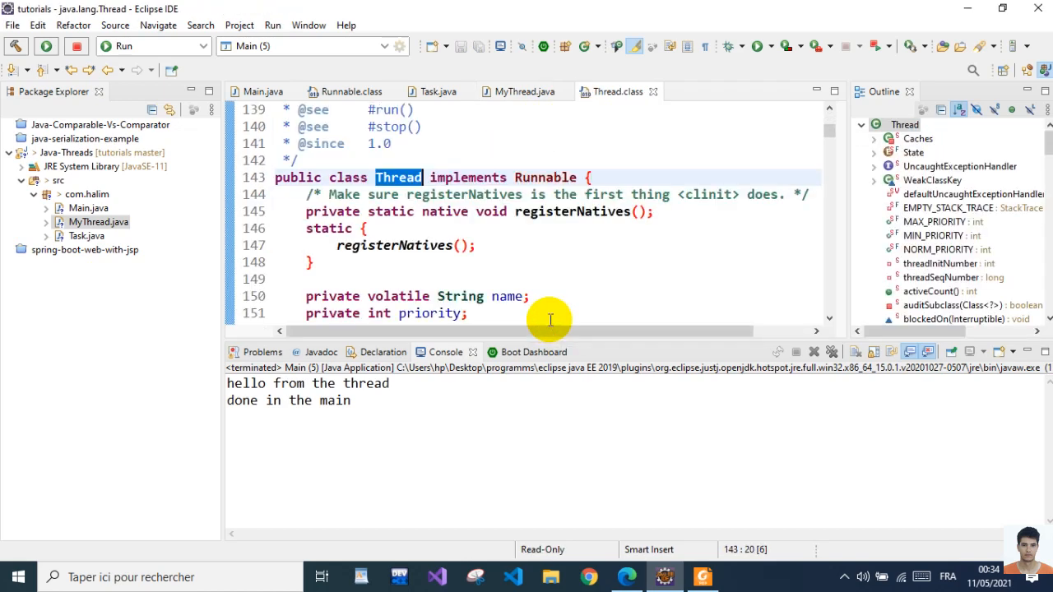
mouse_move(496, 194)
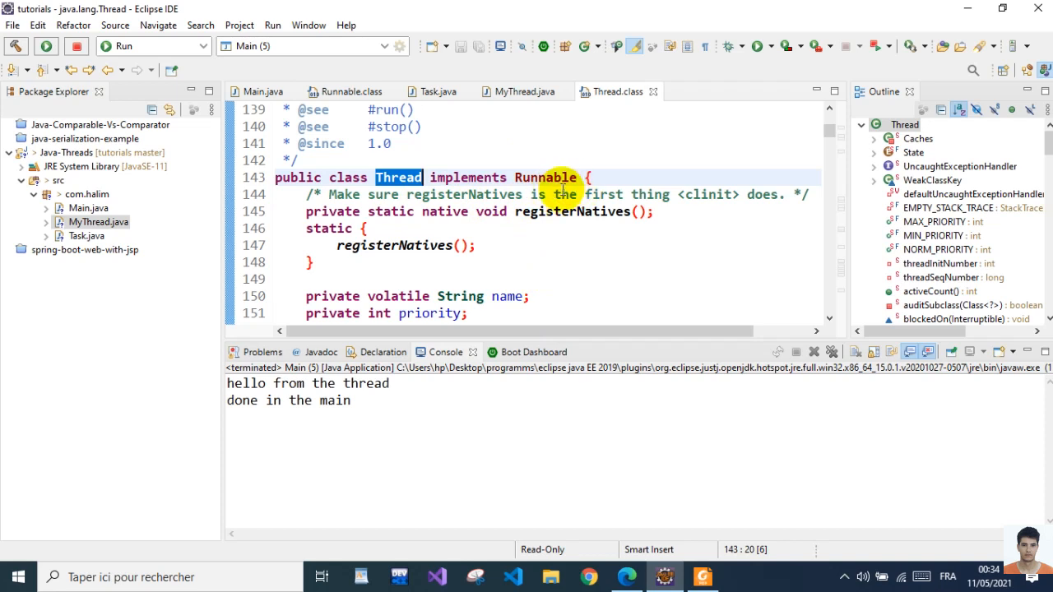
mouse_move(655, 92)
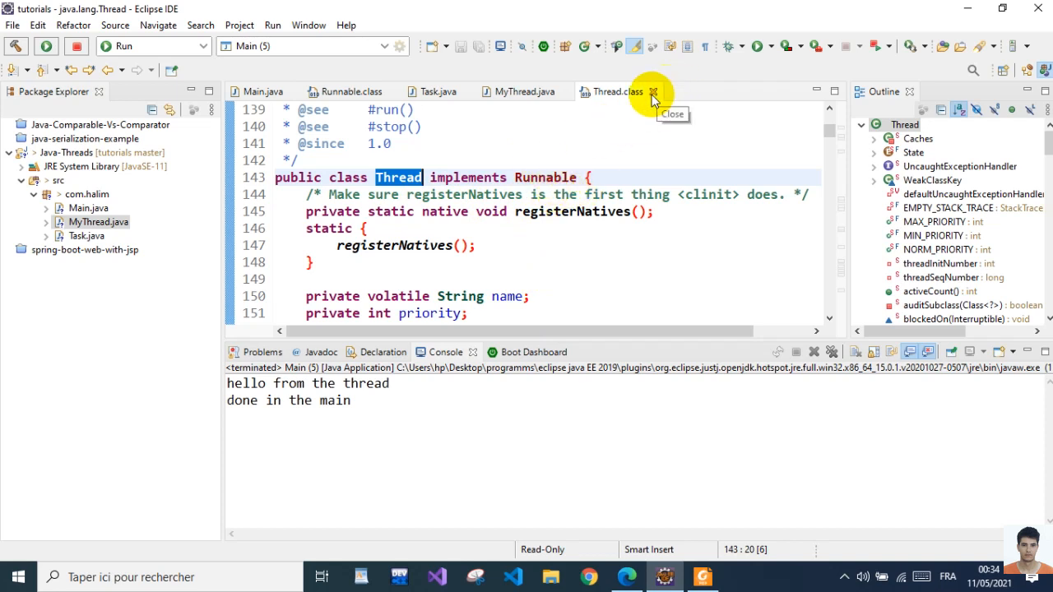
left_click(653, 92)
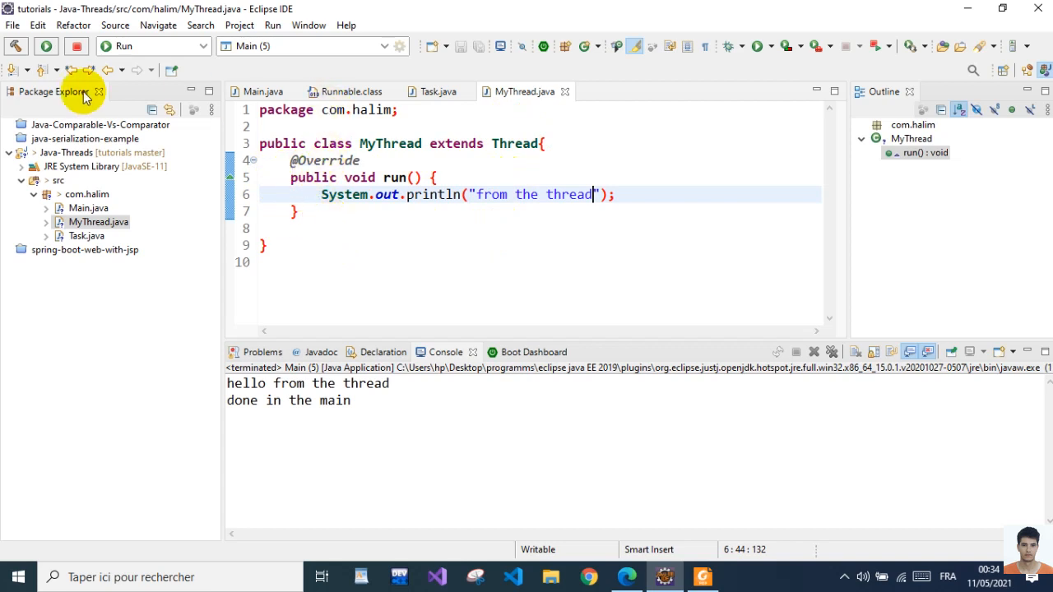
In Main, create MyThread t = new MyThread() and call t.start() before the println
left_click(263, 92)
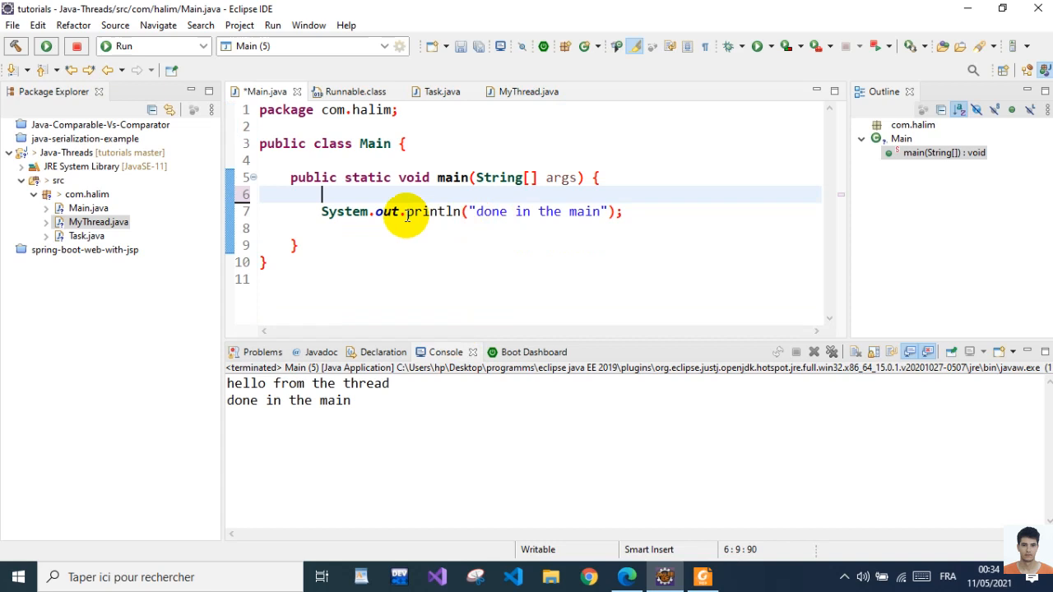
type("Myth")
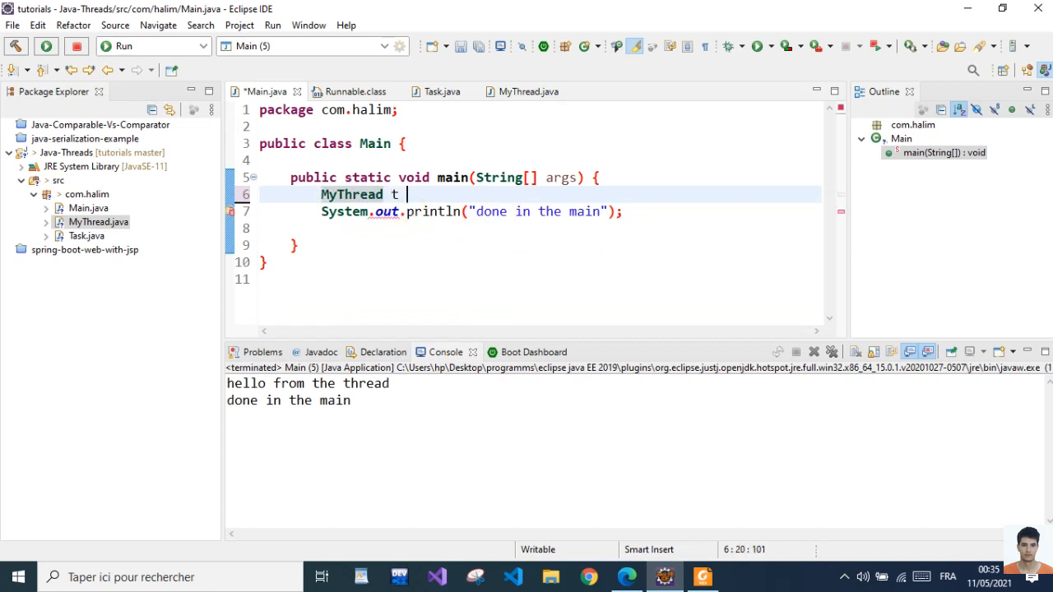
type("= new MyThread();")
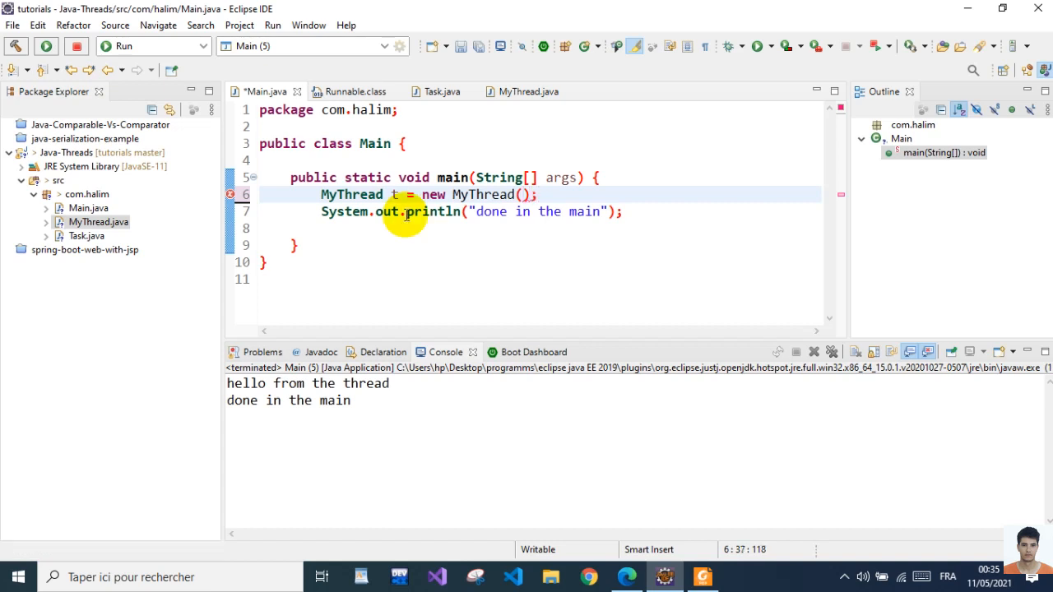
type("t.start();")
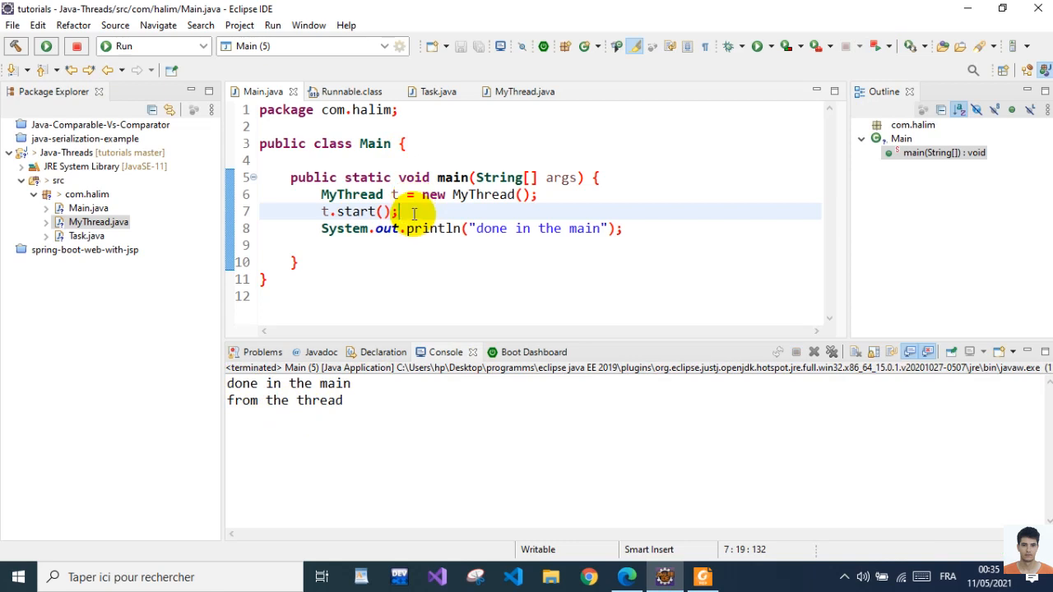
type("t.")
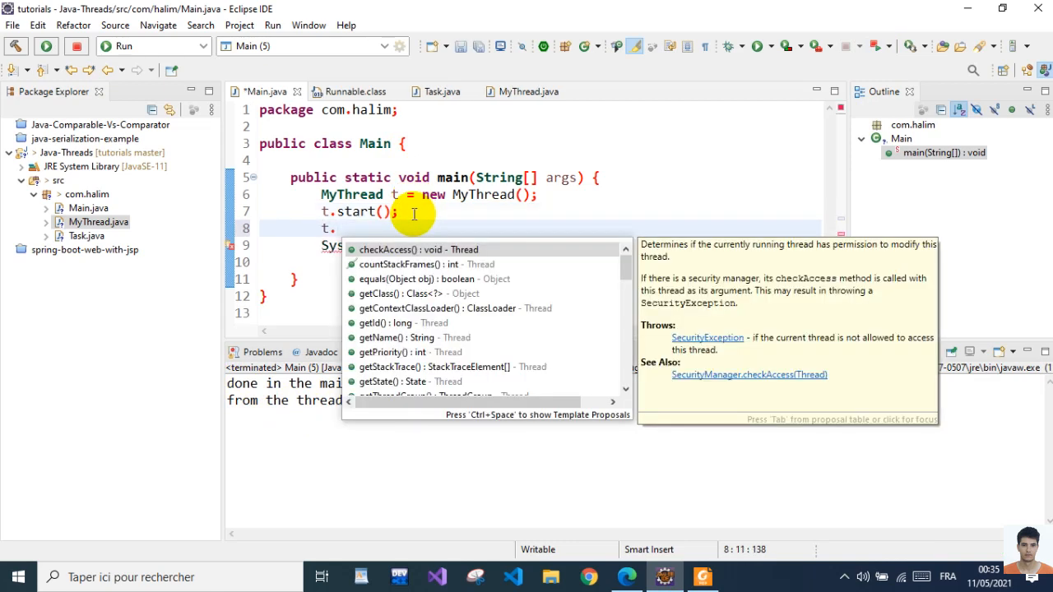
Call t.join() wrapped in a try/catch and rerun Main
type("join();")
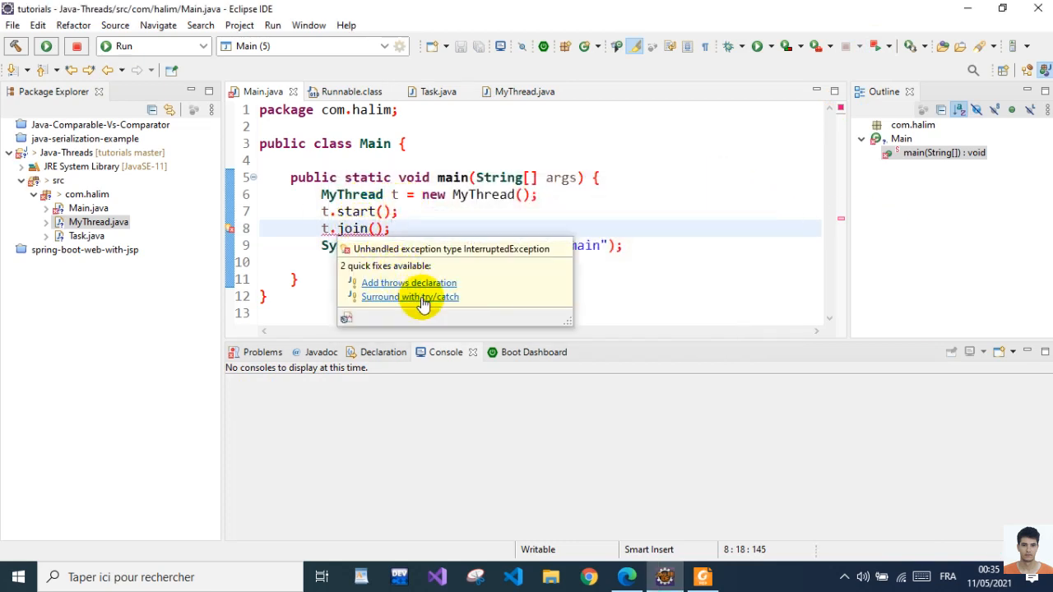
left_click(410, 296)
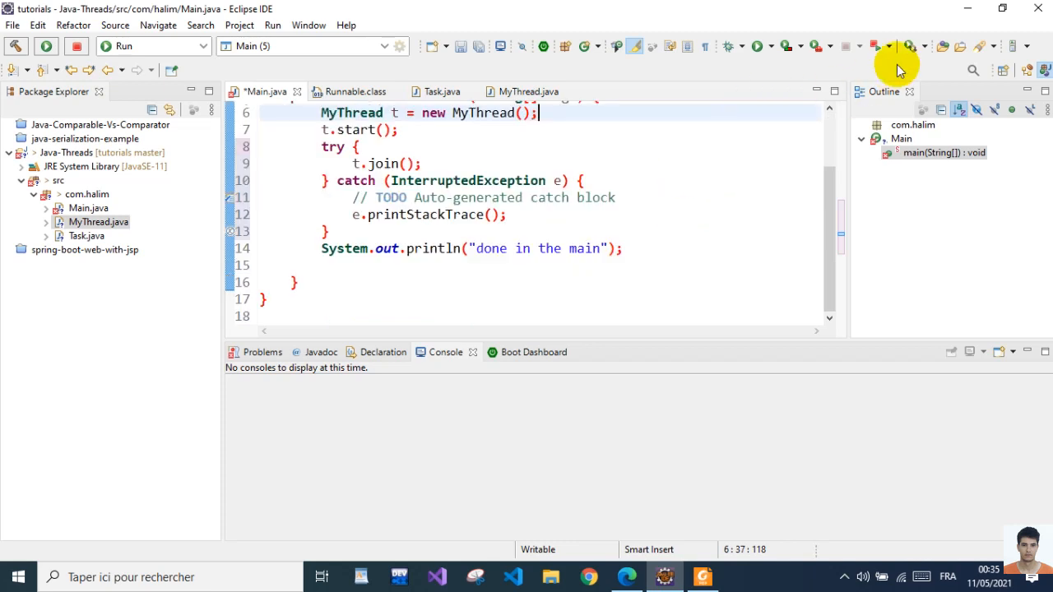
left_click(46, 46)
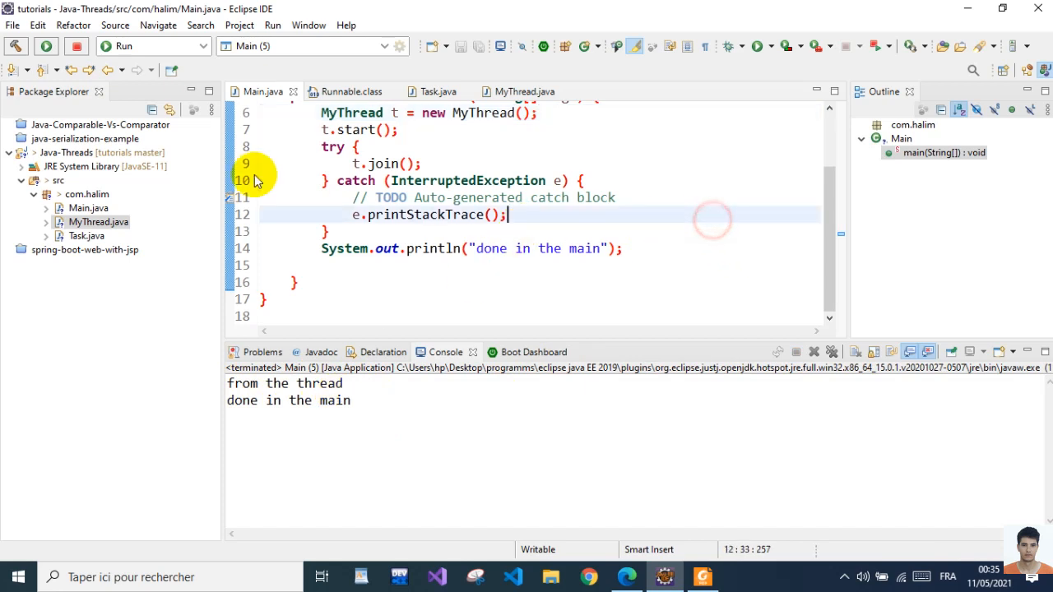
mouse_move(355, 128)
type("un")
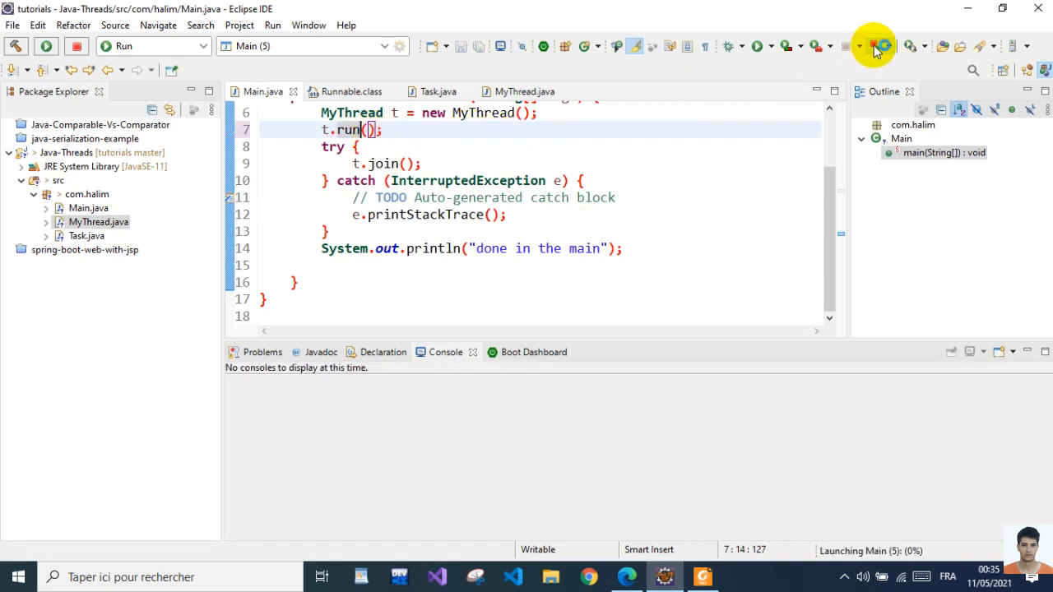
left_click(875, 46)
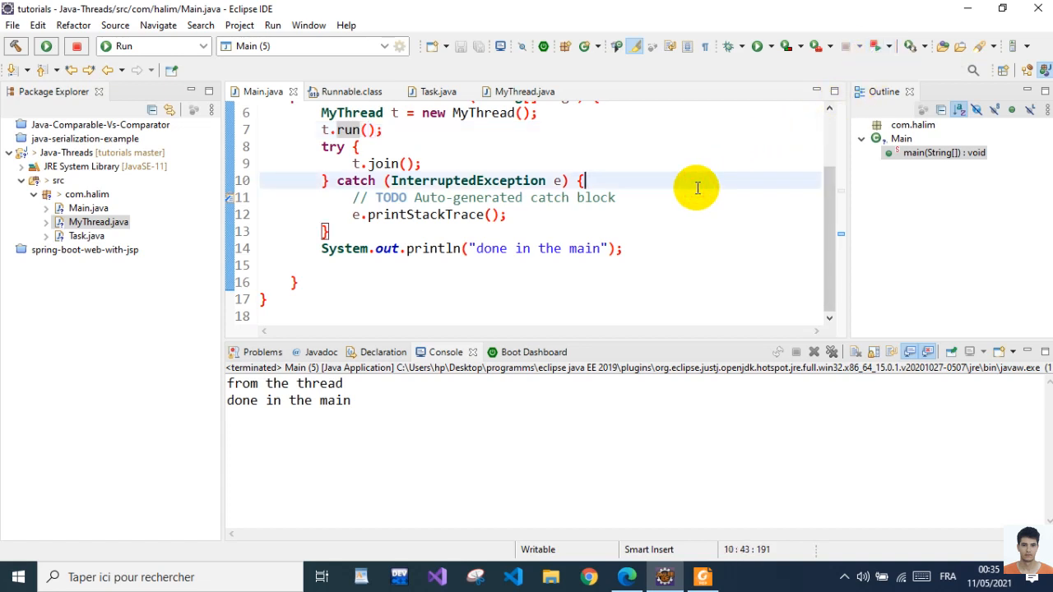
mouse_move(321, 129)
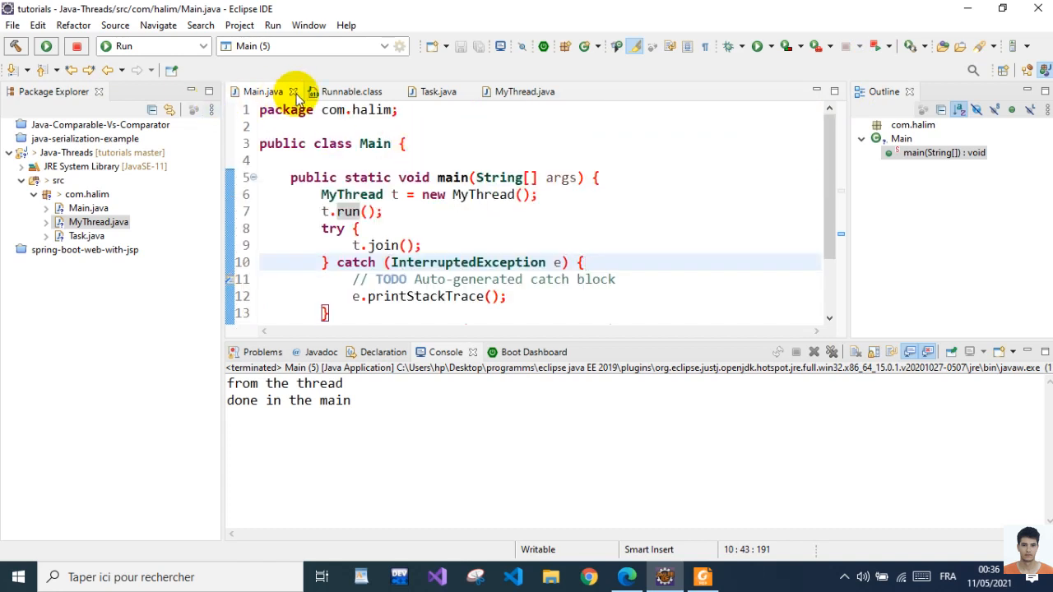
Review the MyThread class code, then return to editing Main's main method
left_click(523, 92)
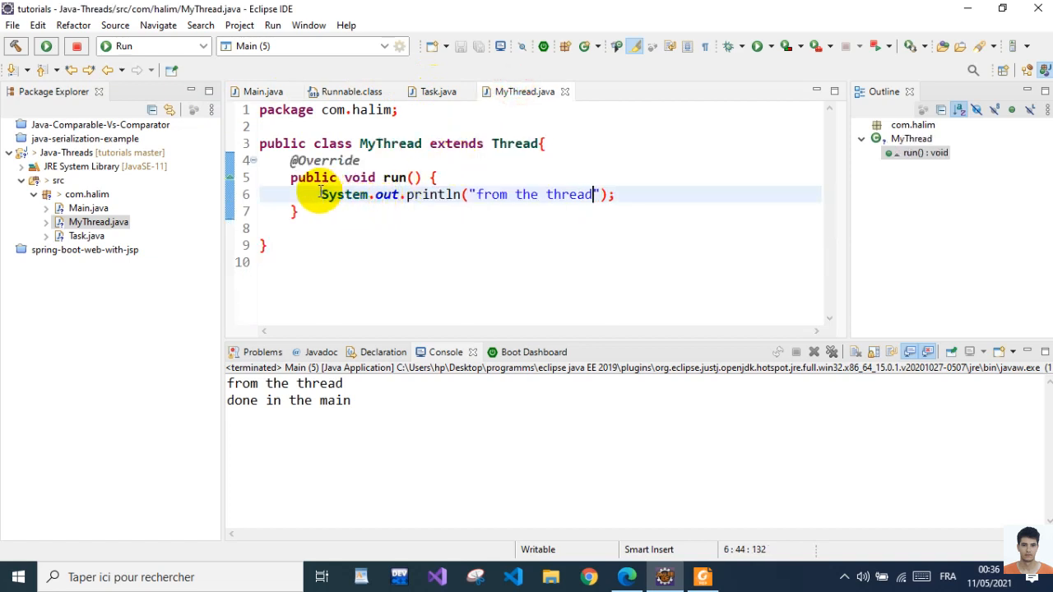
mouse_move(438, 92)
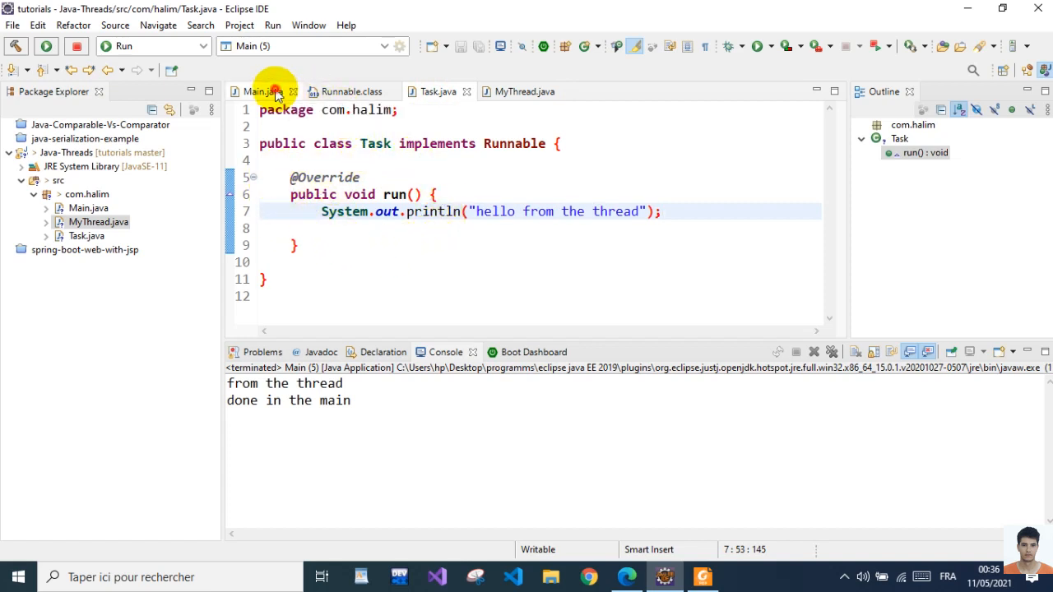
left_click(260, 92)
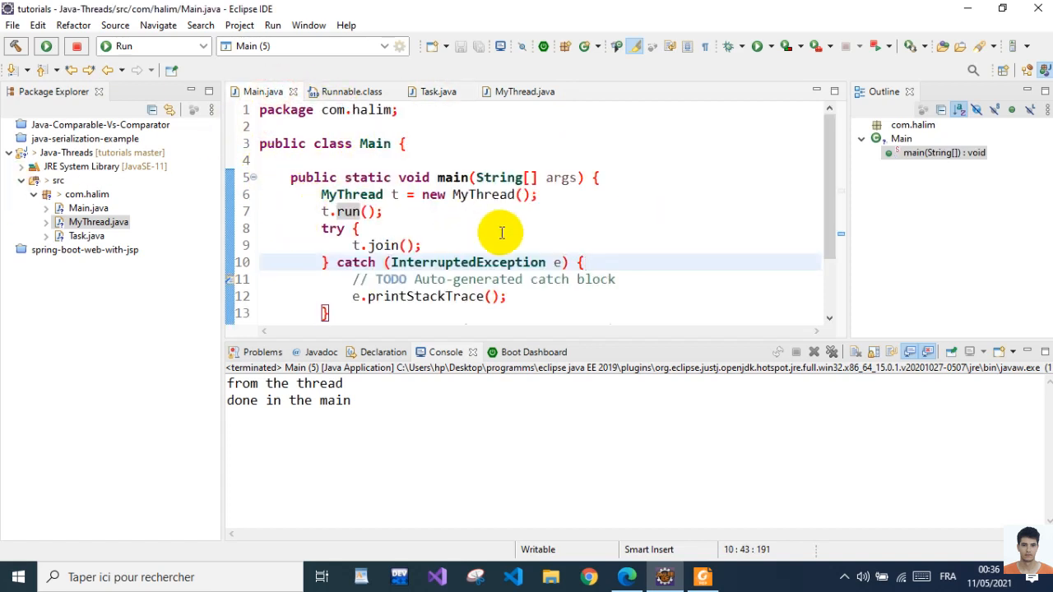
left_click(358, 210)
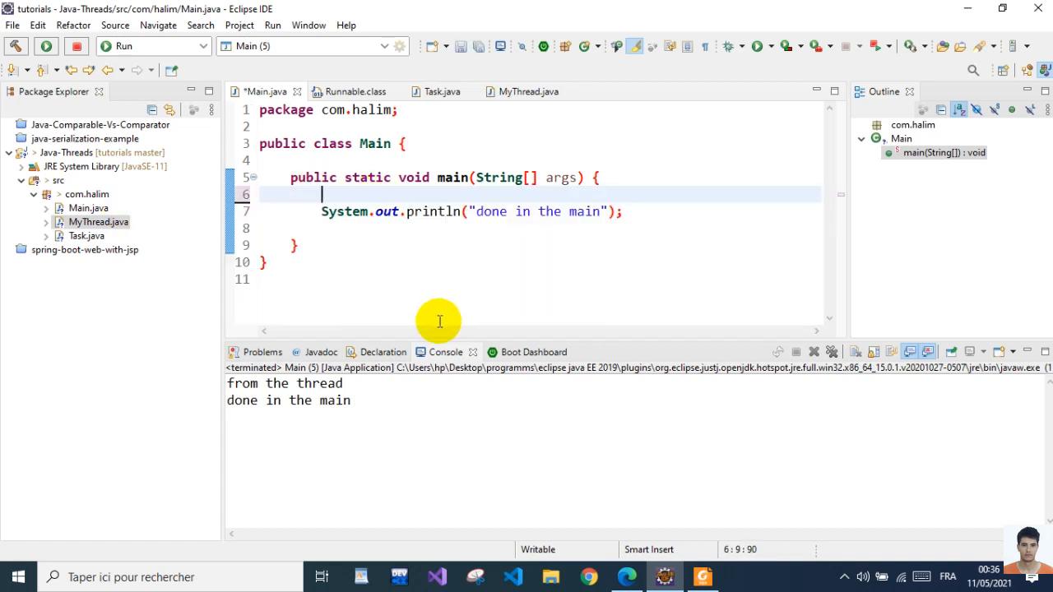
Declare Thread t = new Thread(() -> { }); with an empty lambda body in main
type("Thread t")
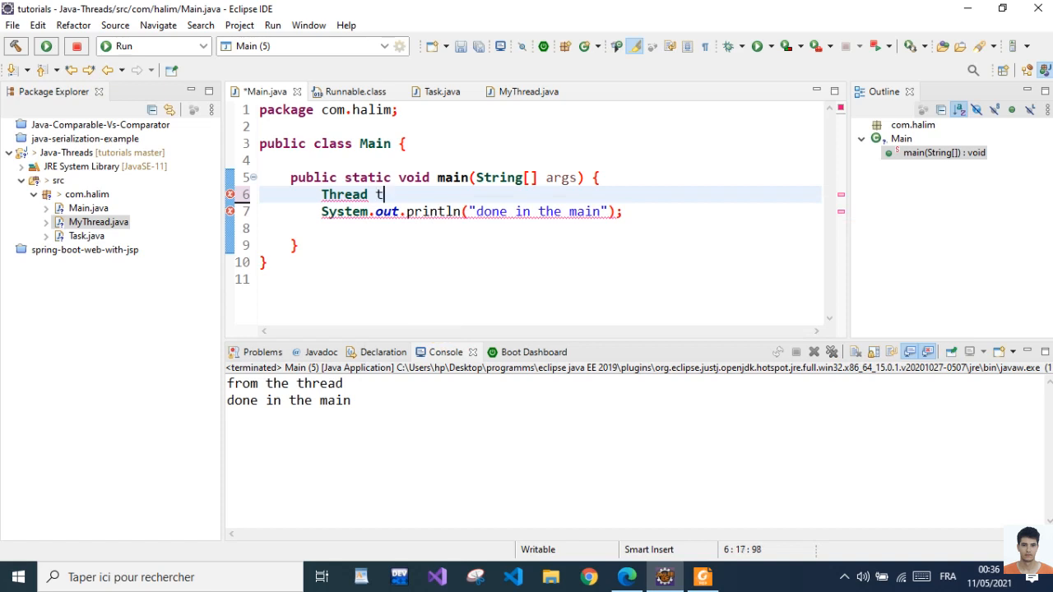
type("=")
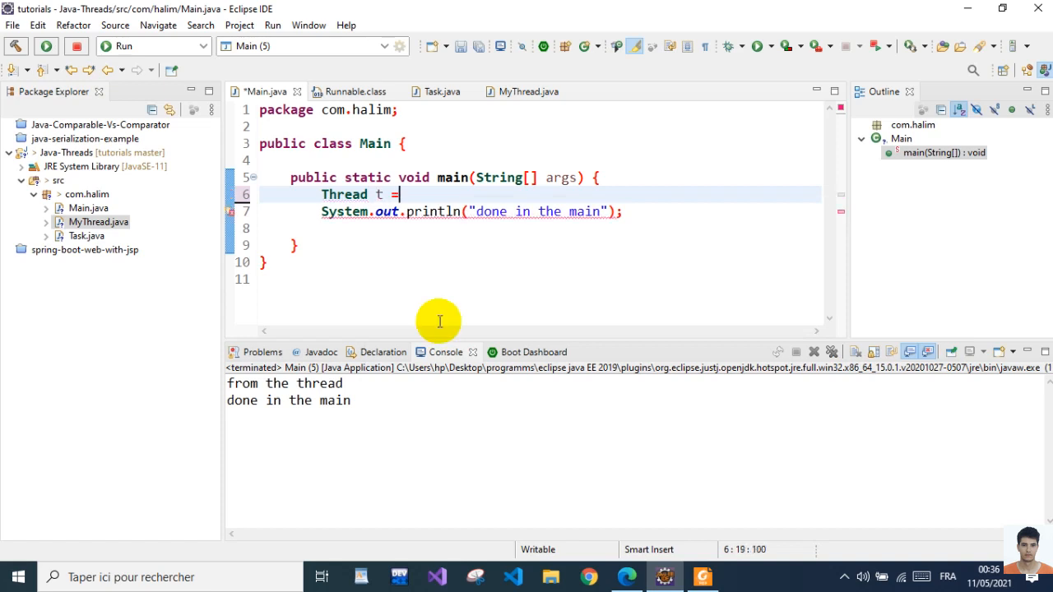
type("new Thread")
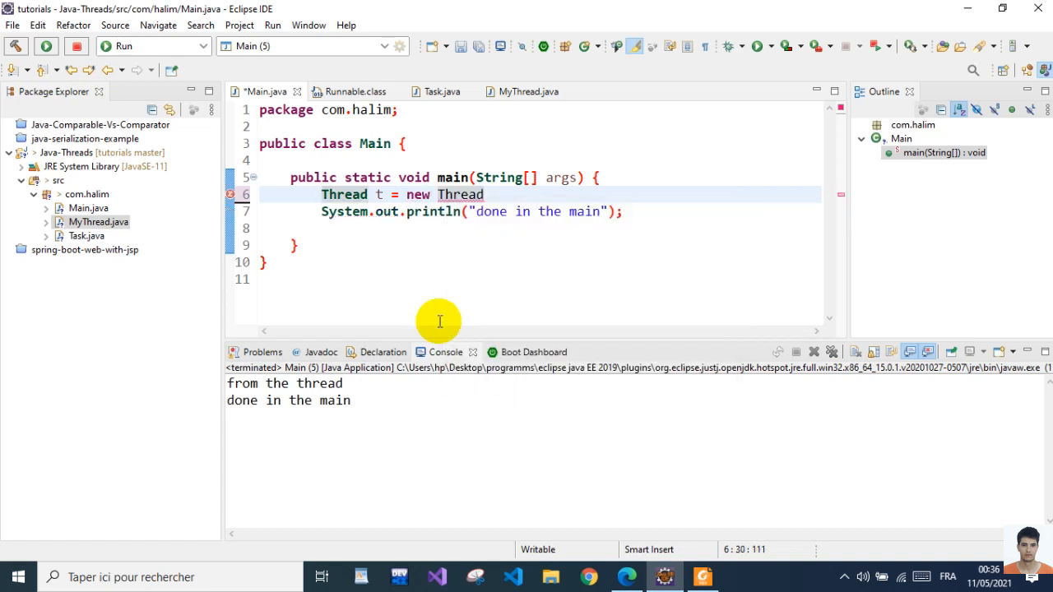
type("()")
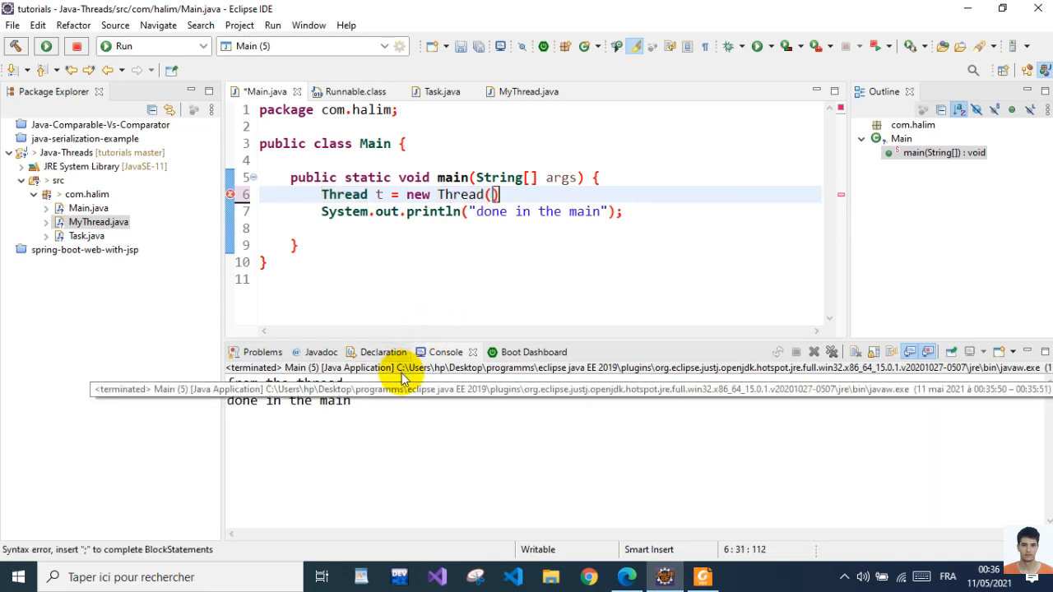
type("()-> {)")
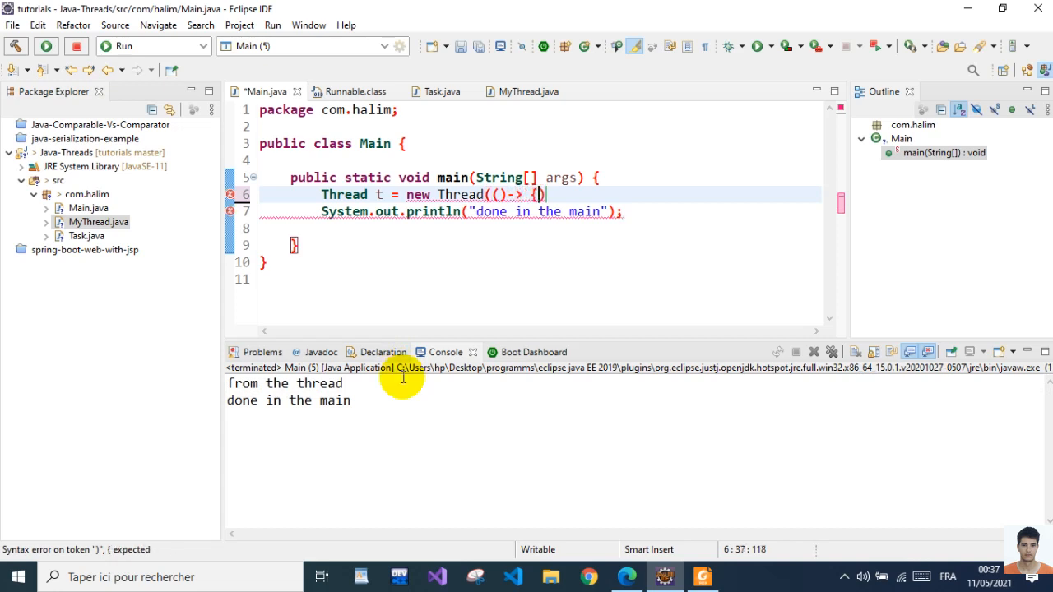
type("})")
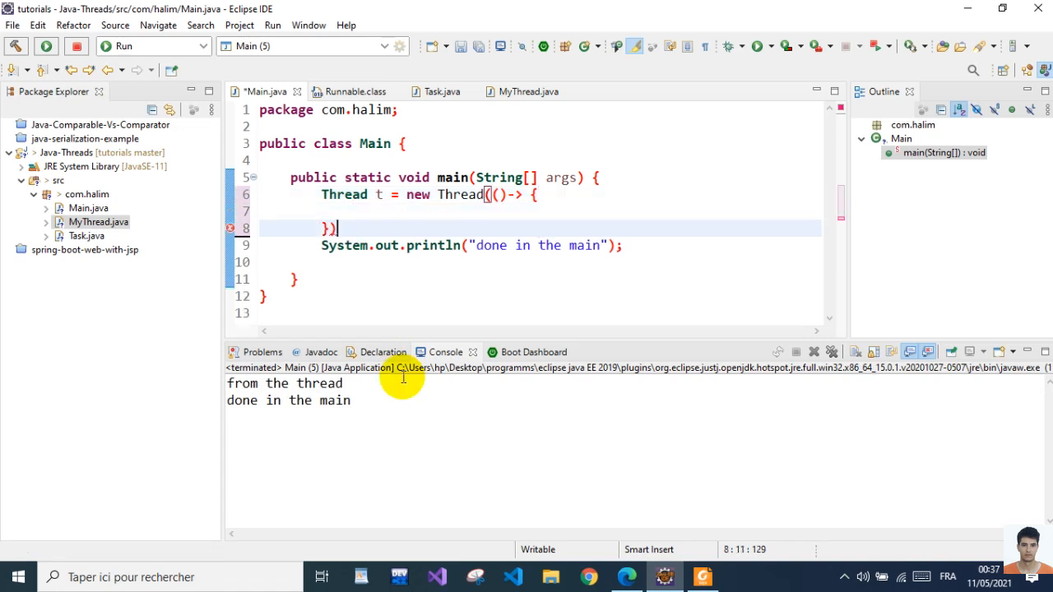
type(";")
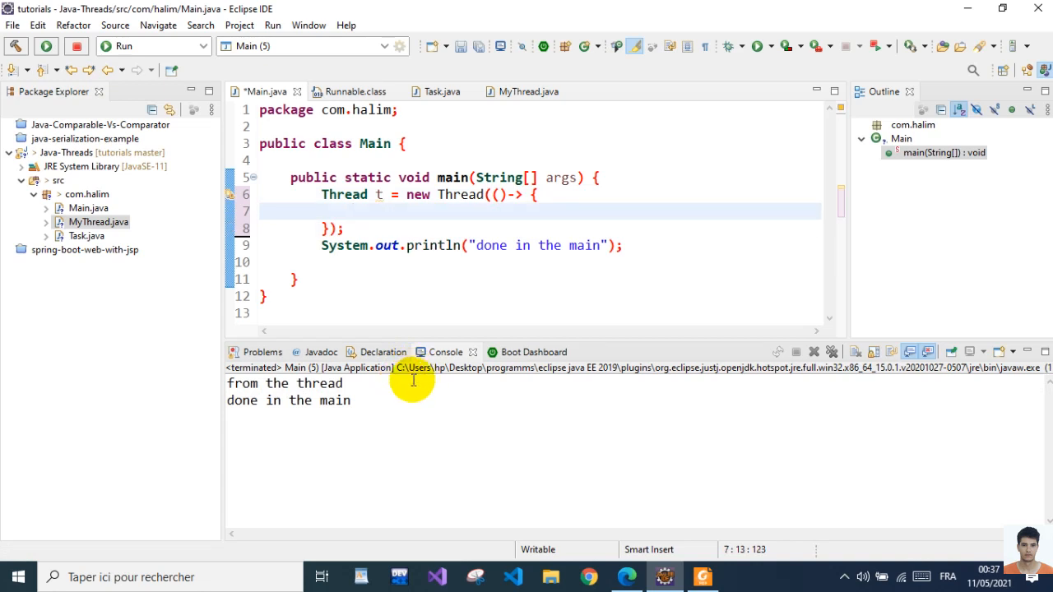
Inside the lambda, print "from the thread" via the syso template
type("Syso")
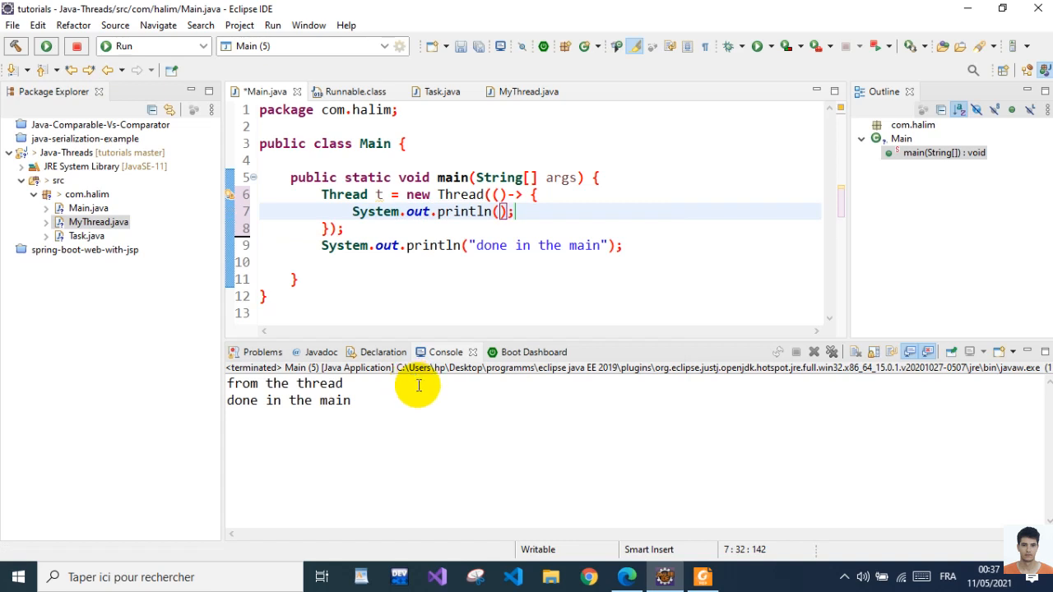
type("\"")
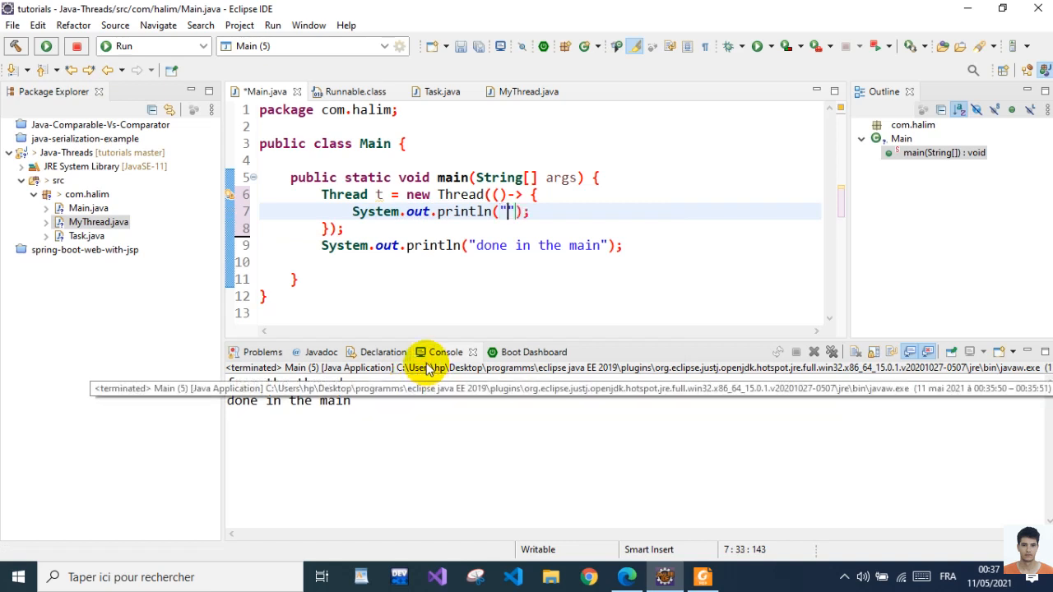
type("from the")
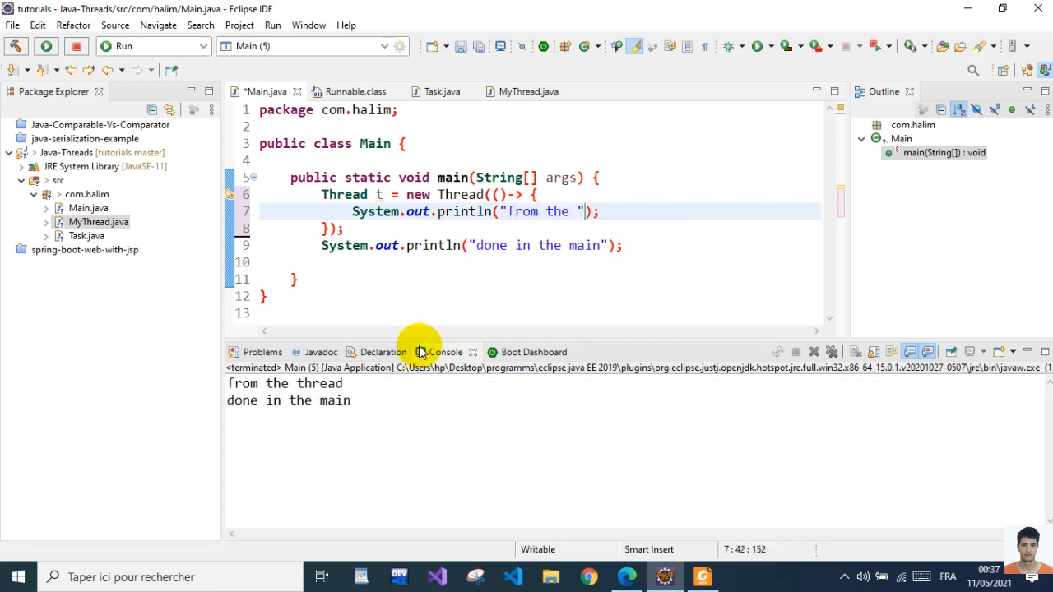
type("thread")
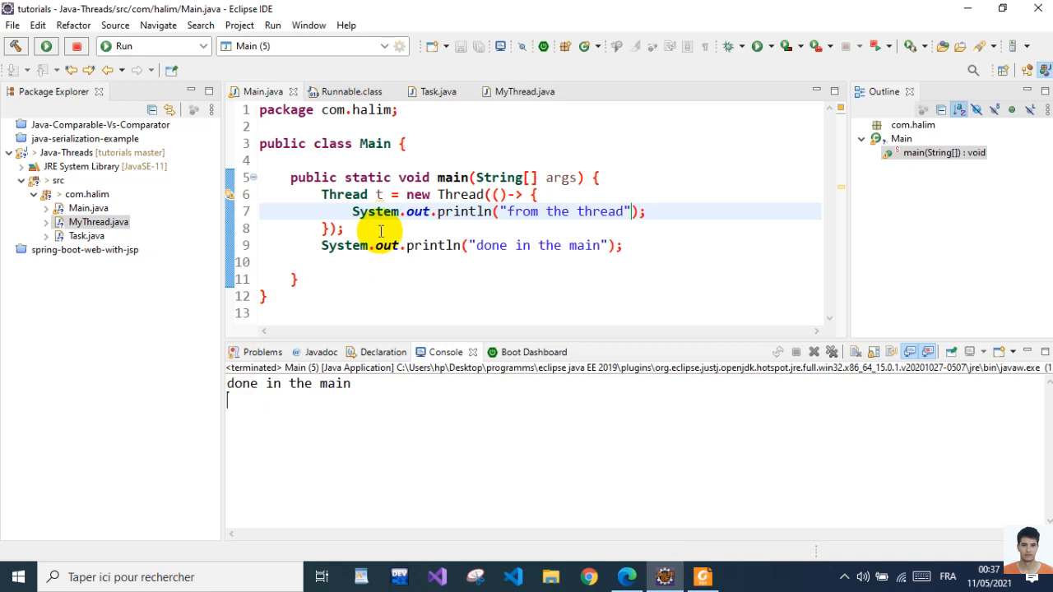
Add t.start() after the lambda thread, run Main, and highlight the "done in the main" console line
left_click(342, 229)
type("t")
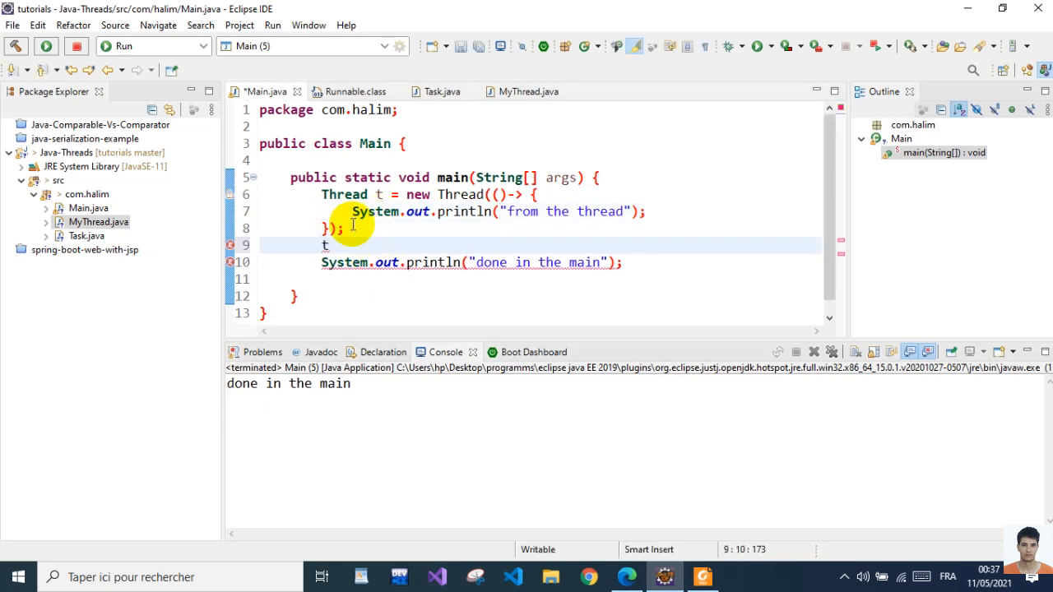
type(".start();")
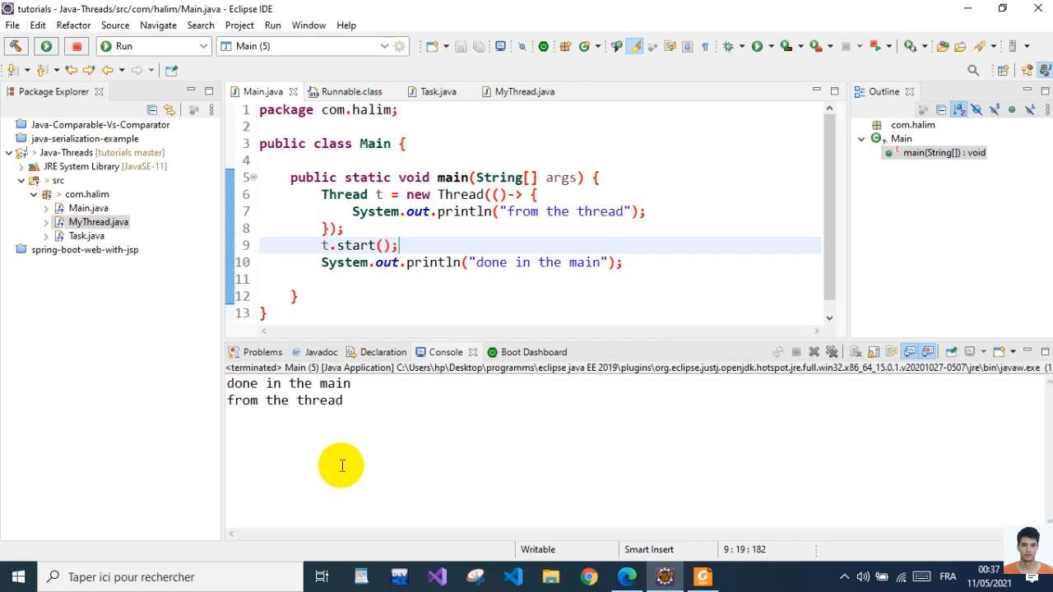
double_click(288, 383)
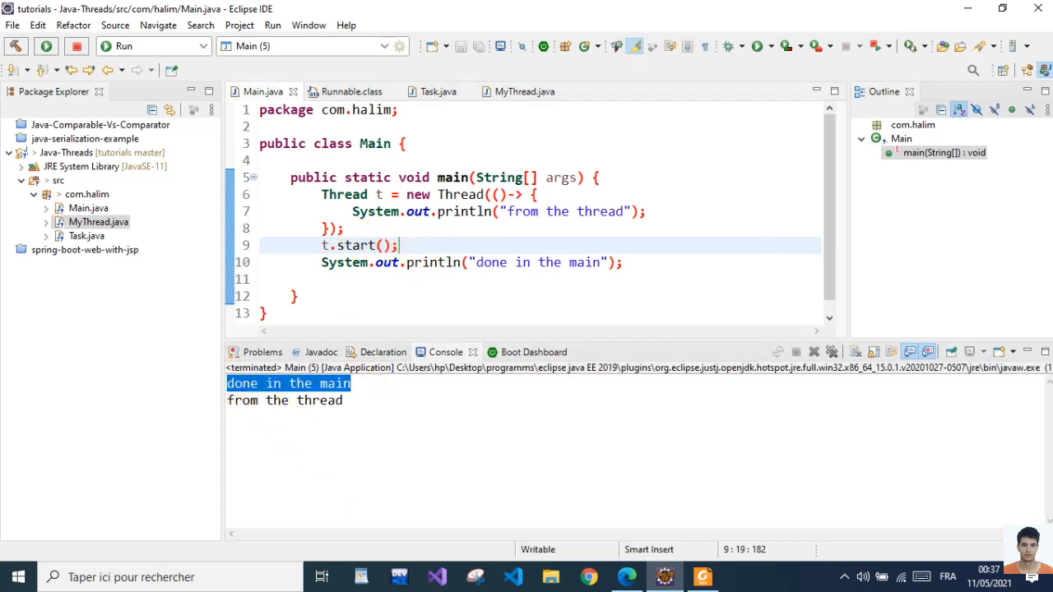
type("t")
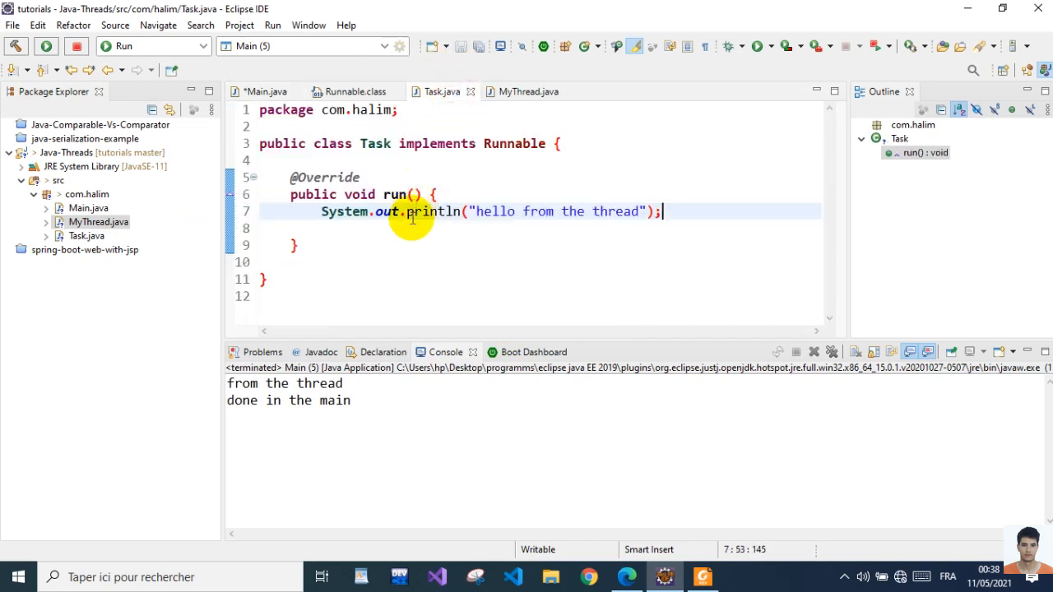
Replace run()'s print with a for loop from int i = 0 while i < 5, i++
left_click_drag(474, 211, 643, 210)
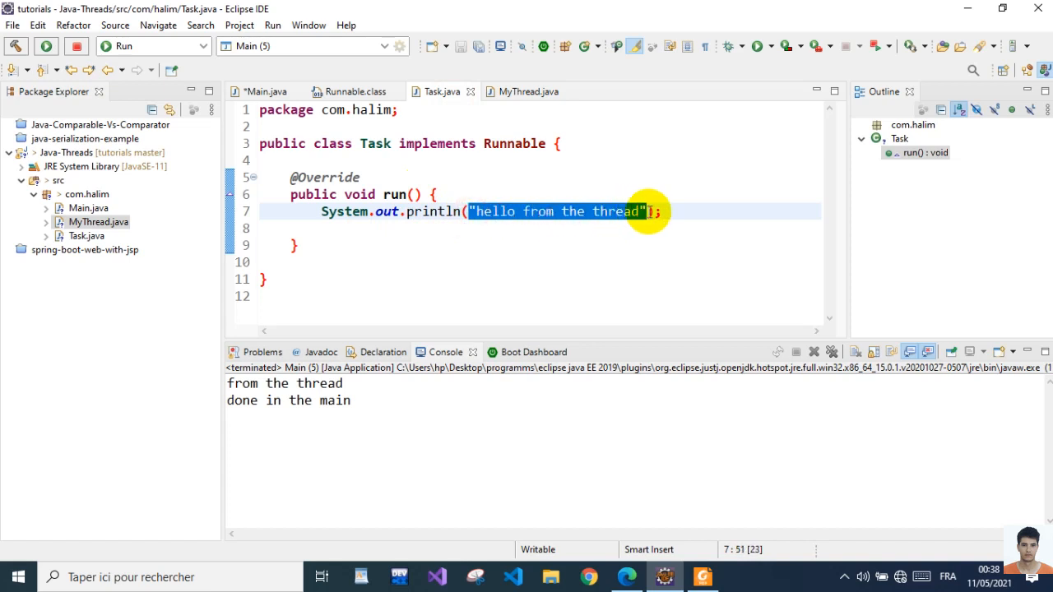
key("Delete")
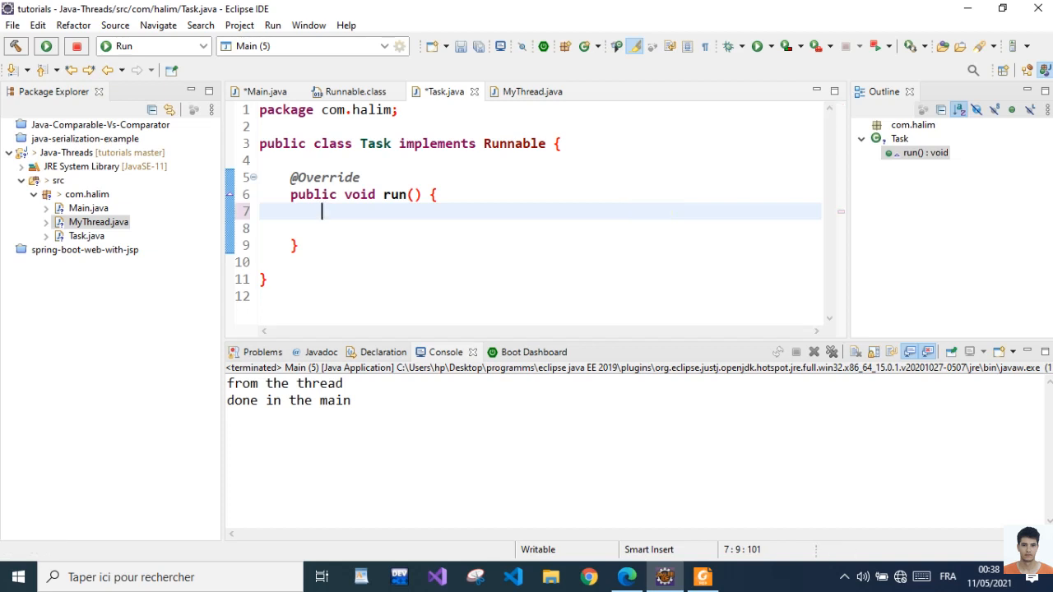
type("f")
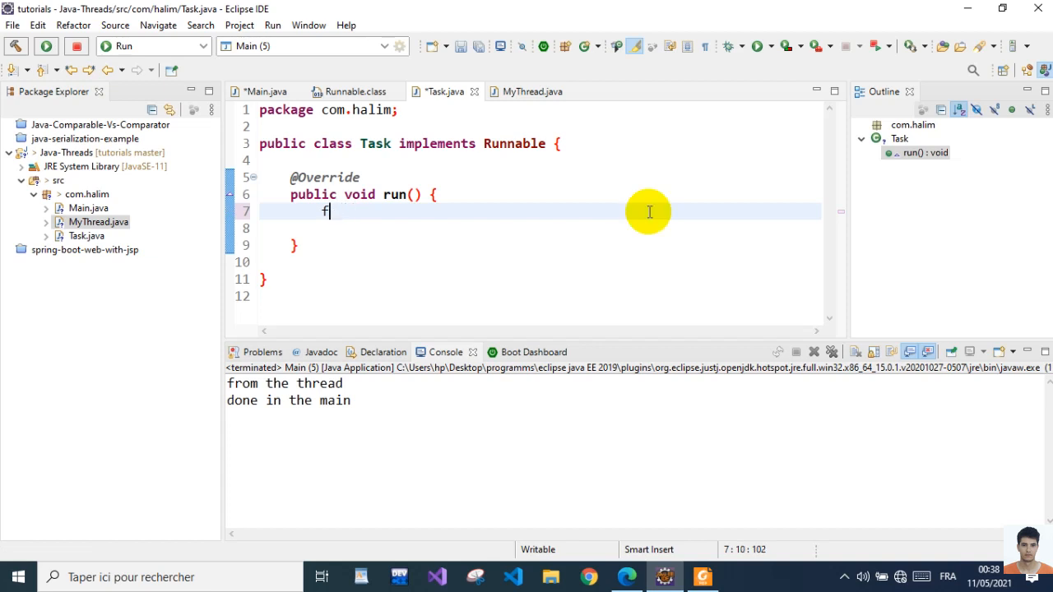
type("or(")
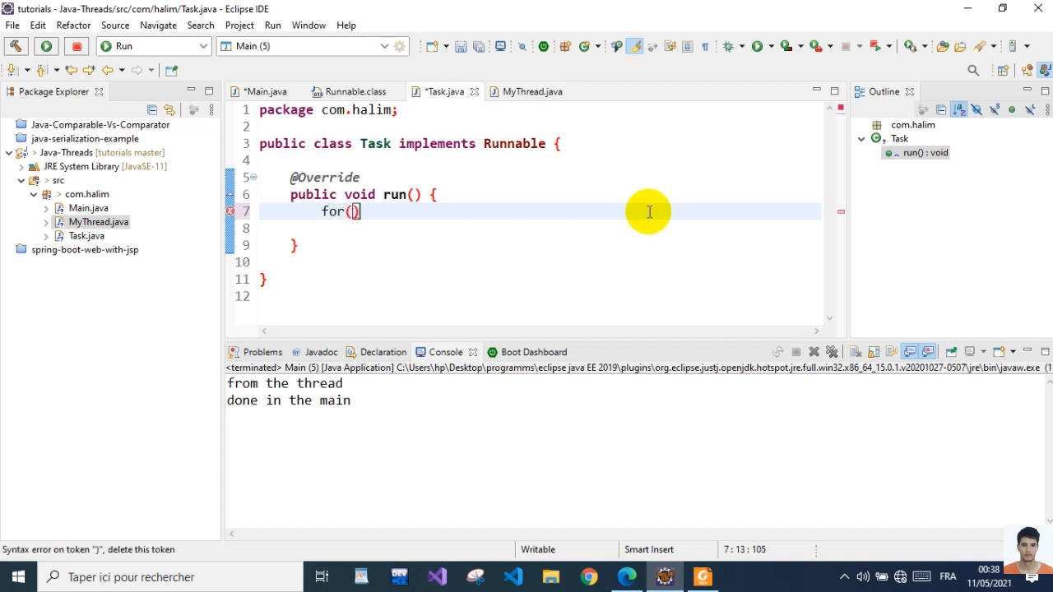
type("int i")
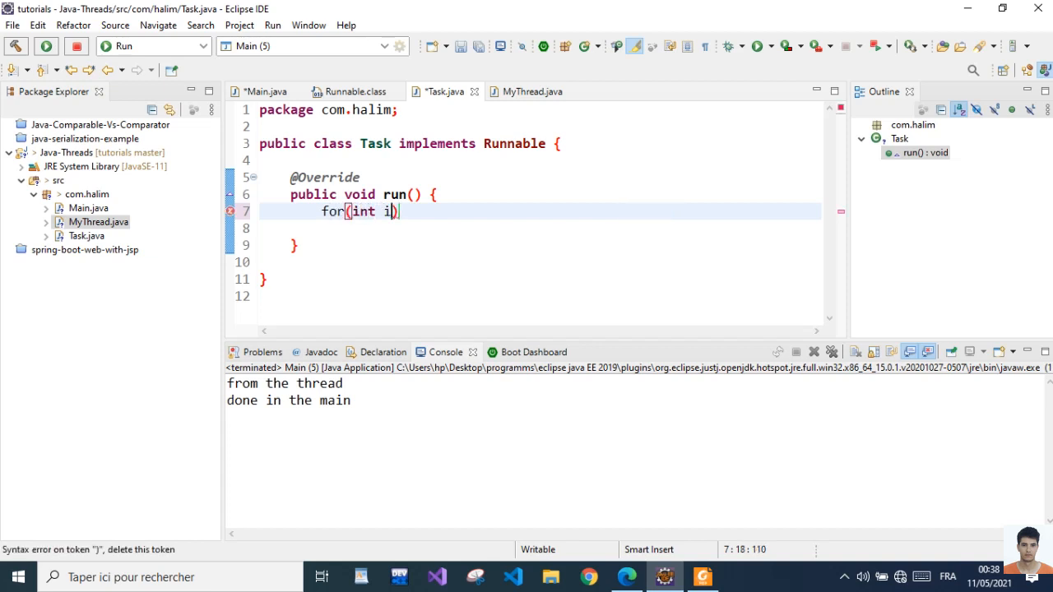
type("= 0 ;")
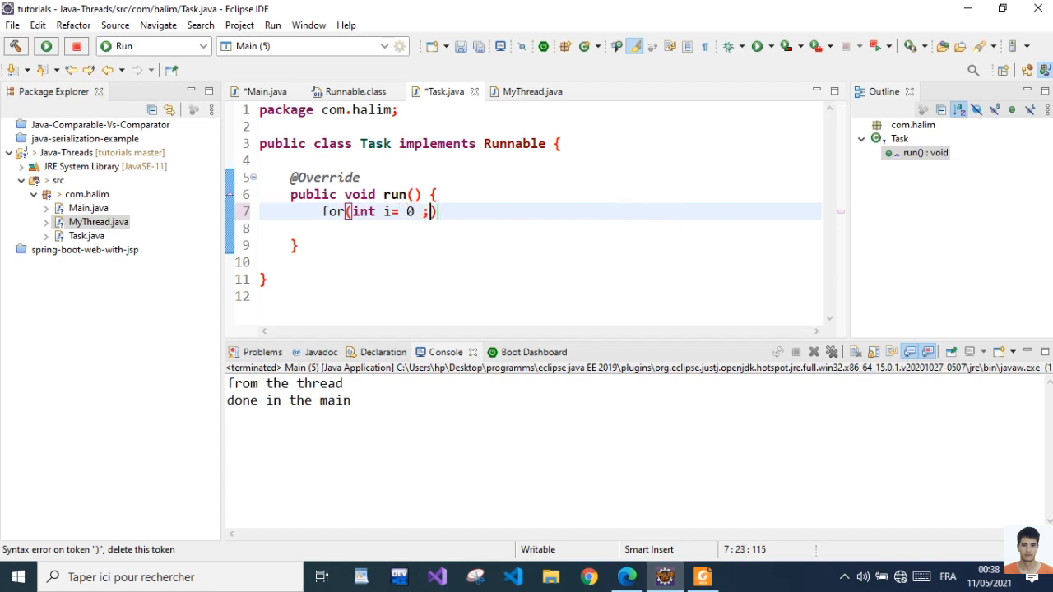
type("i < 5 ;")
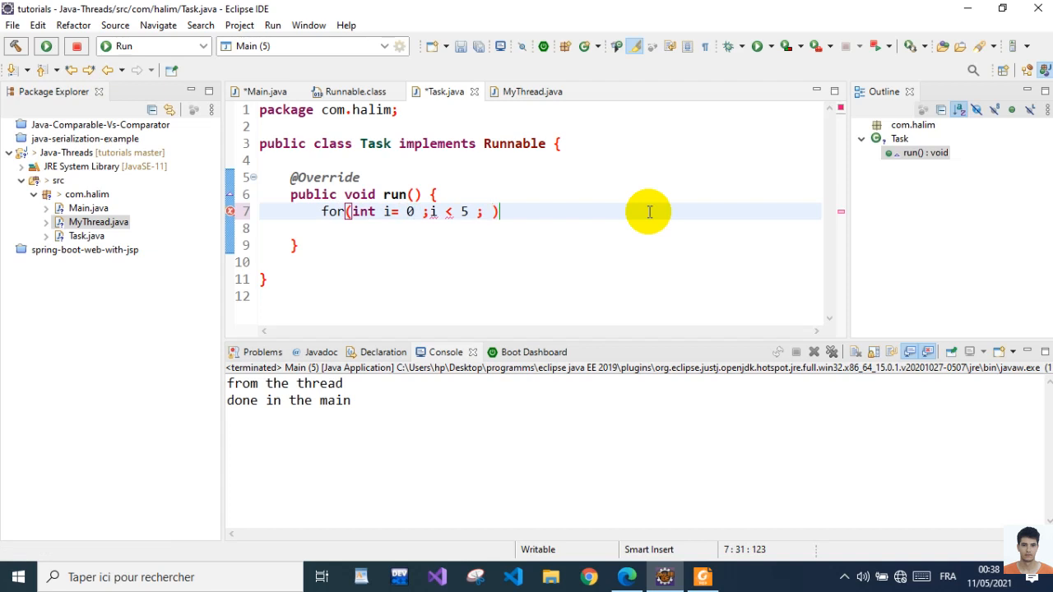
type("i++")
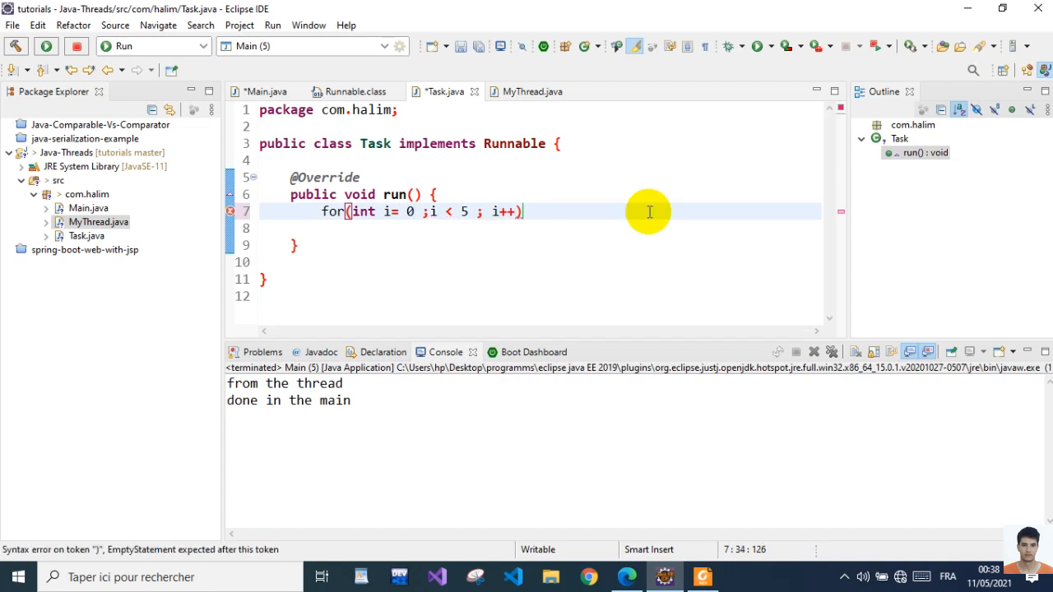
type("{")
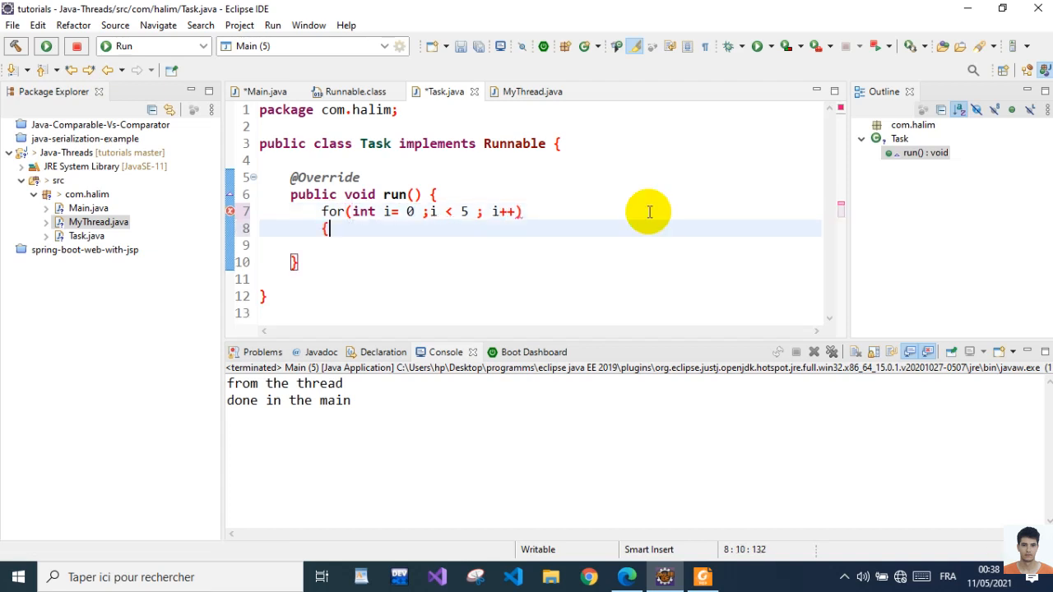
Call Thread.sleep(1000) inside the loop body
type("Thre")
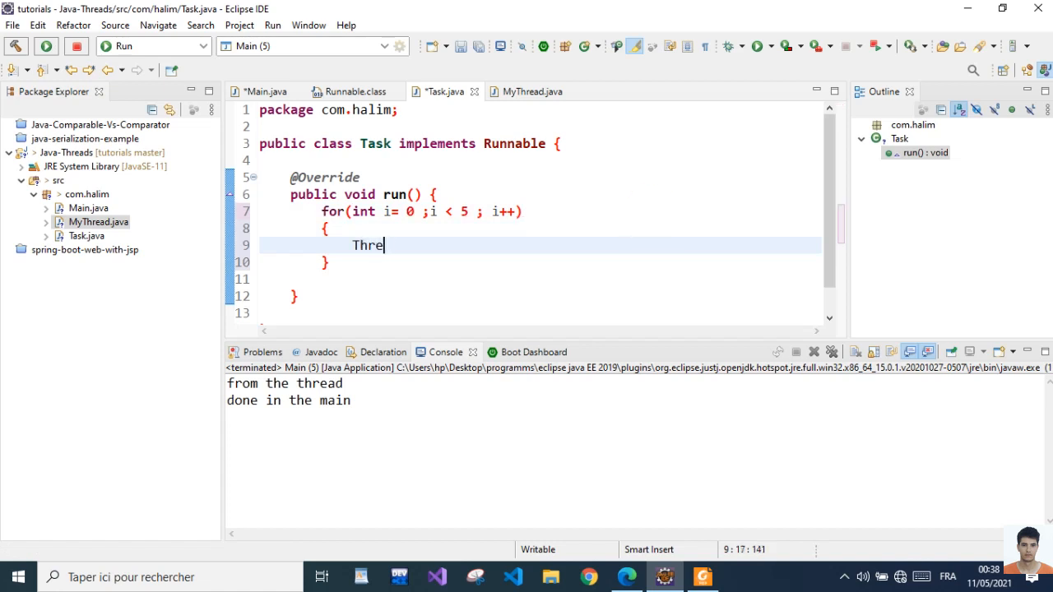
type("ad")
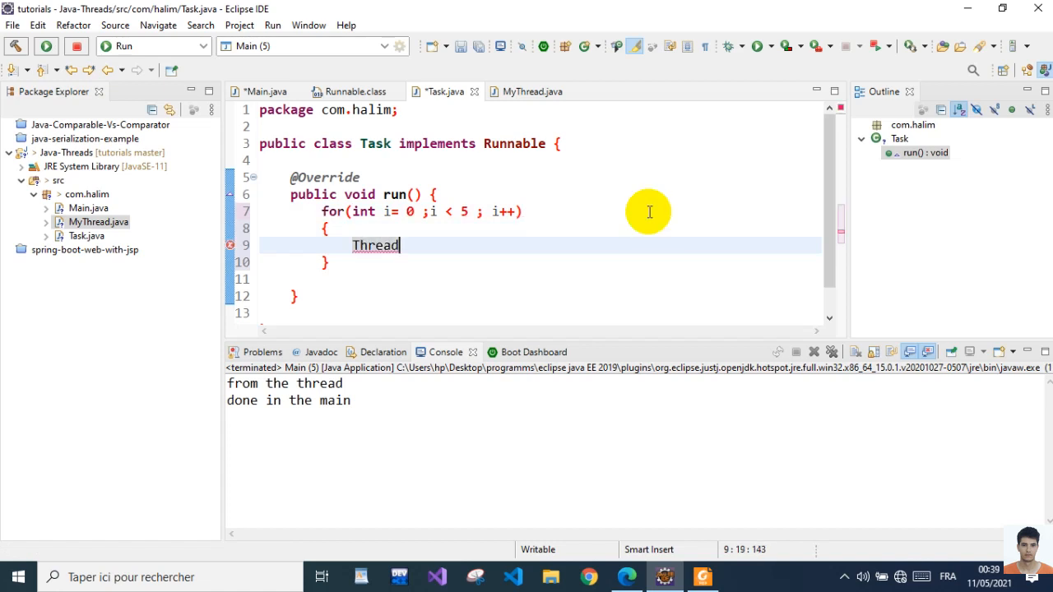
type(".sl")
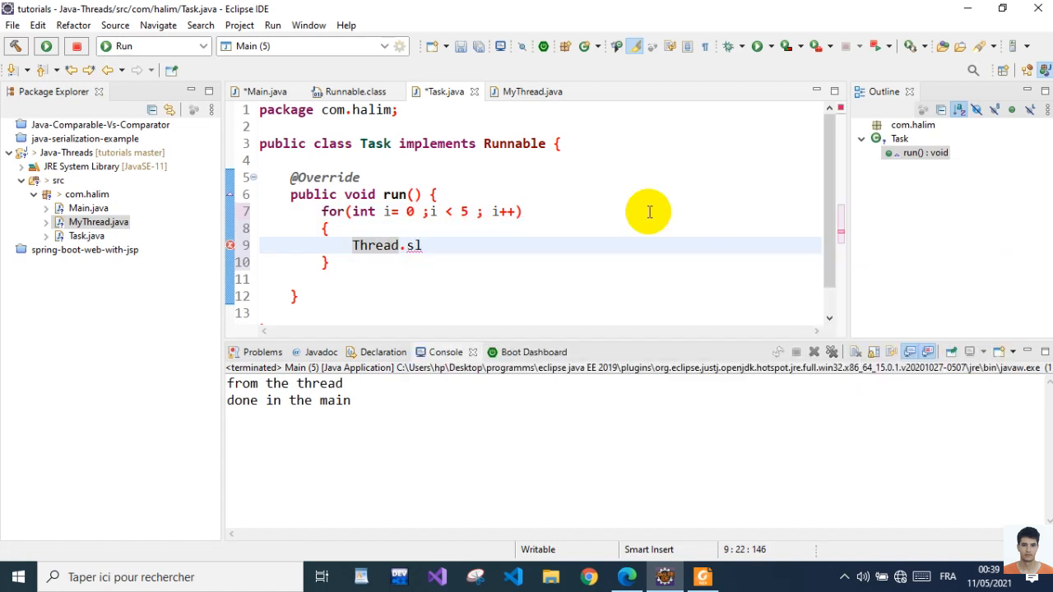
type("eep();")
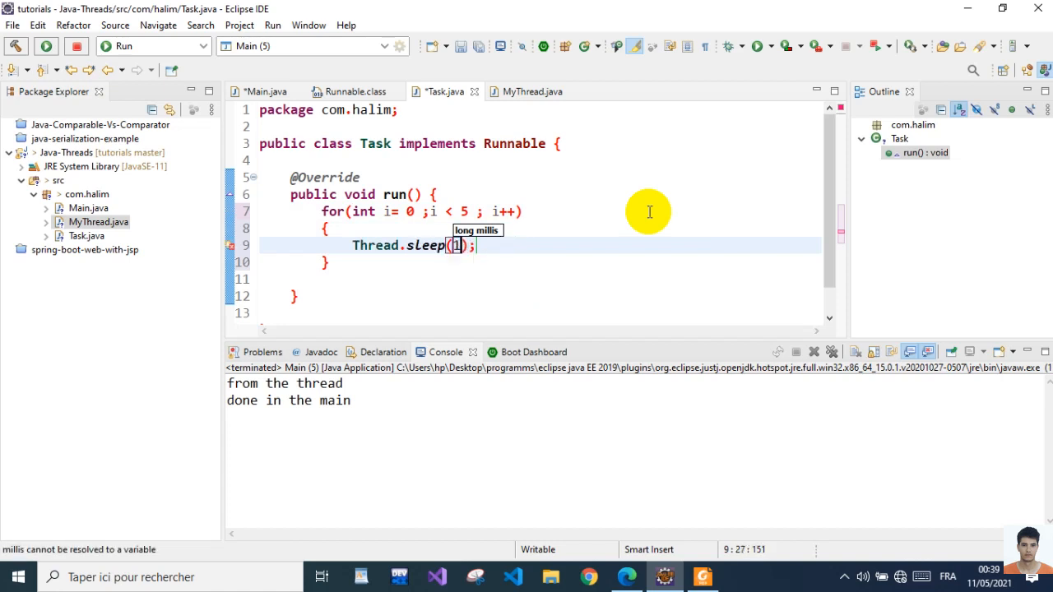
type("000")
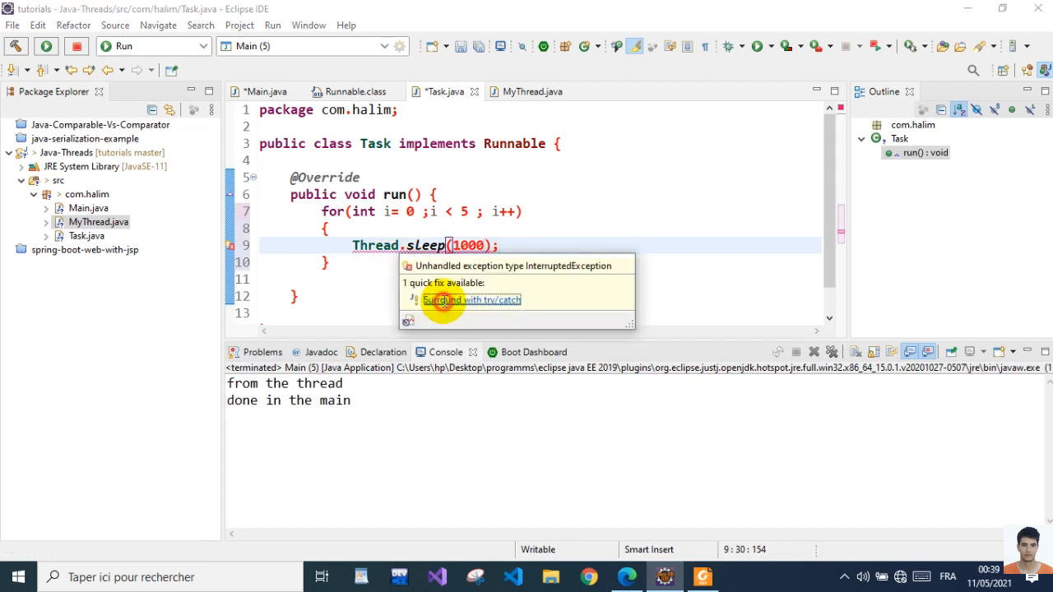
Surround the sleep with try/catch and start a println labelled "thread name"
left_click(471, 300)
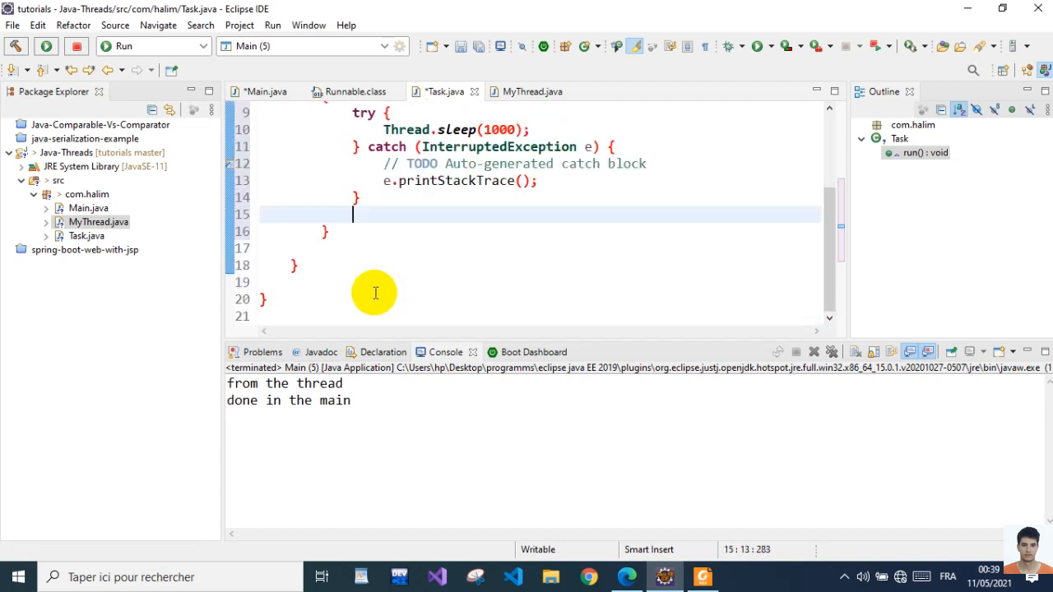
type("Sys")
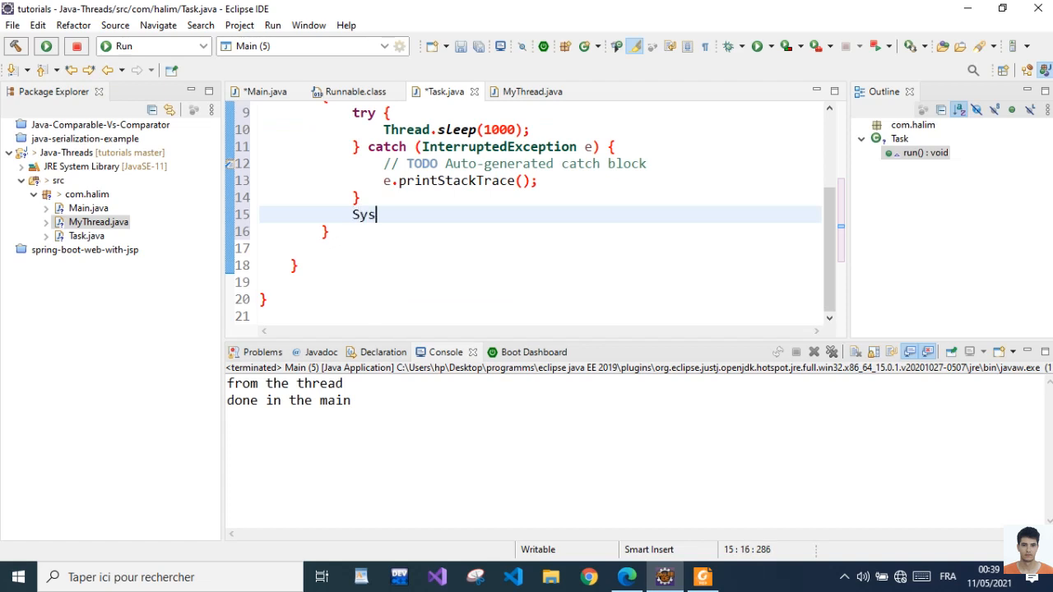
key("ctrl+space")
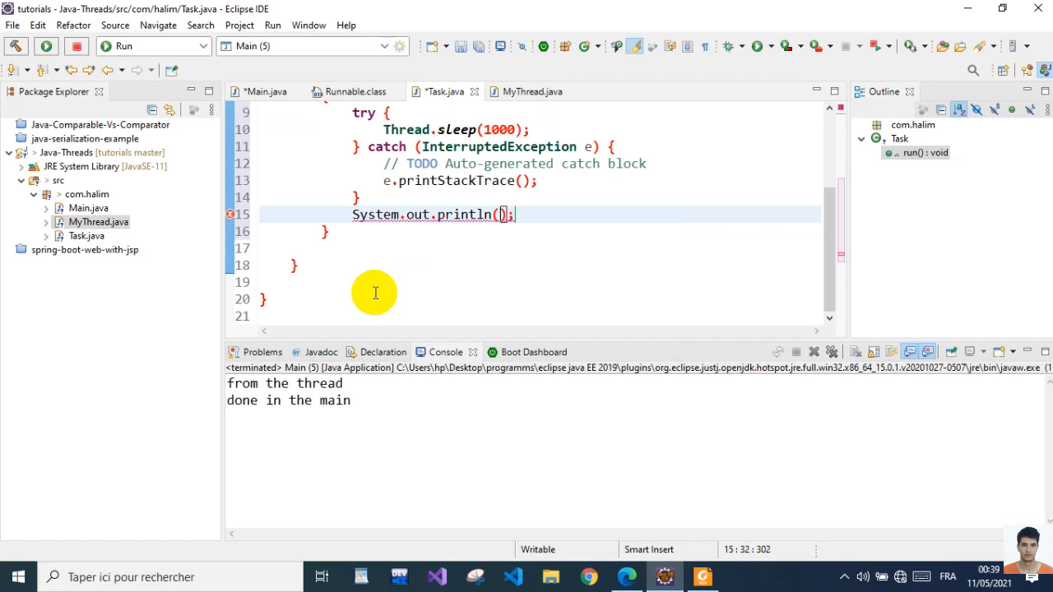
type("\"\"")
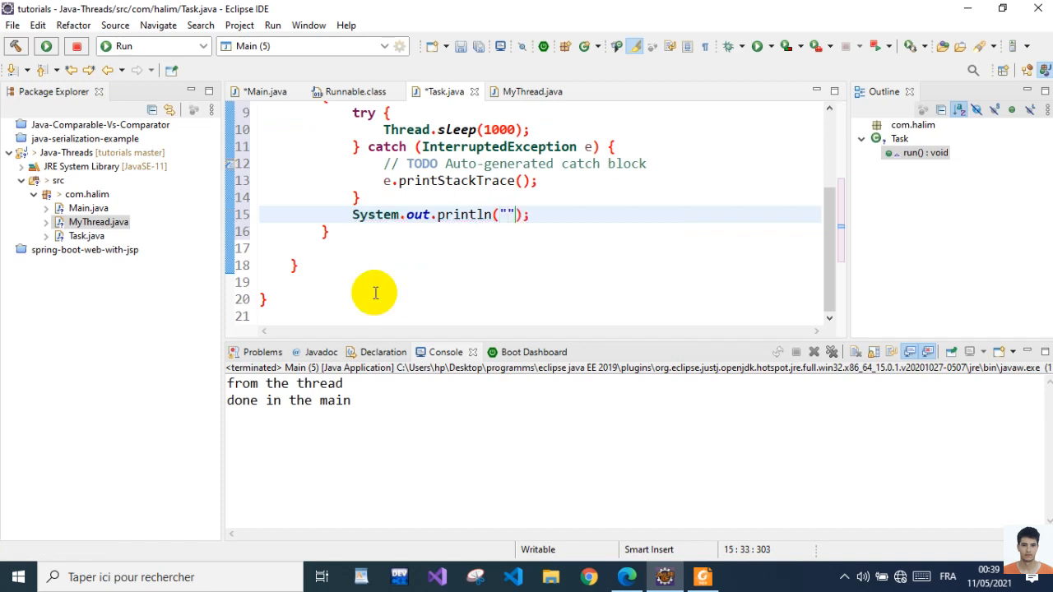
type("t")
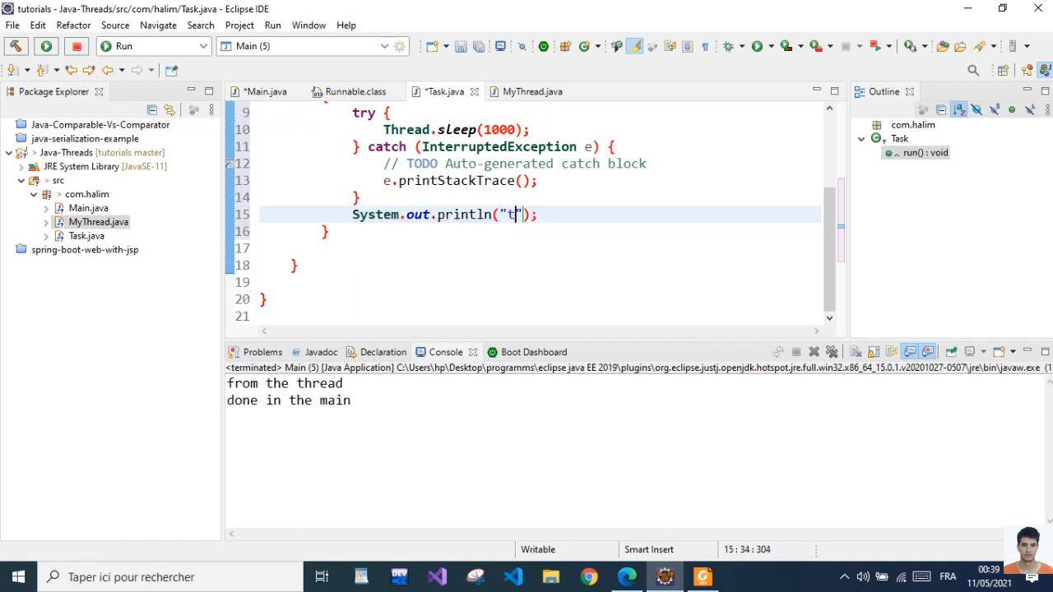
type("hread n")
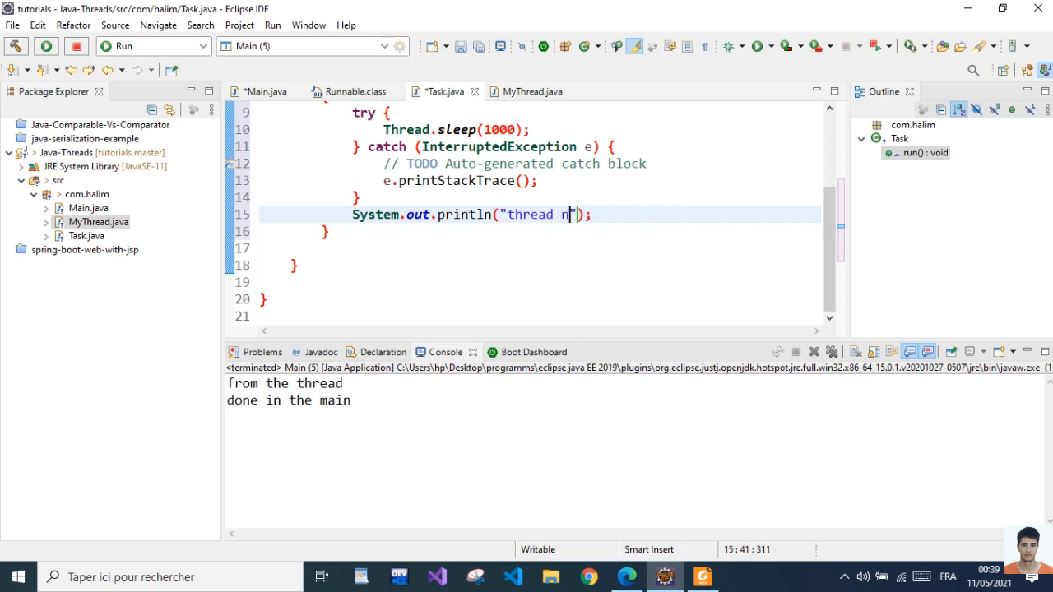
type("ame :")
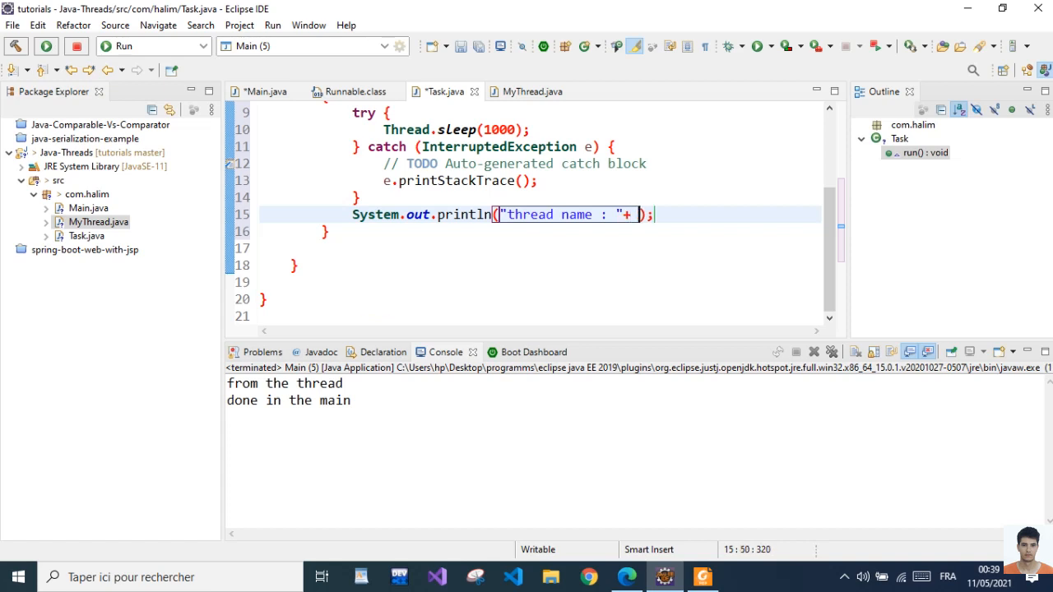
Append Thread.currentThread().getName() plus " ; i = " + i to the printed message
type("Thread")
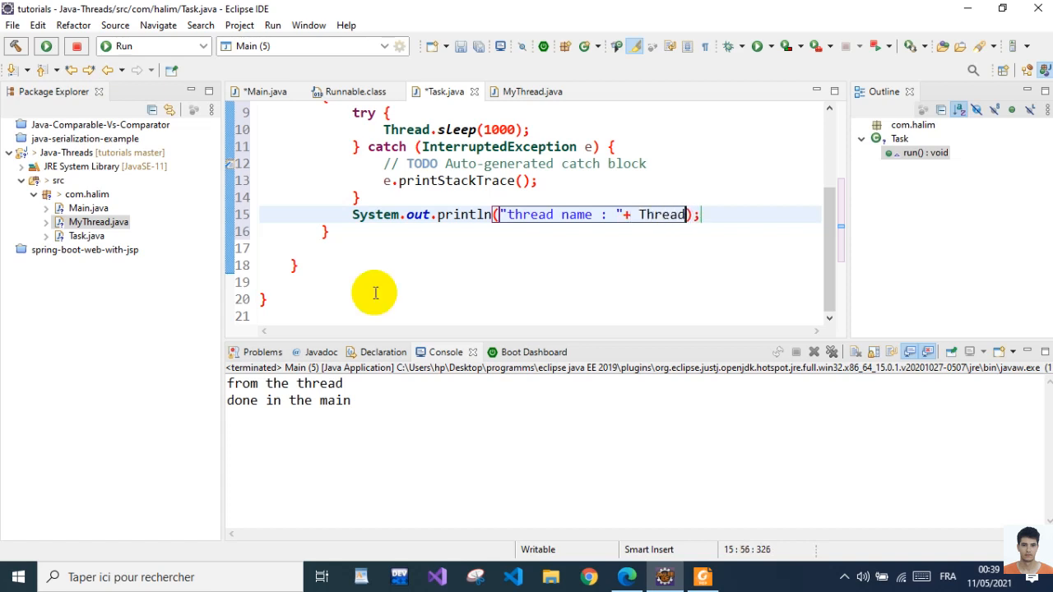
type(".currentThread(")
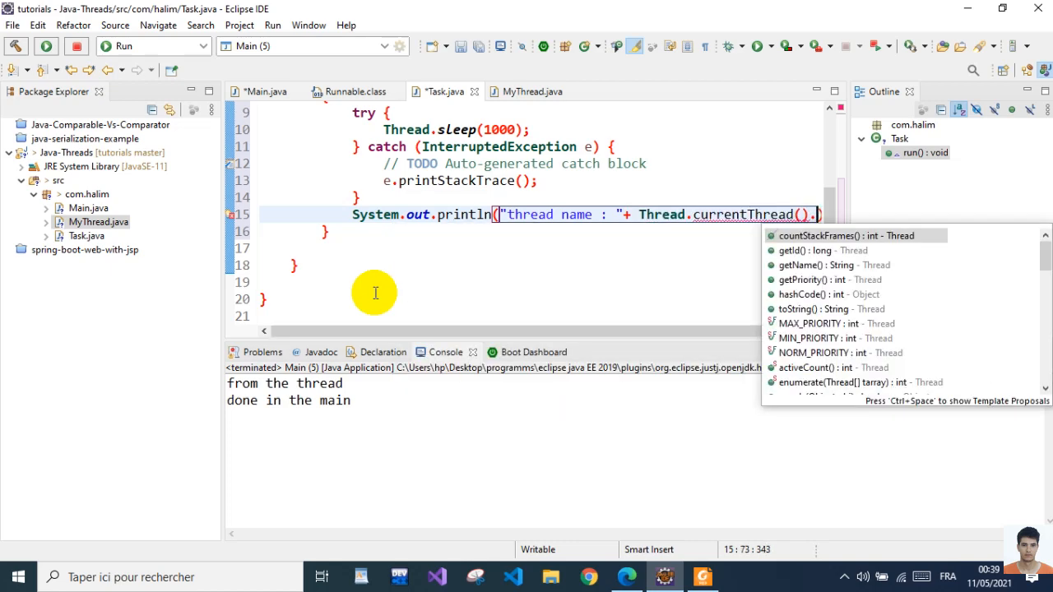
type("get")
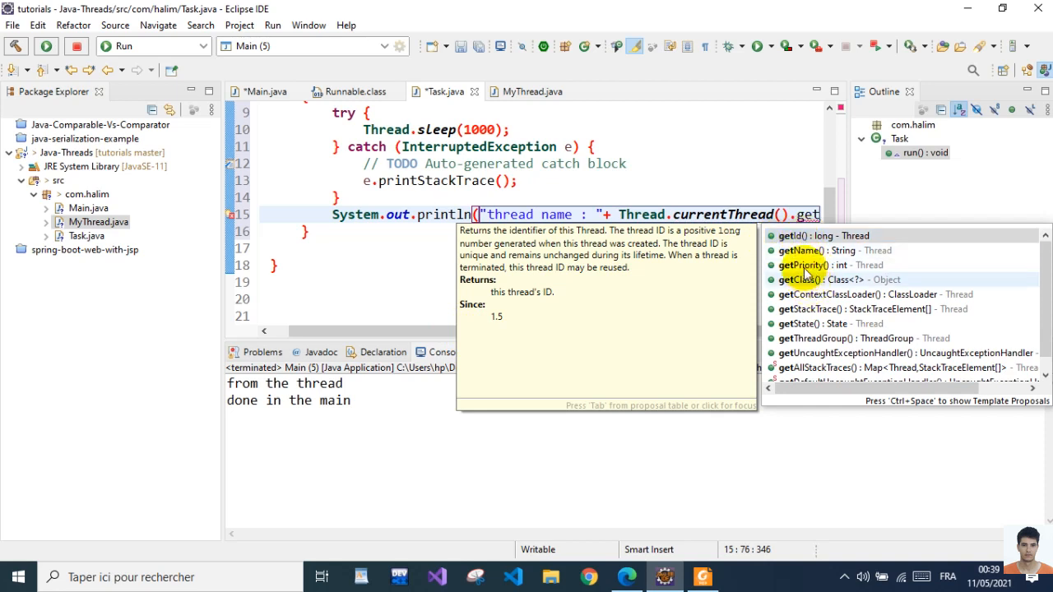
mouse_move(814, 304)
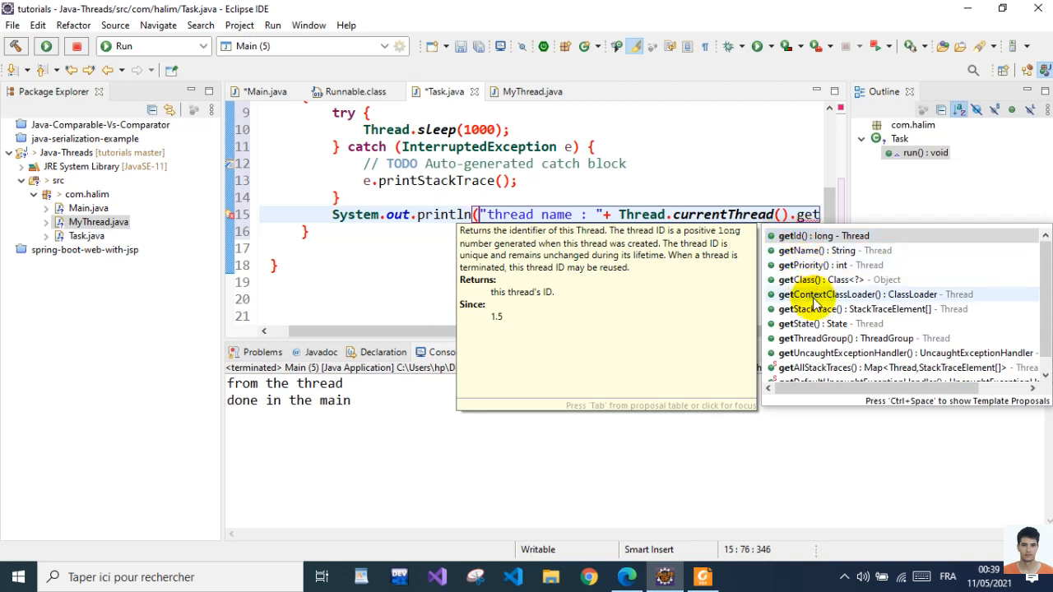
mouse_move(809, 309)
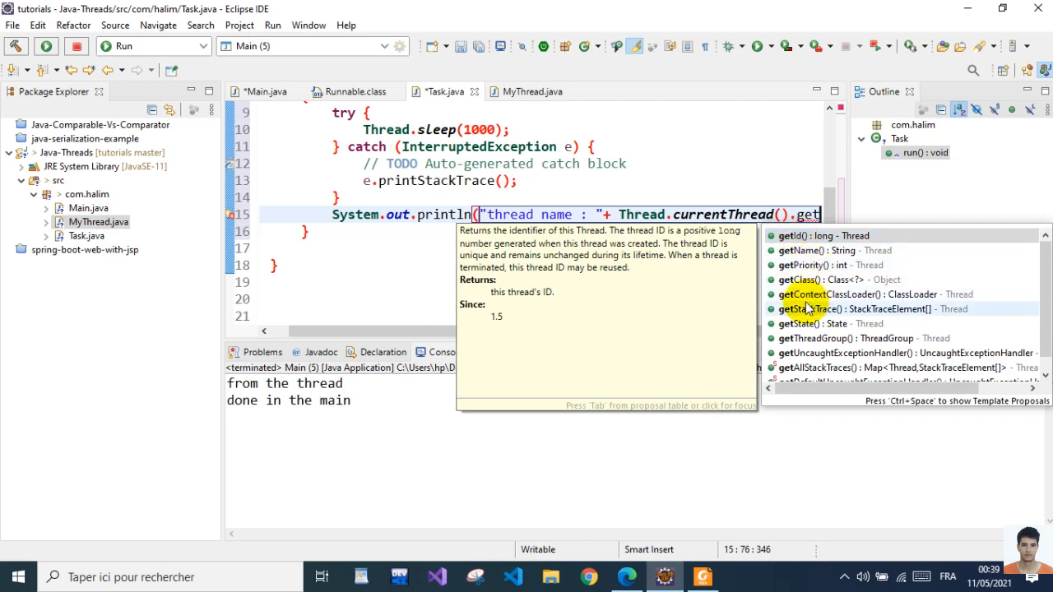
mouse_move(795, 250)
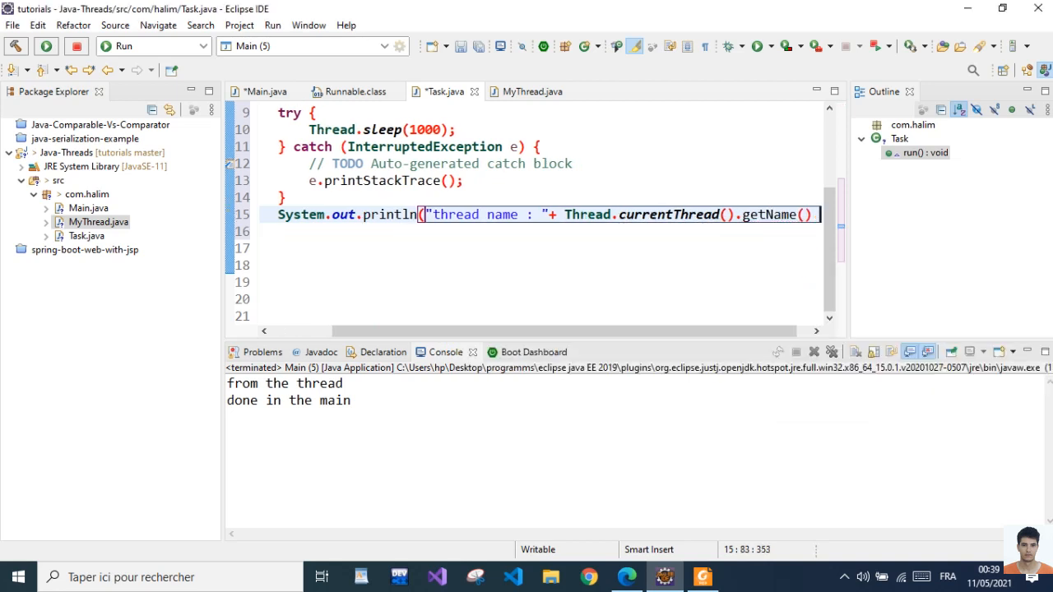
type("+ \"")
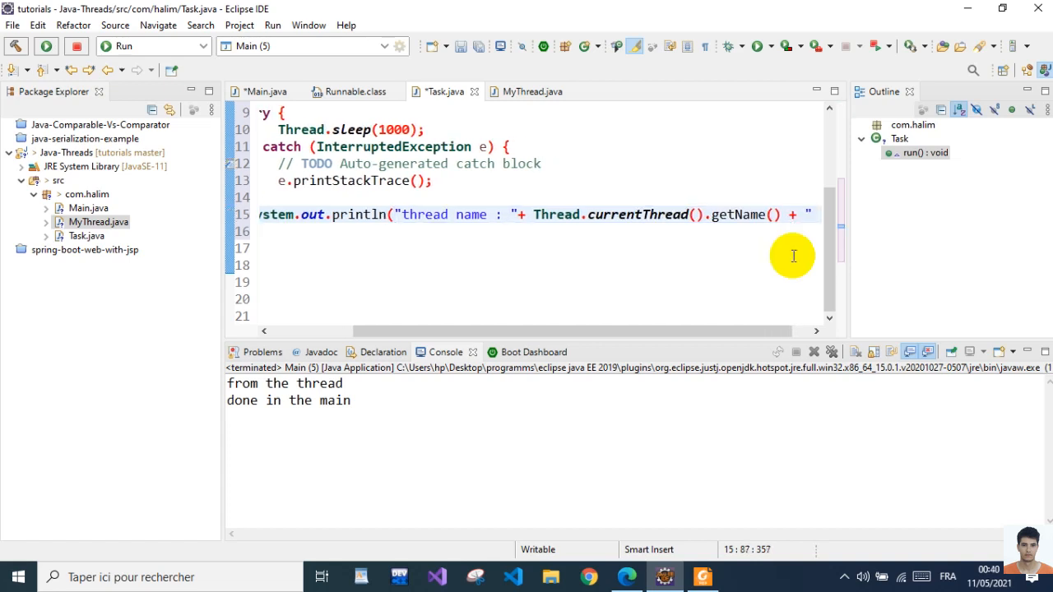
type("; i =\");")
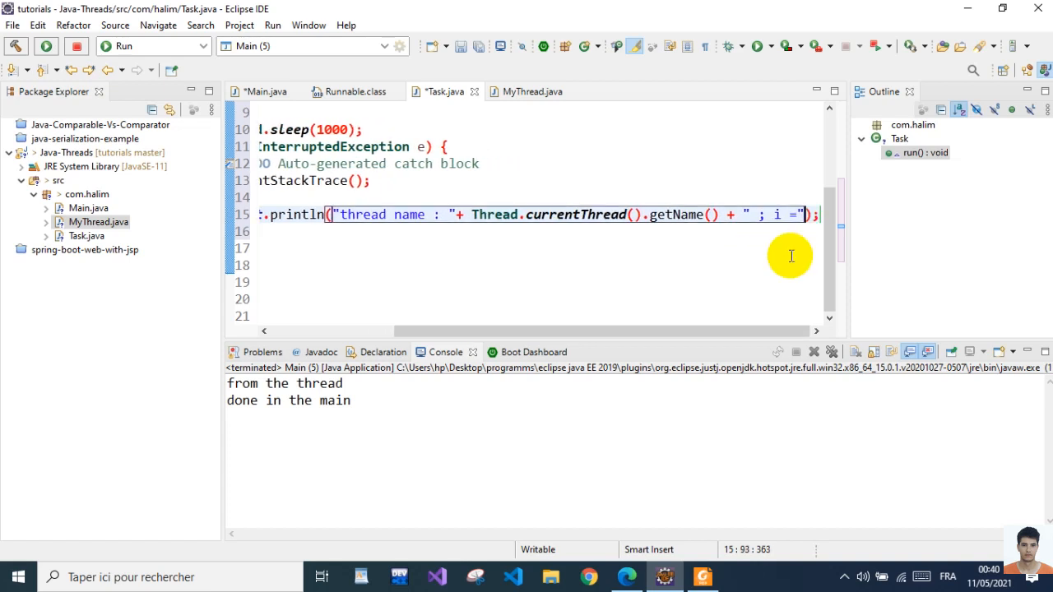
type("+i")
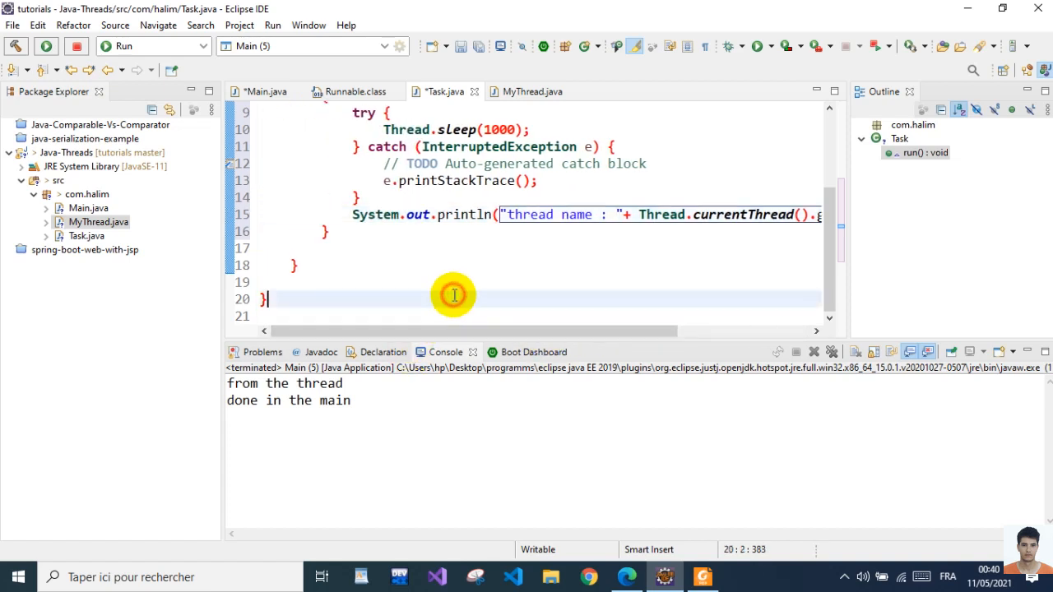
In Main, declare Thread t1 and t2 as new Thread(new Task(), "T1") and "T2"
left_click(265, 92)
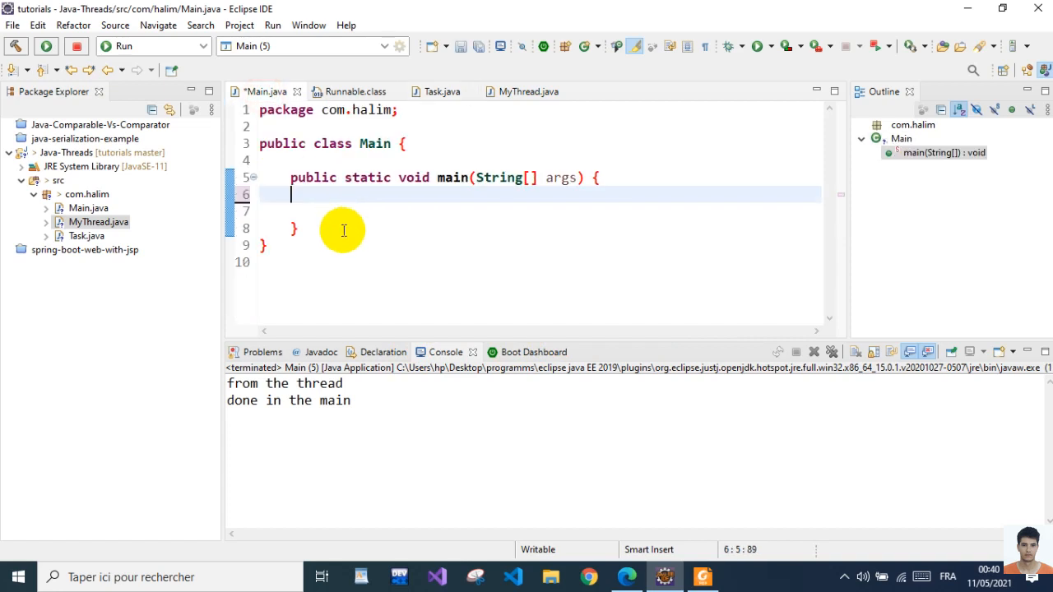
type("Thread t")
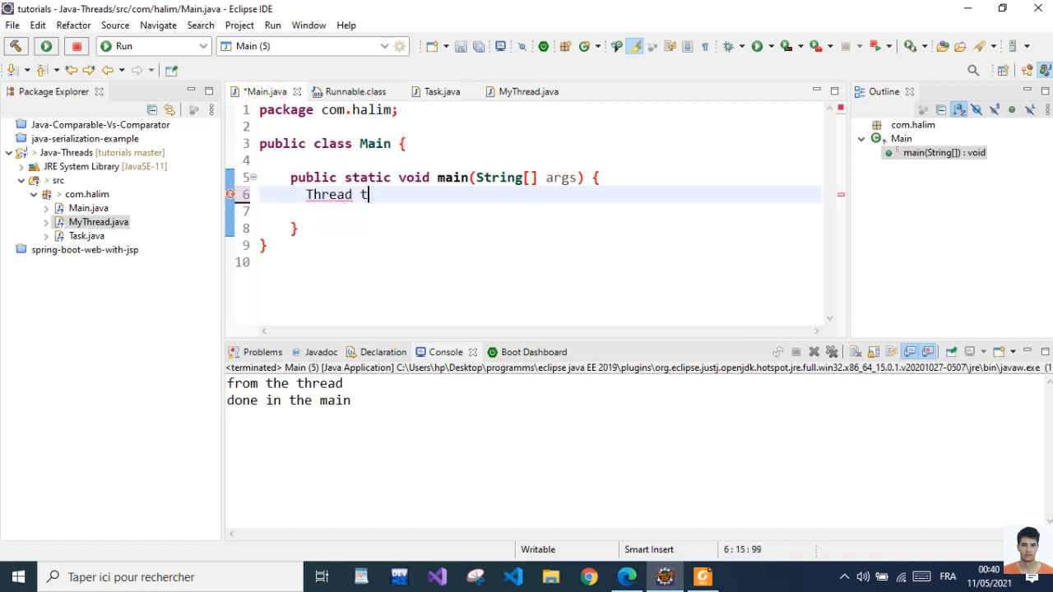
type("1 =")
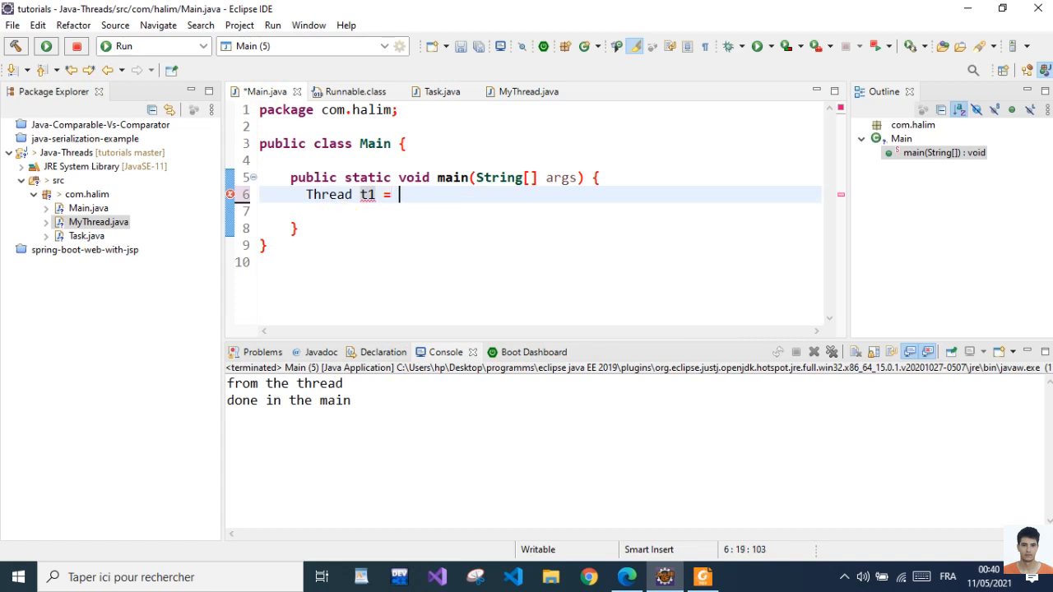
type("new Th")
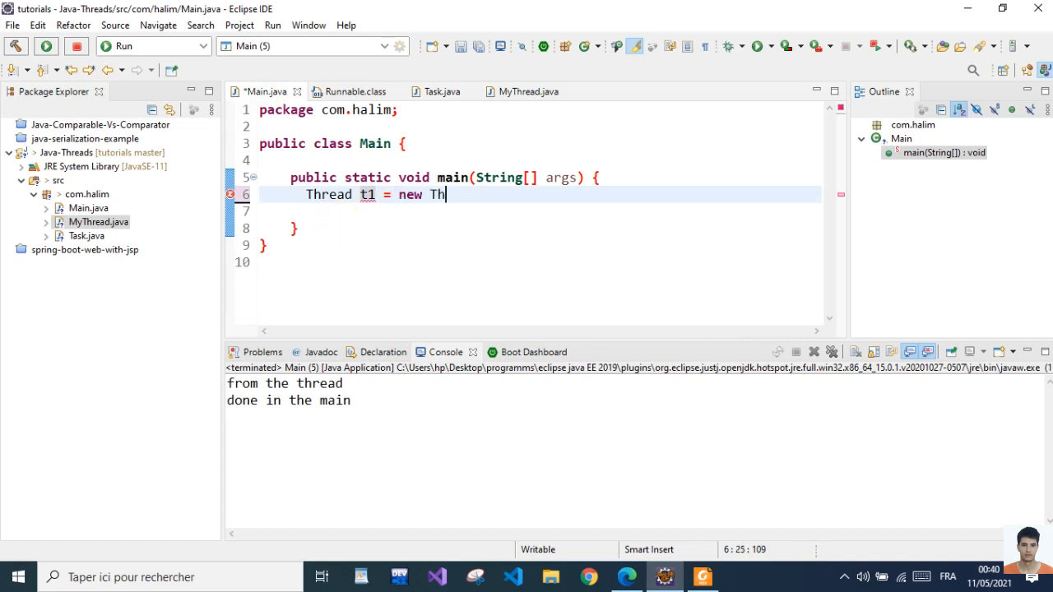
type("read(n")
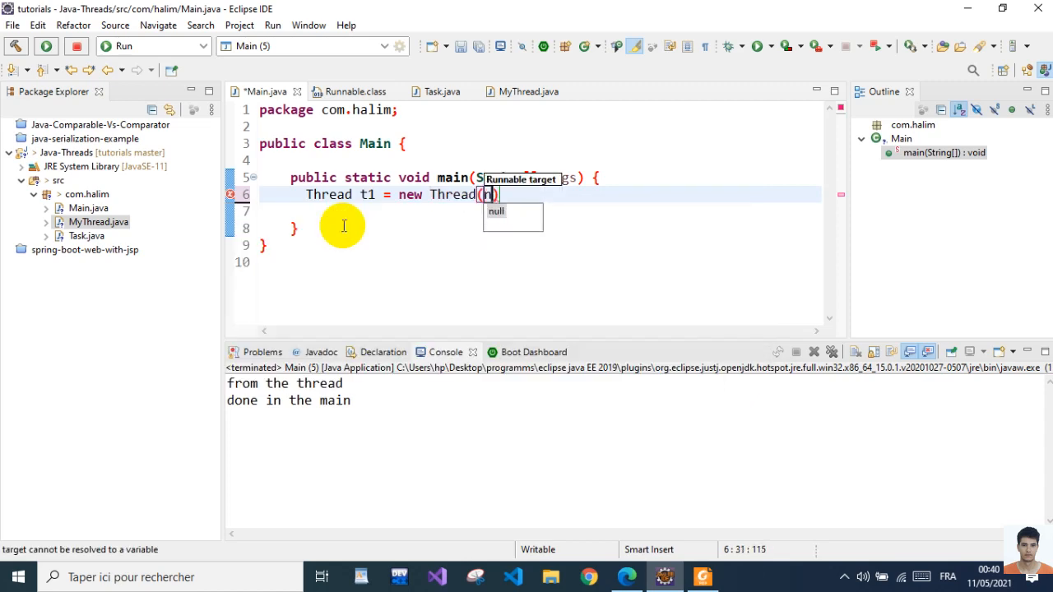
type("ew")
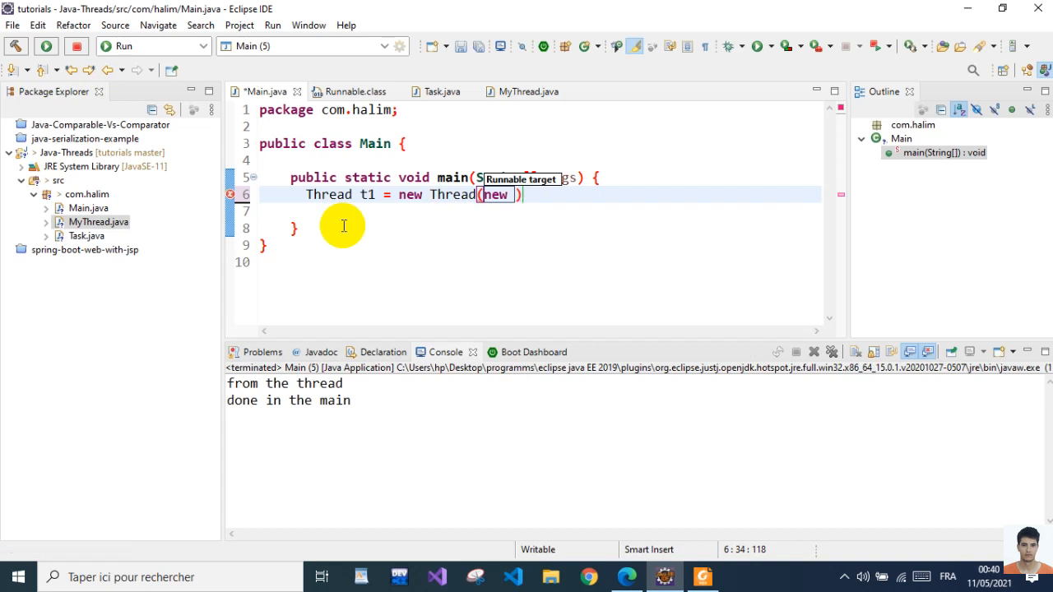
type("Tal")
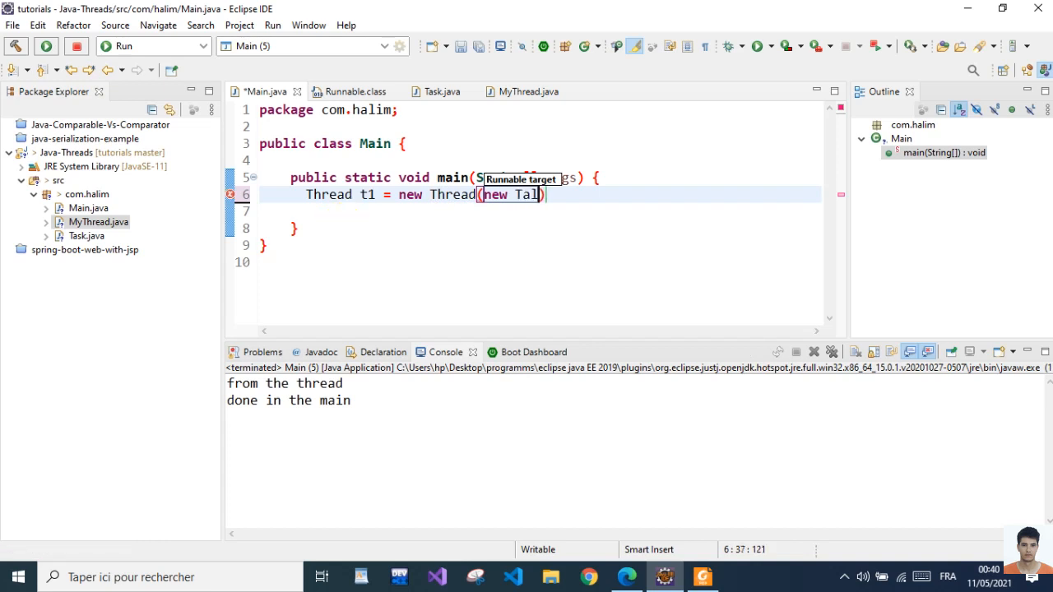
type("k(")
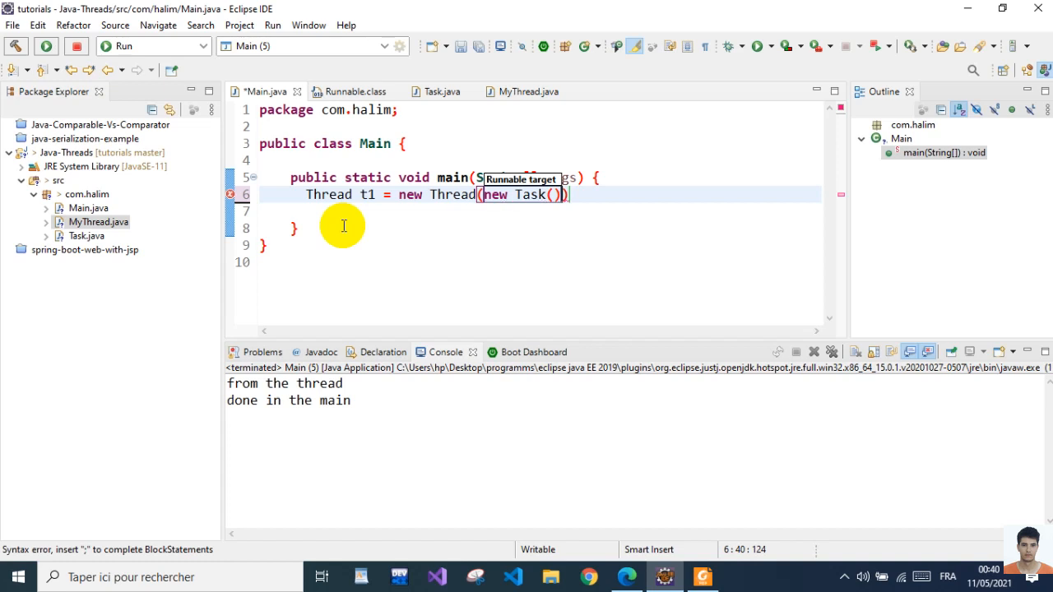
type(",\"\"")
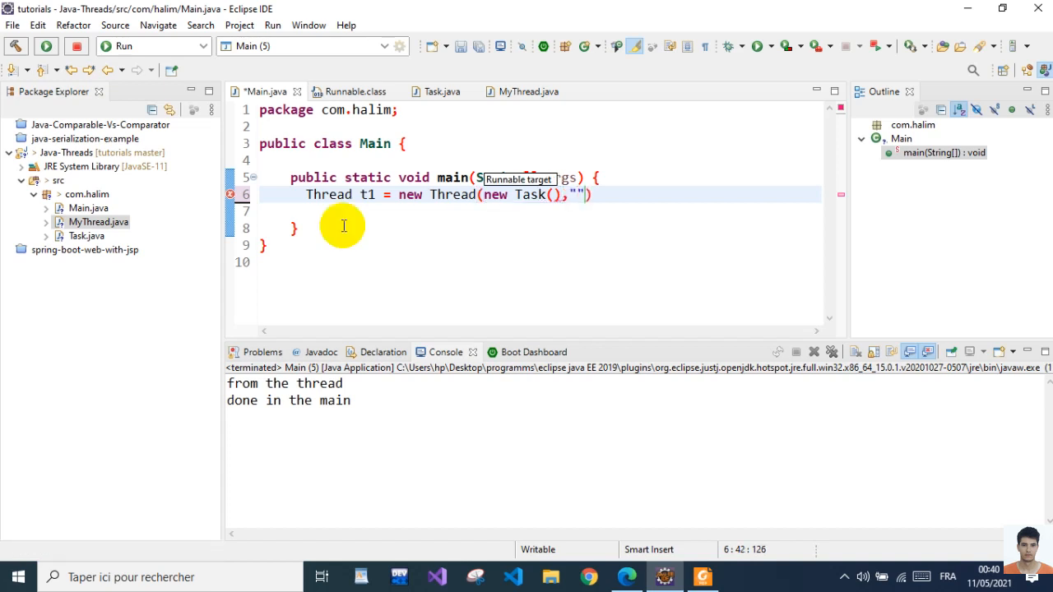
type("T1")
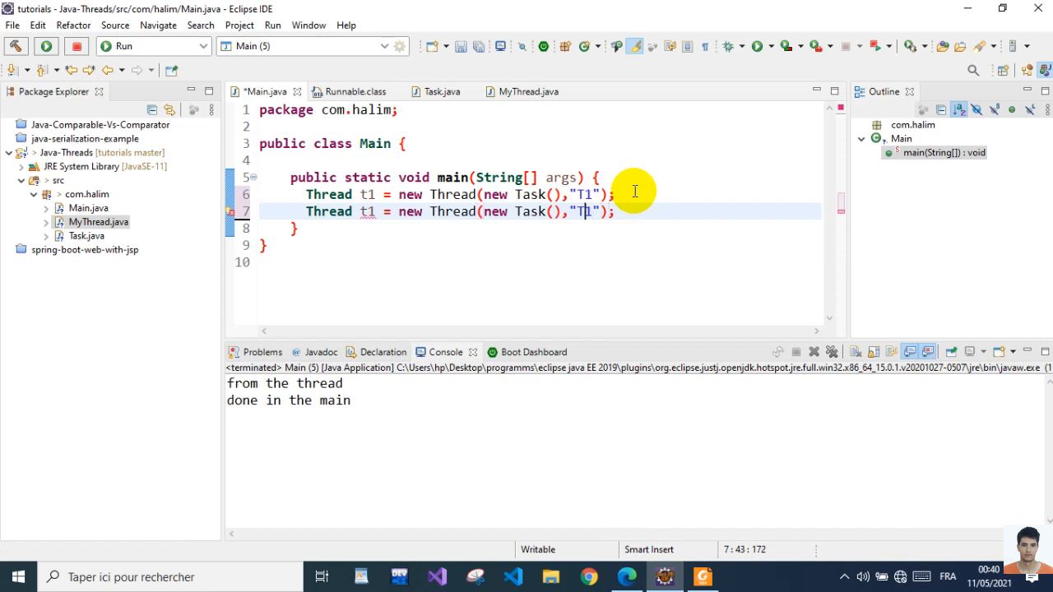
type("2")
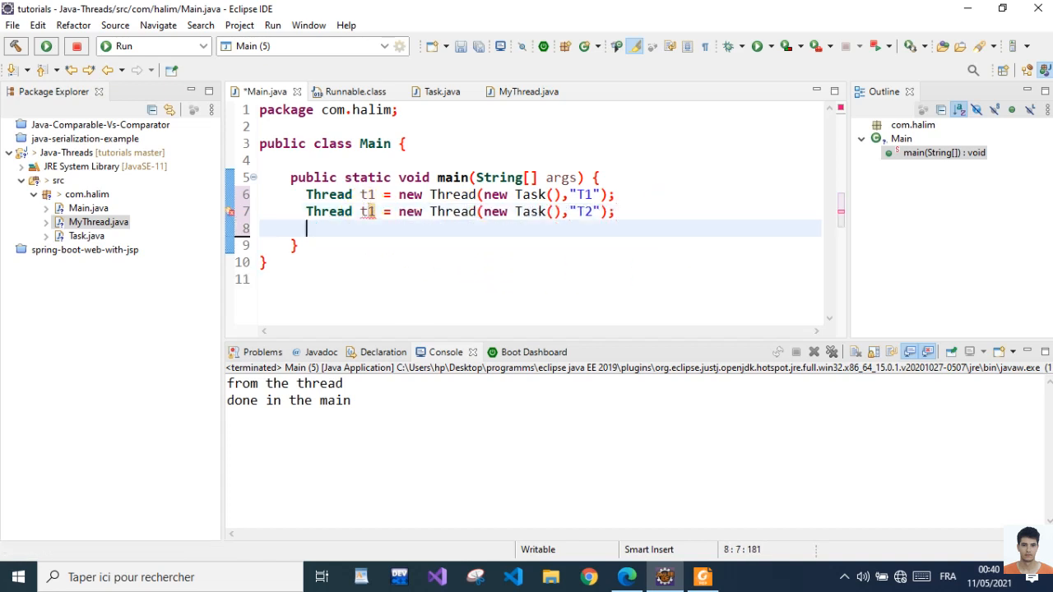
Start both threads with t1.start() and t2.start() via autocomplete
type("t1.s")
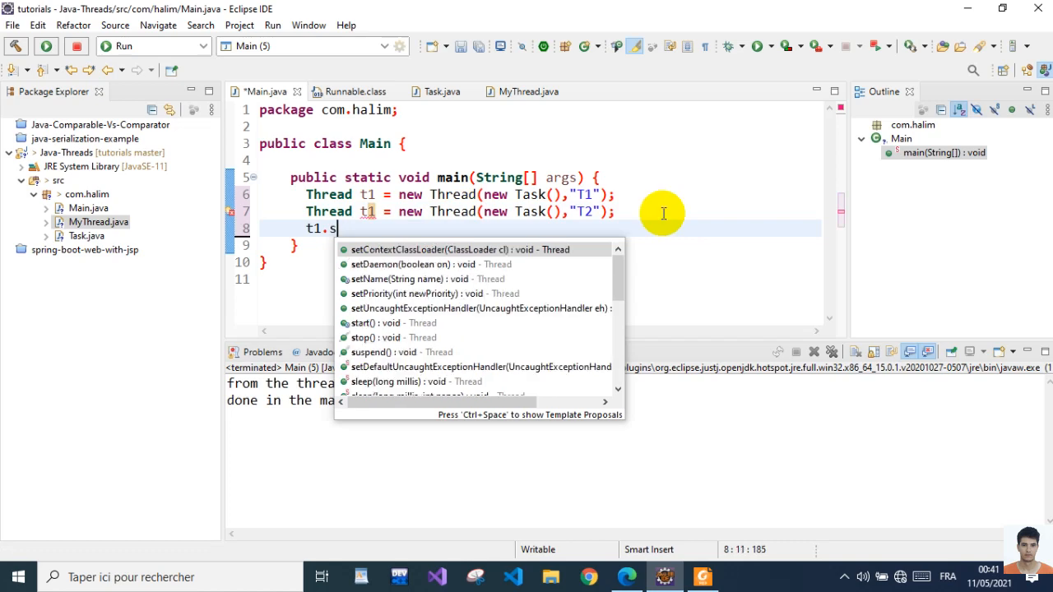
left_click(383, 322)
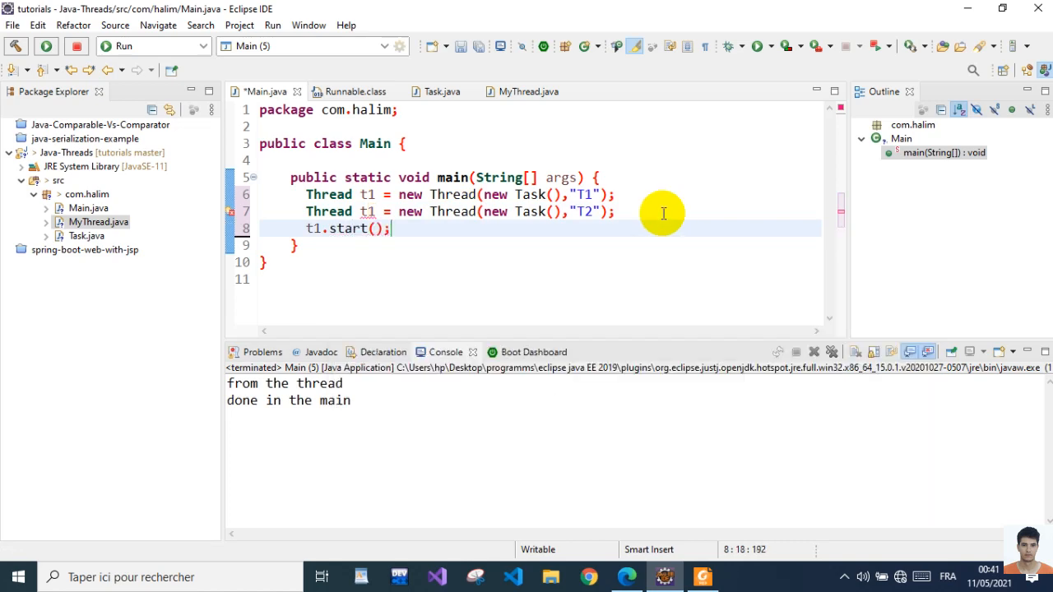
type("t2.")
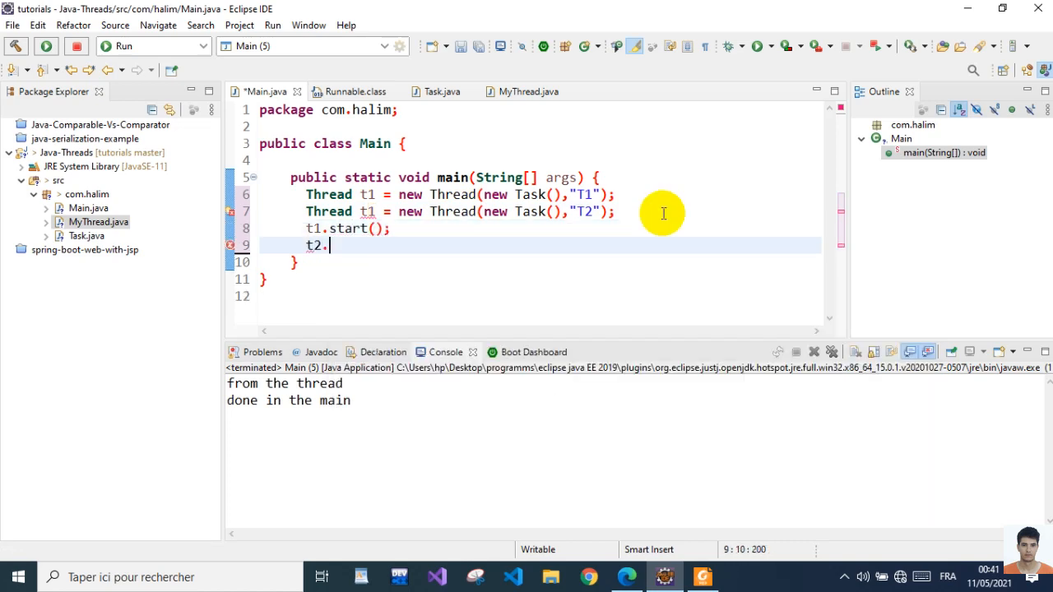
type("s")
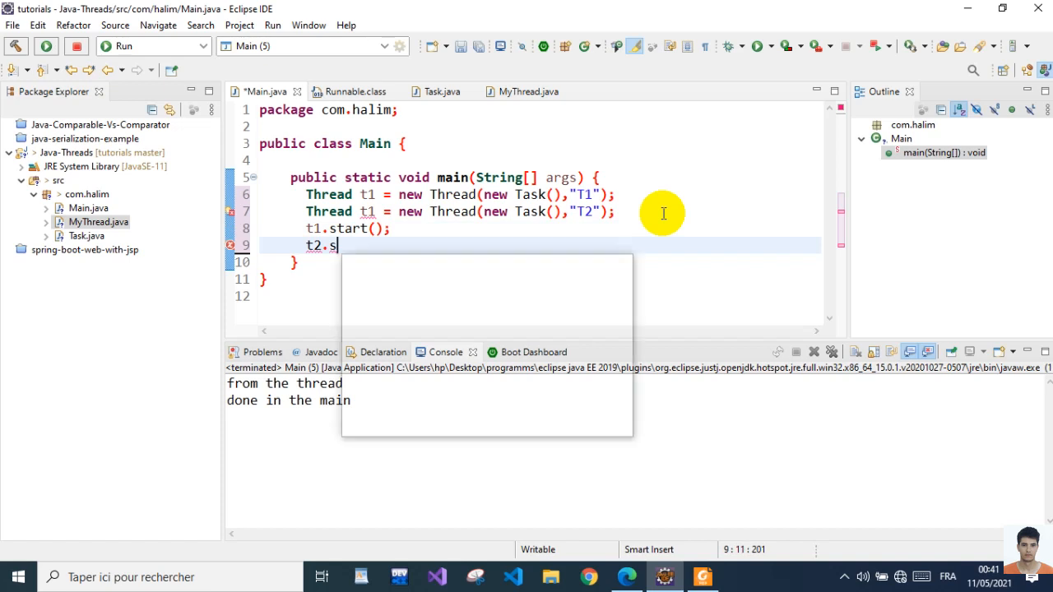
type("ta")
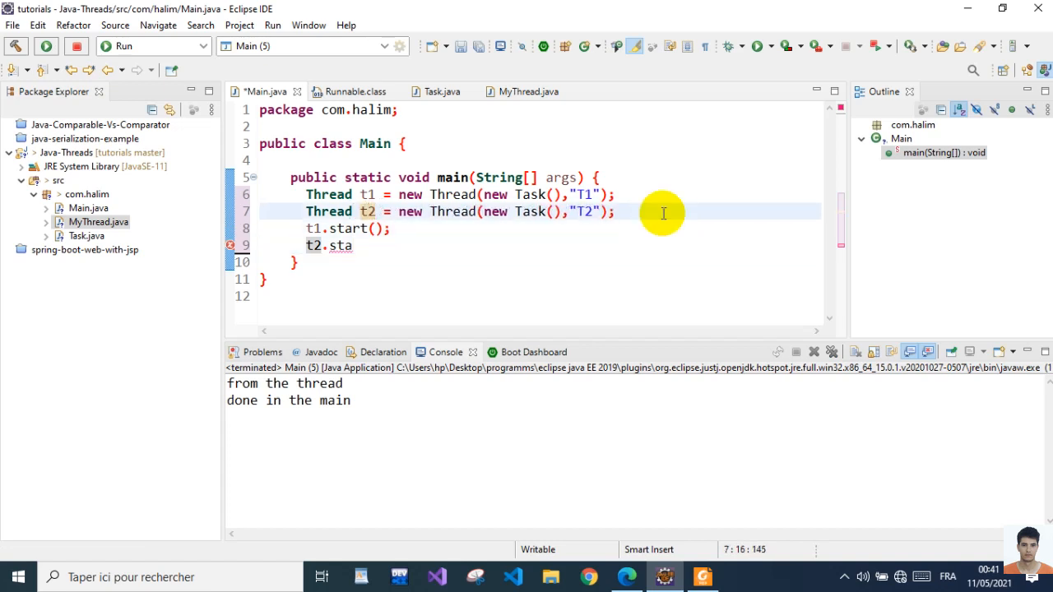
left_click(353, 245)
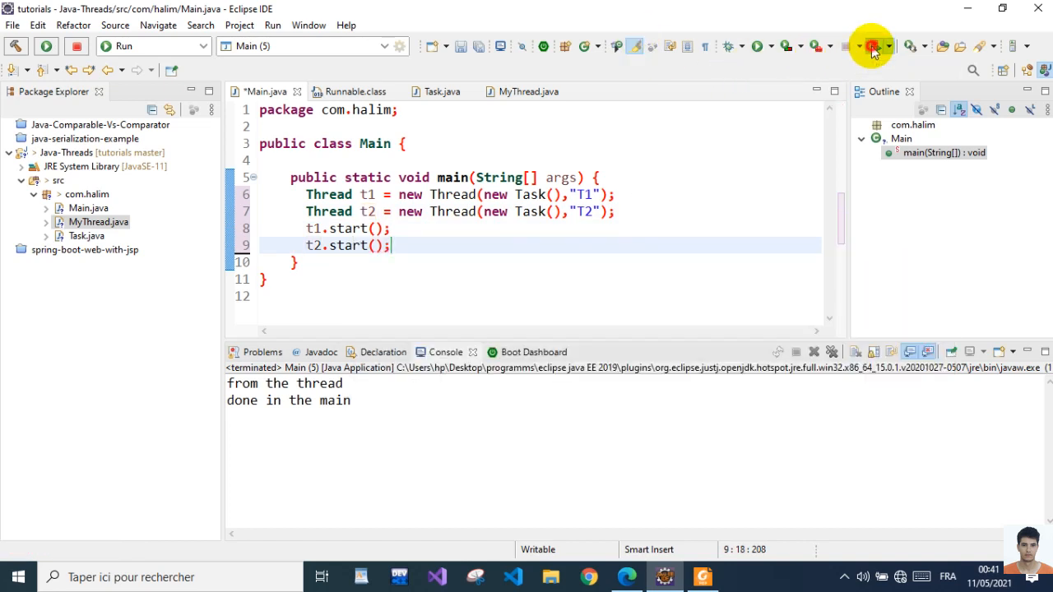
Run Main to see T1 and T2 loop messages interleaved in the console
left_click(870, 46)
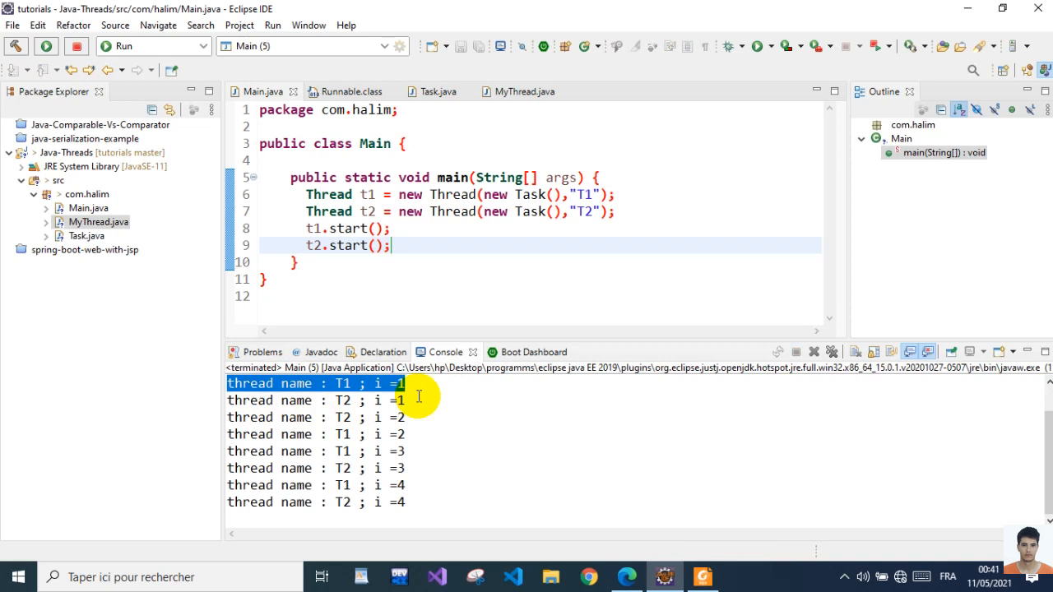
mouse_move(438, 420)
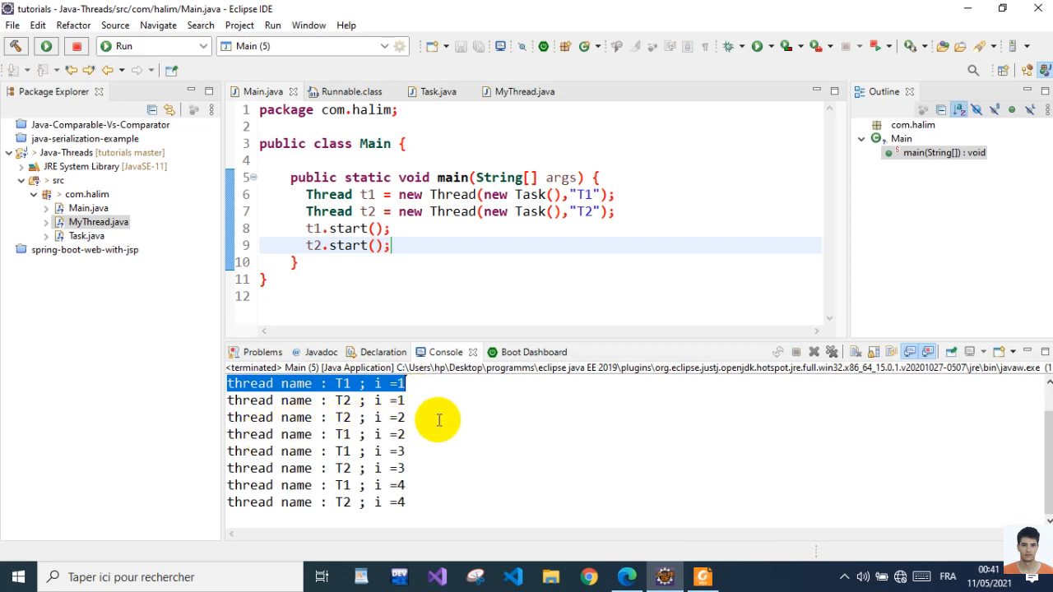
mouse_move(444, 263)
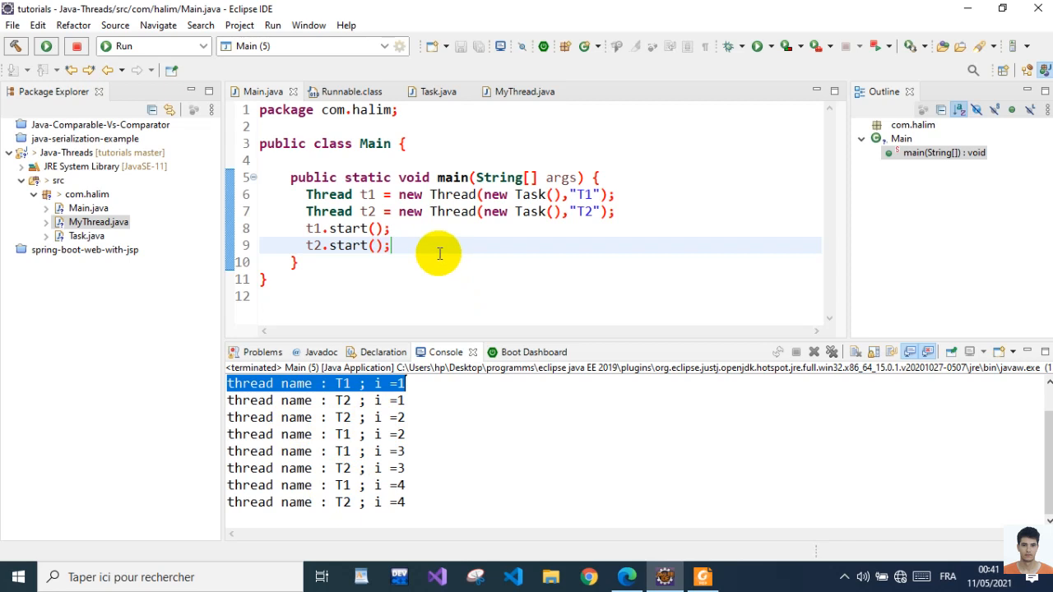
Print "done in the main " after starting the threads and run Main
key("Return")
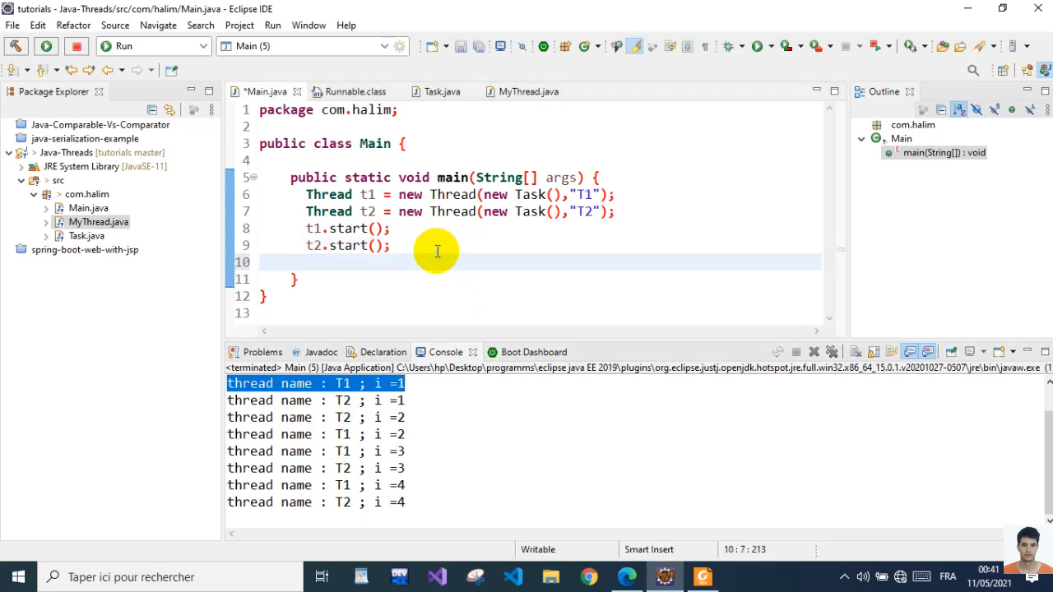
type("Syso")
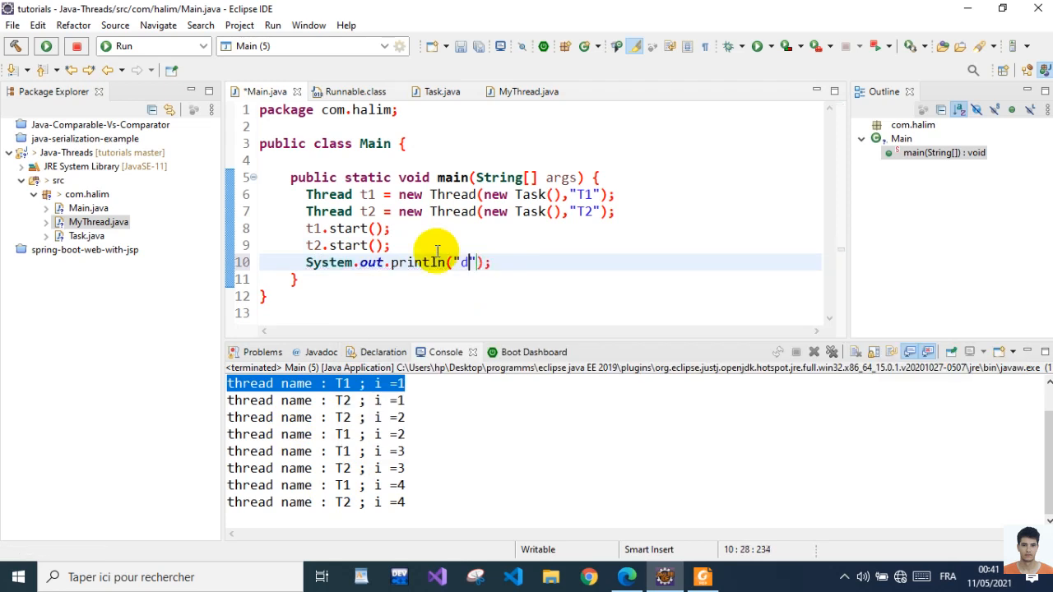
type("one i")
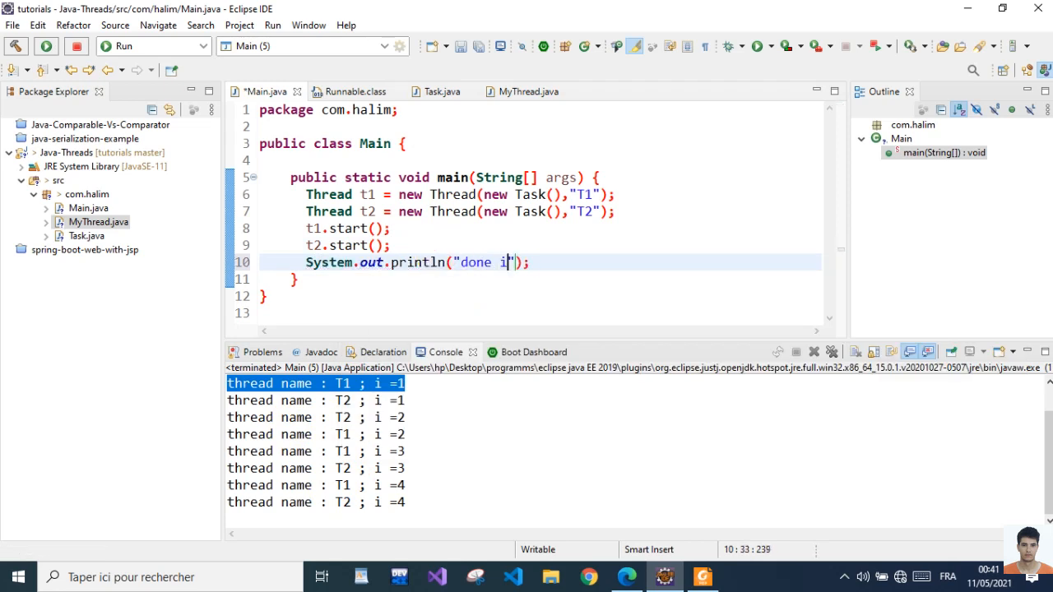
type("n the main")
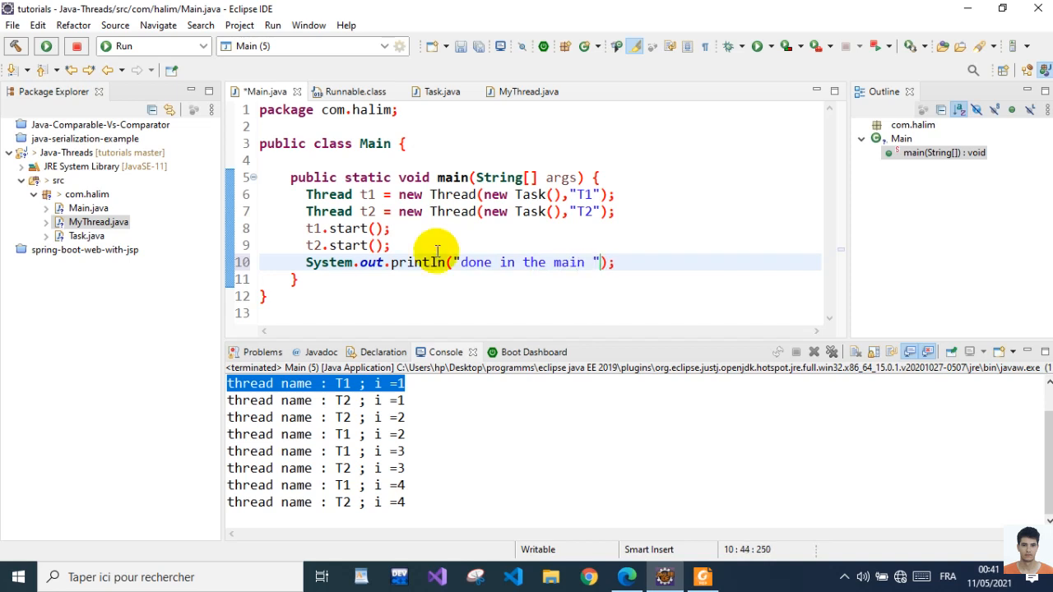
left_click(46, 46)
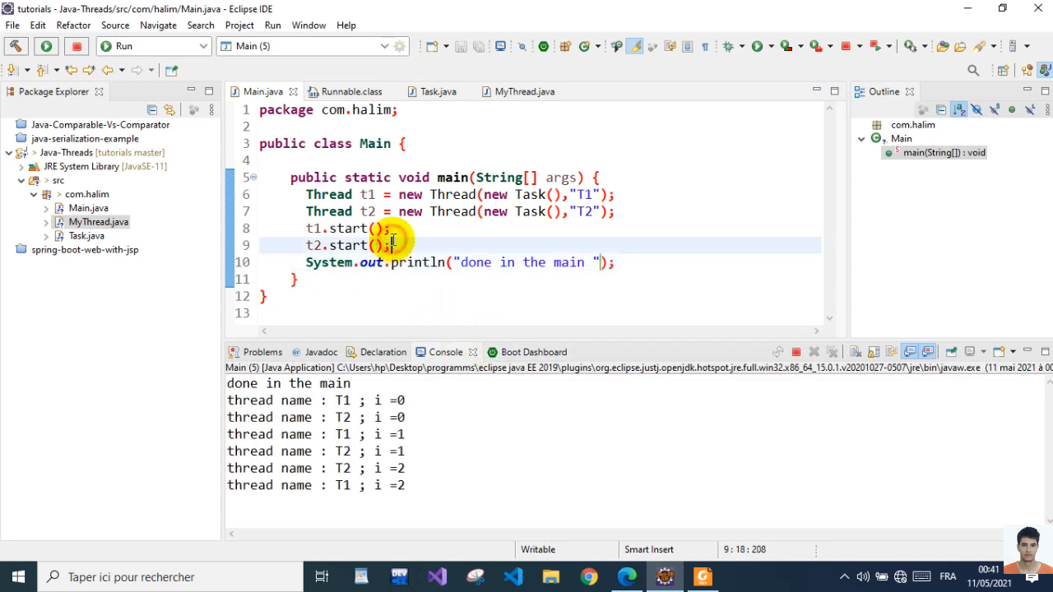
Insert t1.join() and t2.join() before the "done in the main" print
type("t")
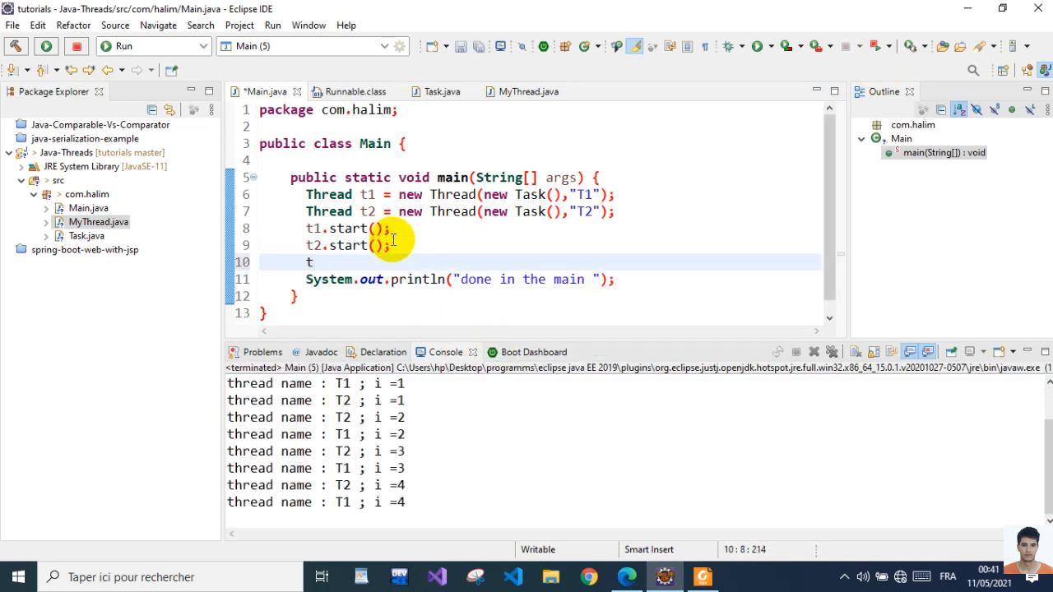
type("1.join();")
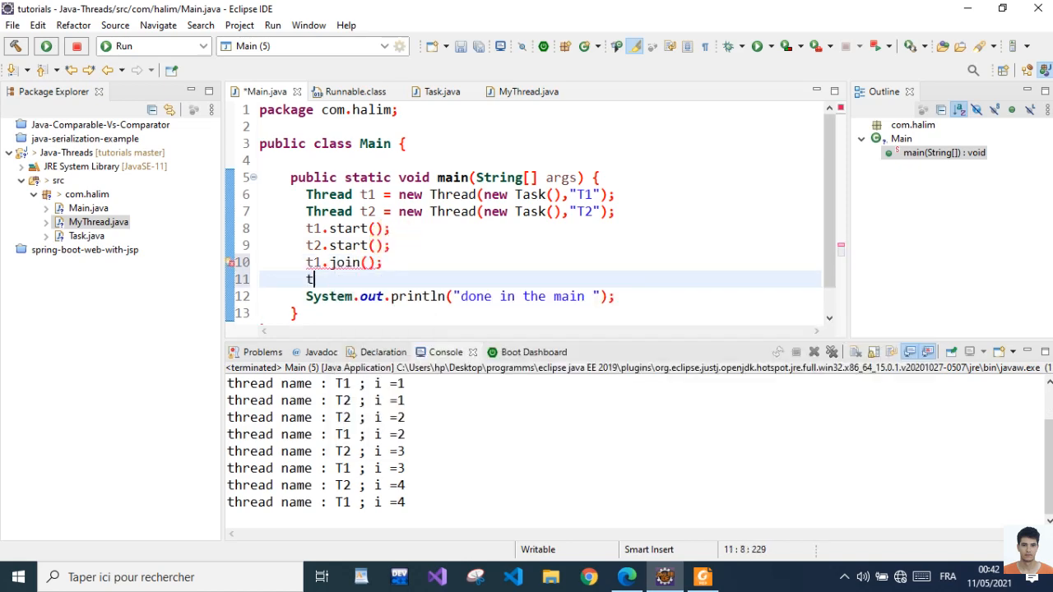
type("2.join();")
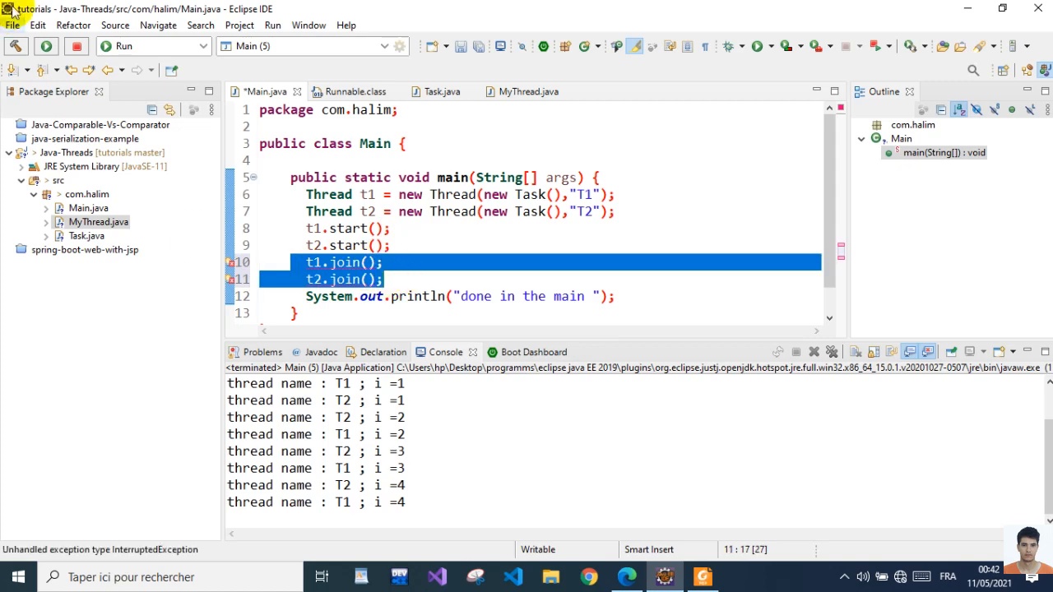
Surround the T1/T2 join calls with a try/catch for InterruptedException and rerun Main
left_click(115, 25)
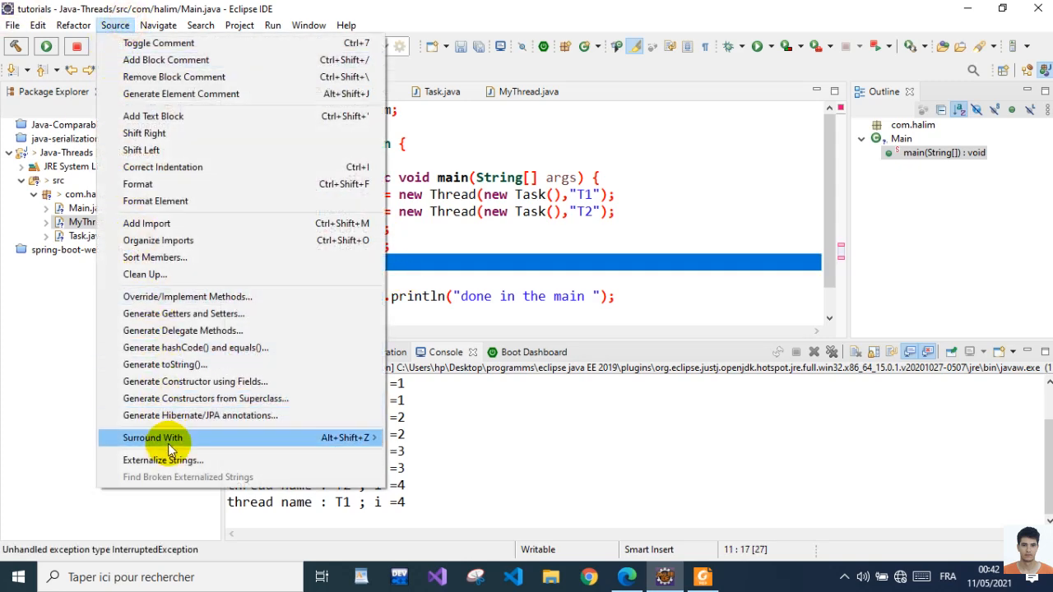
left_click(151, 438)
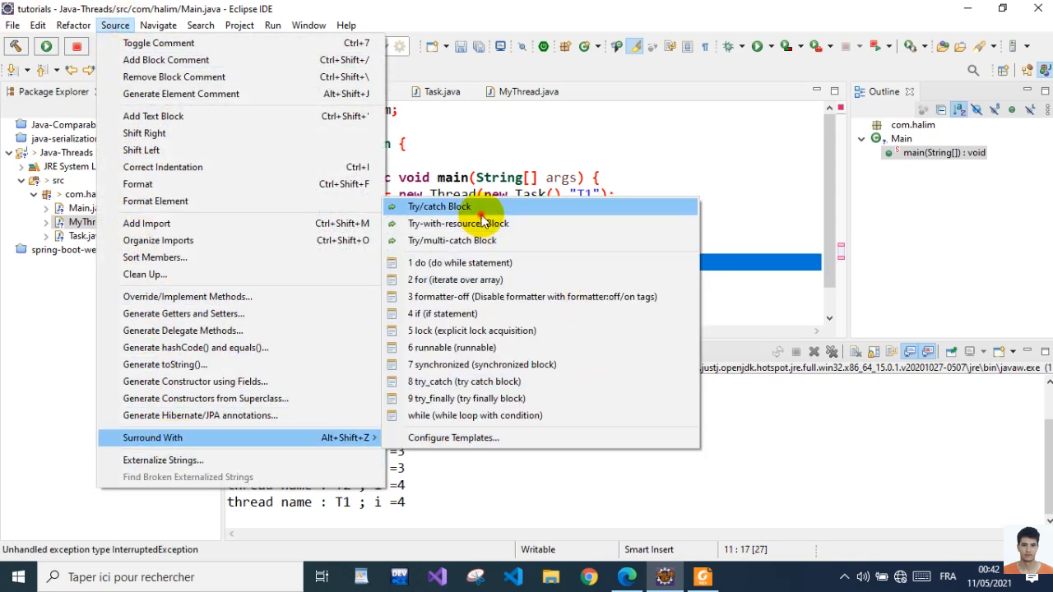
left_click(439, 208)
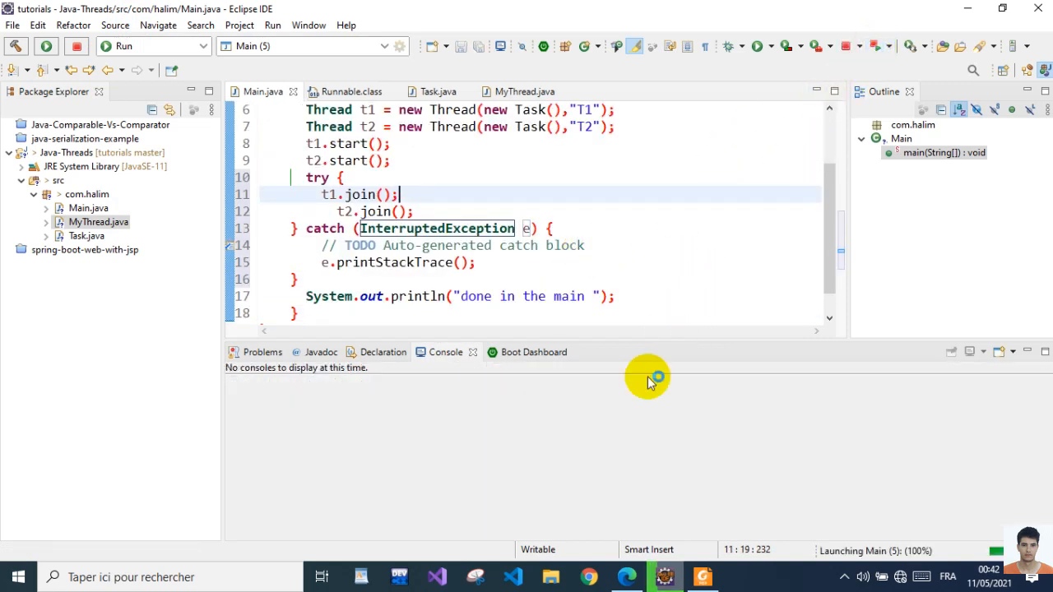
left_click(46, 46)
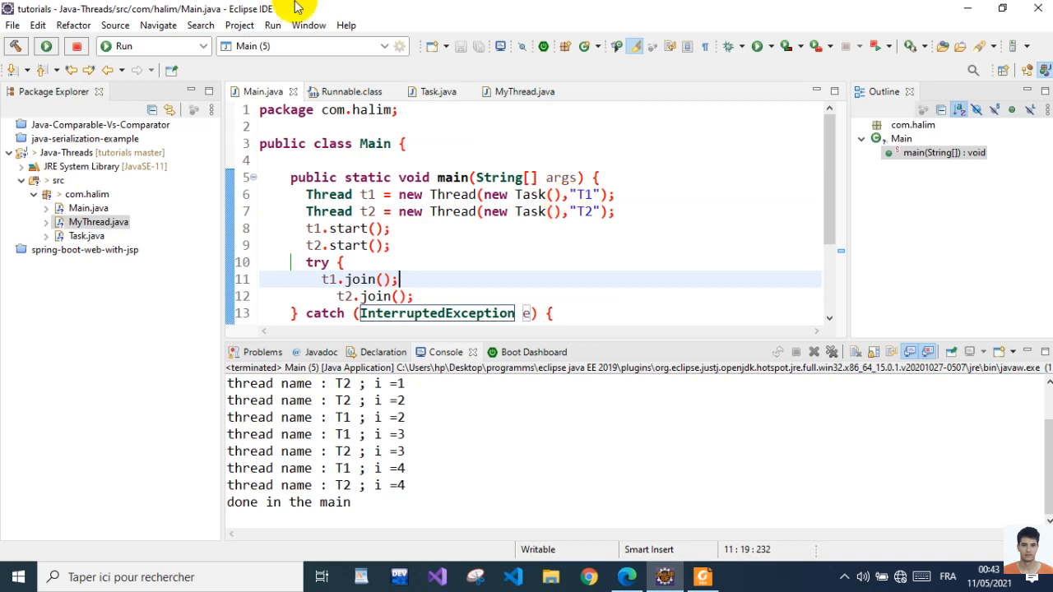
mouse_move(685, 135)
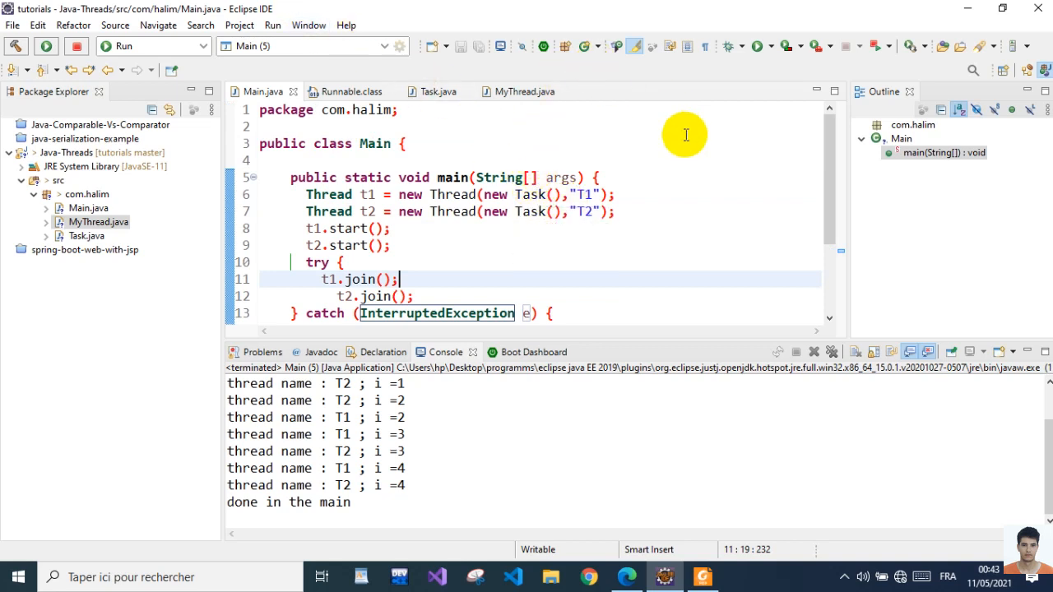
mouse_move(706, 148)
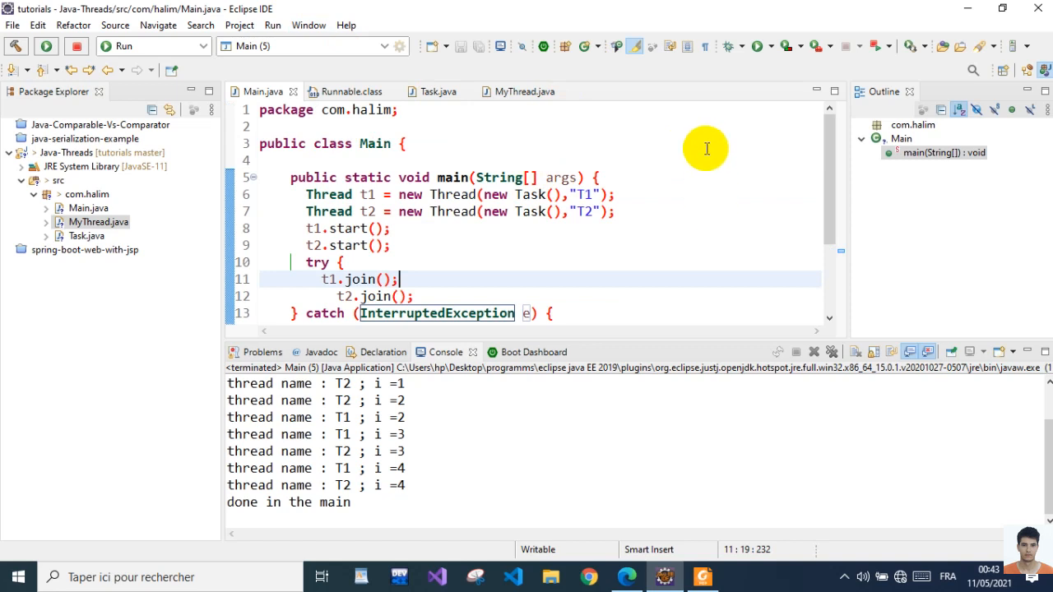